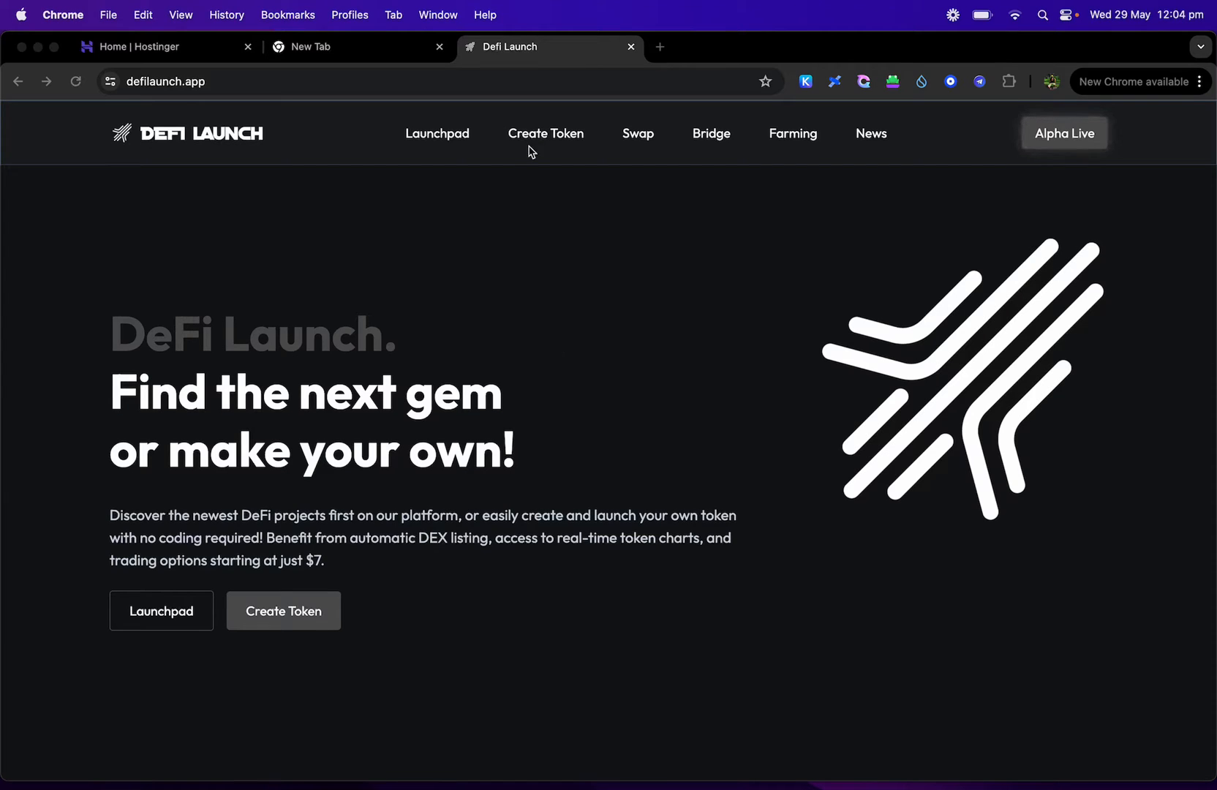
mouse_move(554, 300)
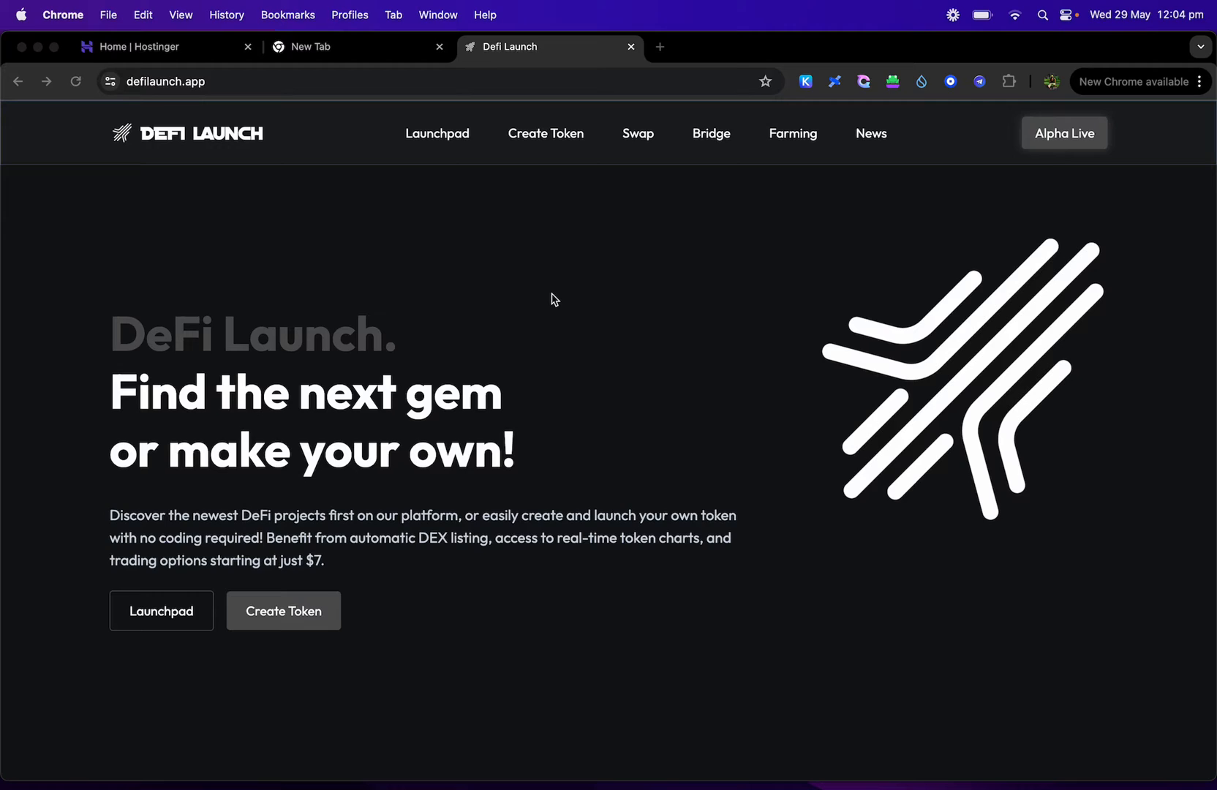
mouse_move(325, 279)
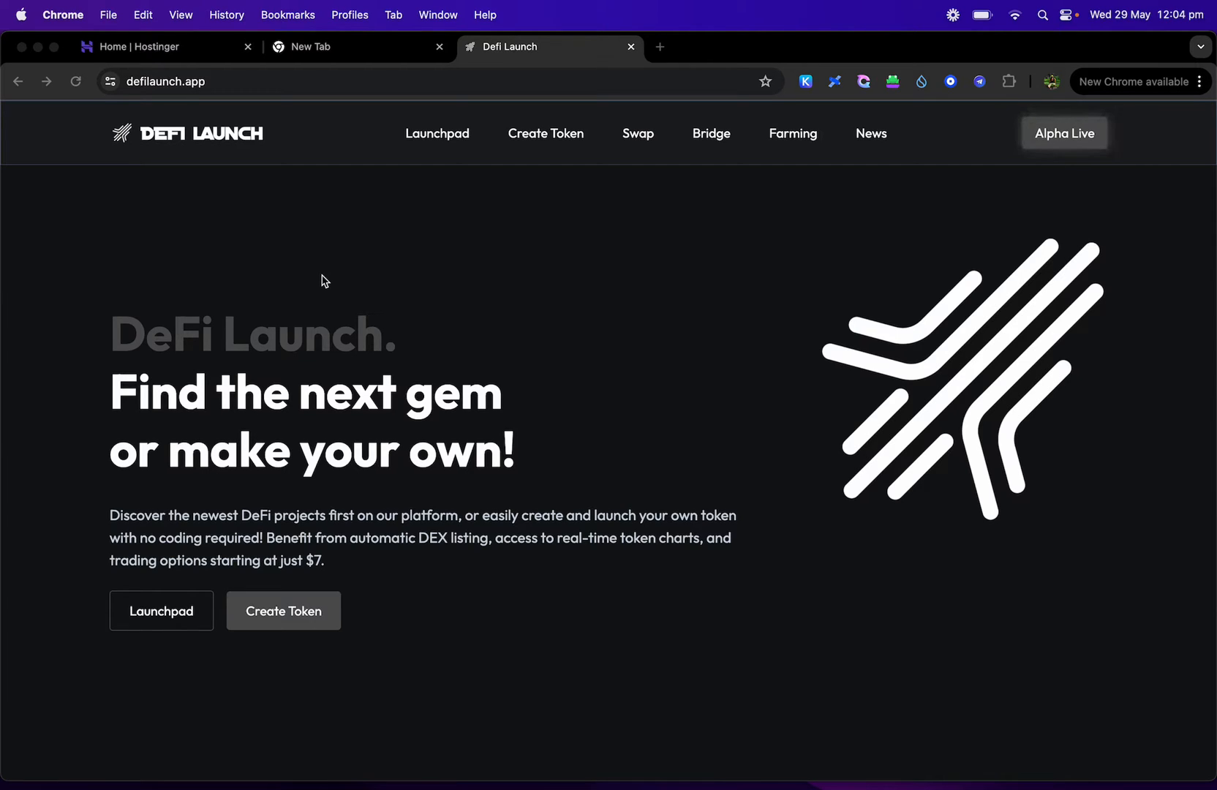
mouse_move(220, 160)
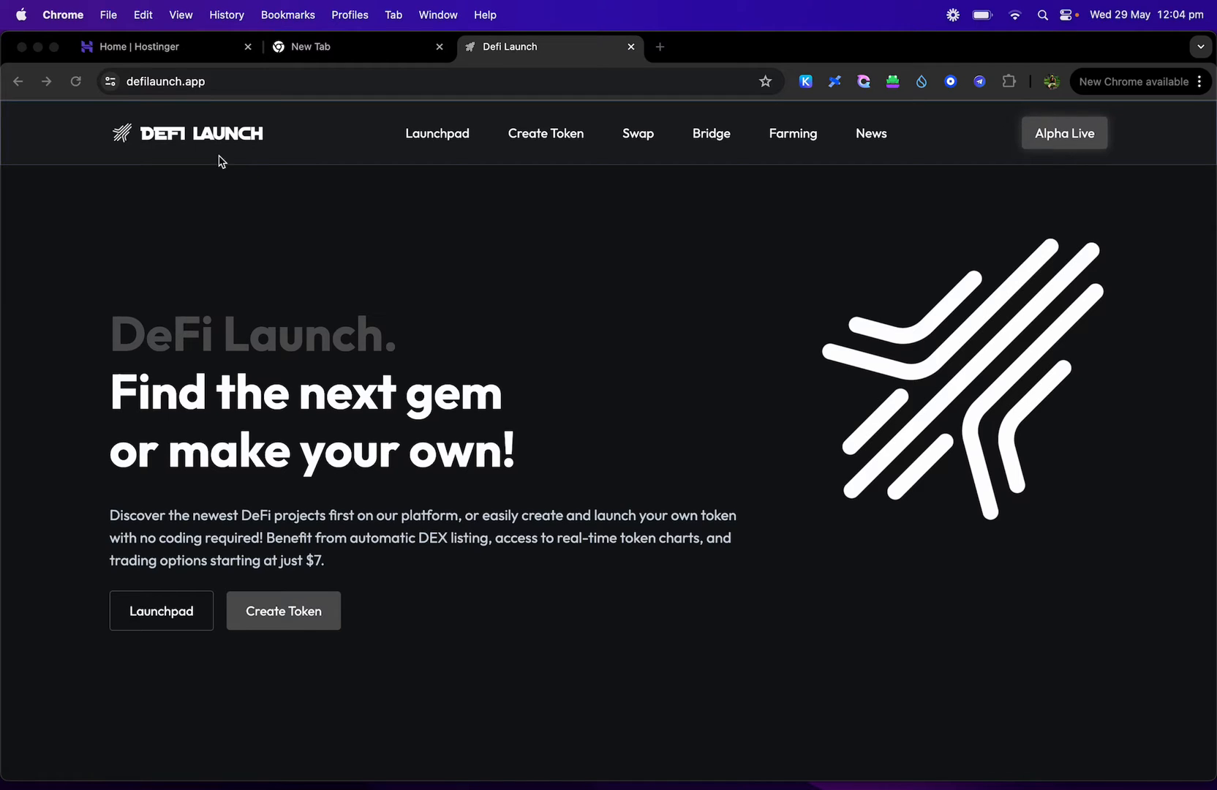
mouse_move(125, 47)
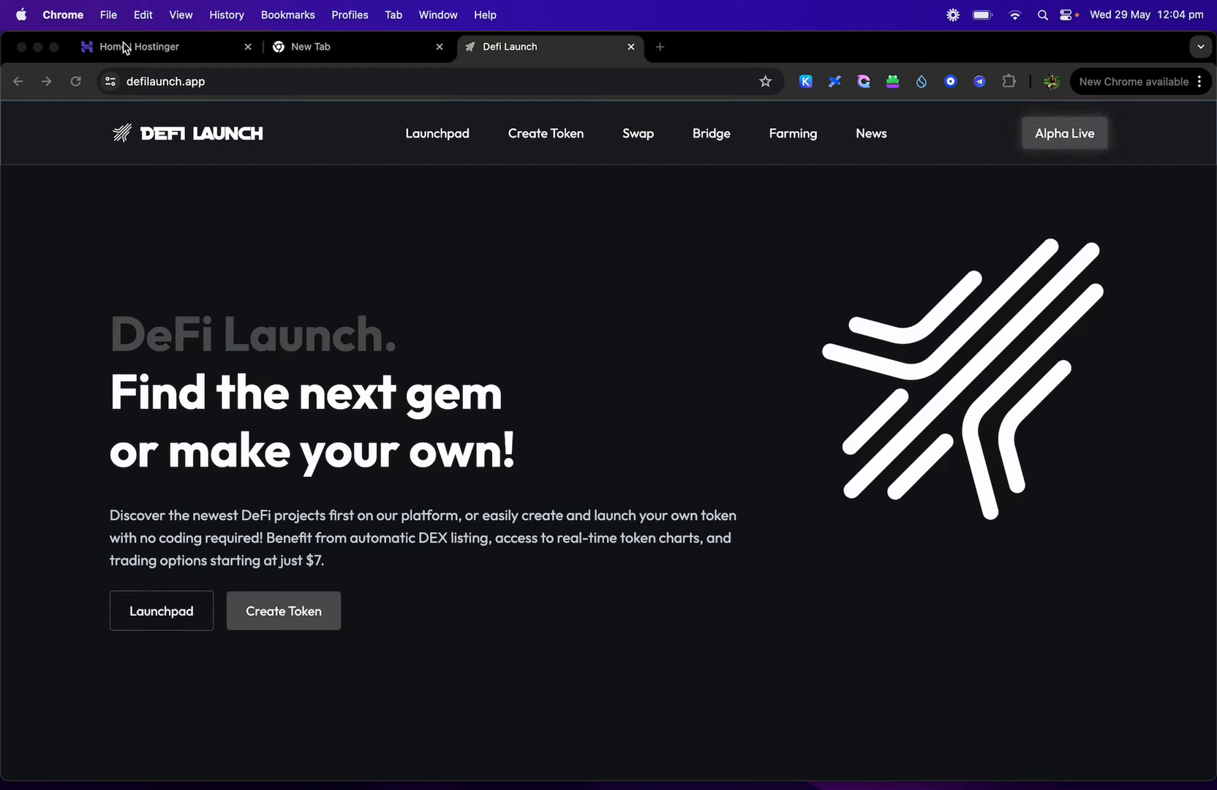
mouse_move(391, 750)
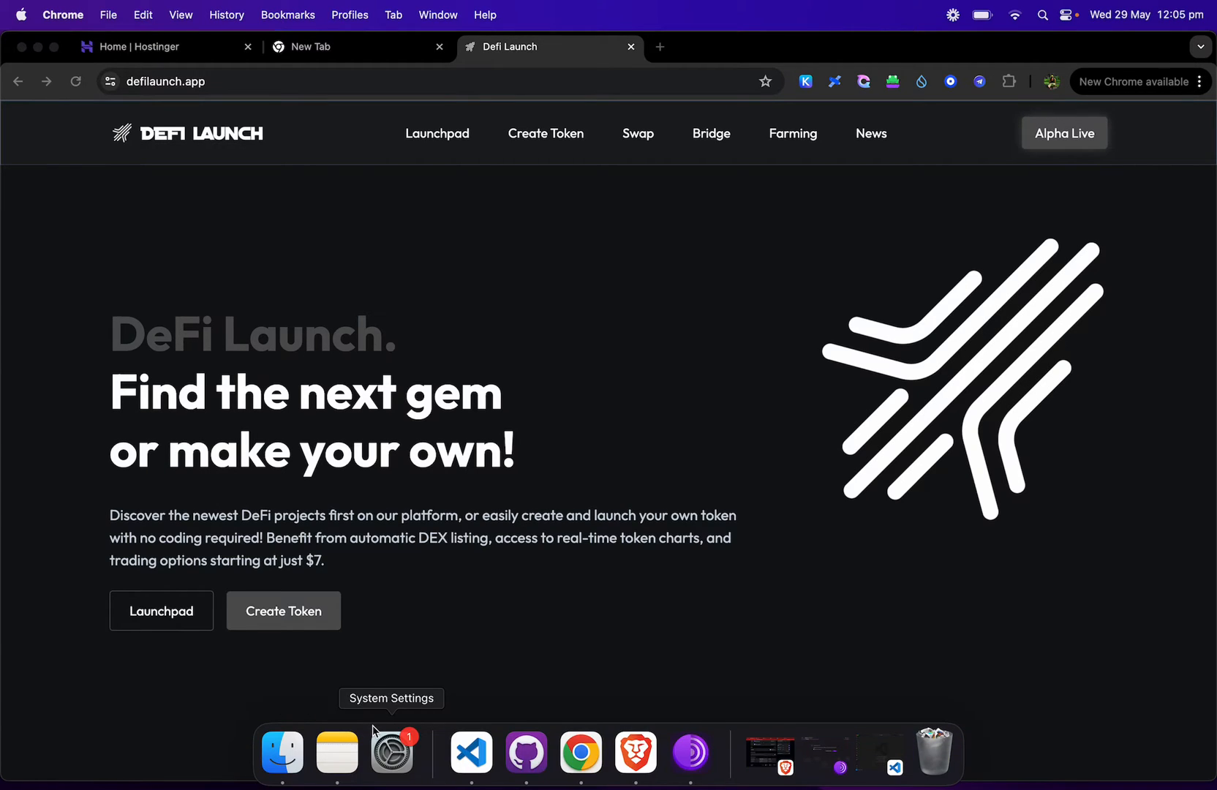
Step: Load the 'Website Template by defilaunch' folder from Finder so index.html and assets appear in Explorer
left_click(481, 750)
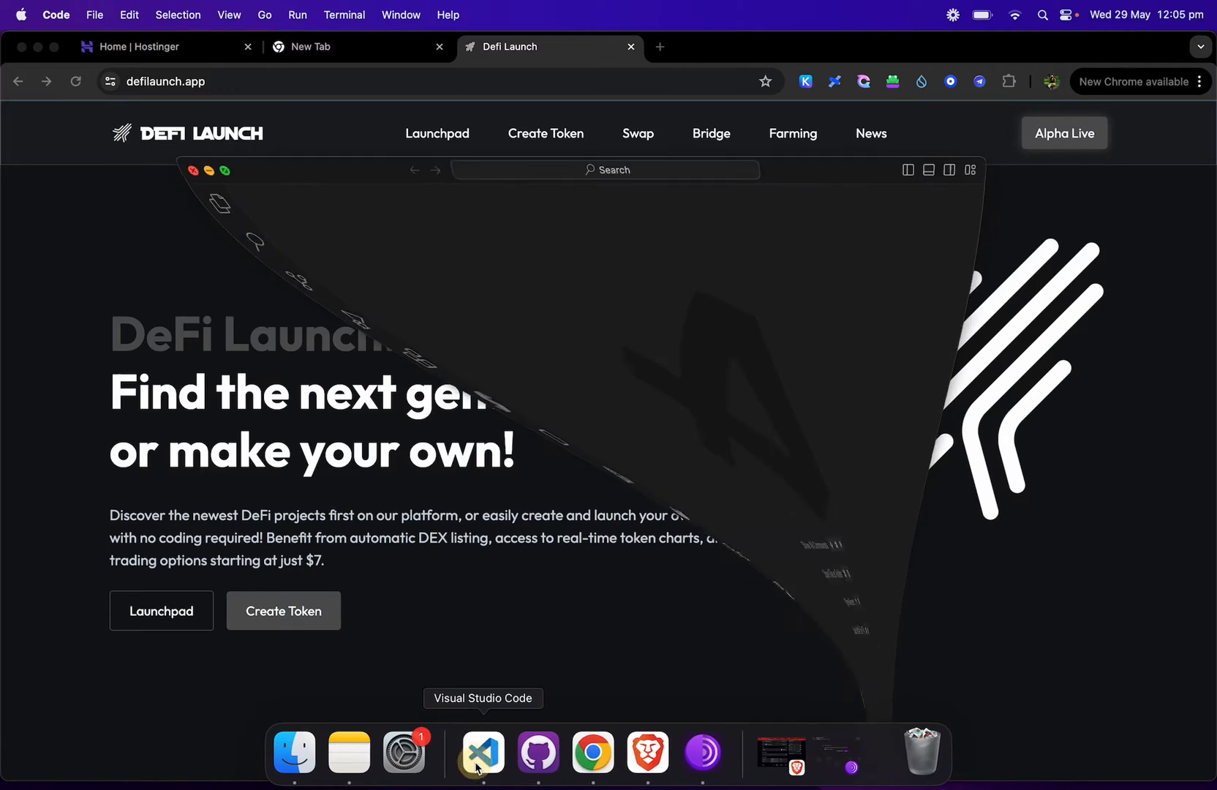
left_click(481, 750)
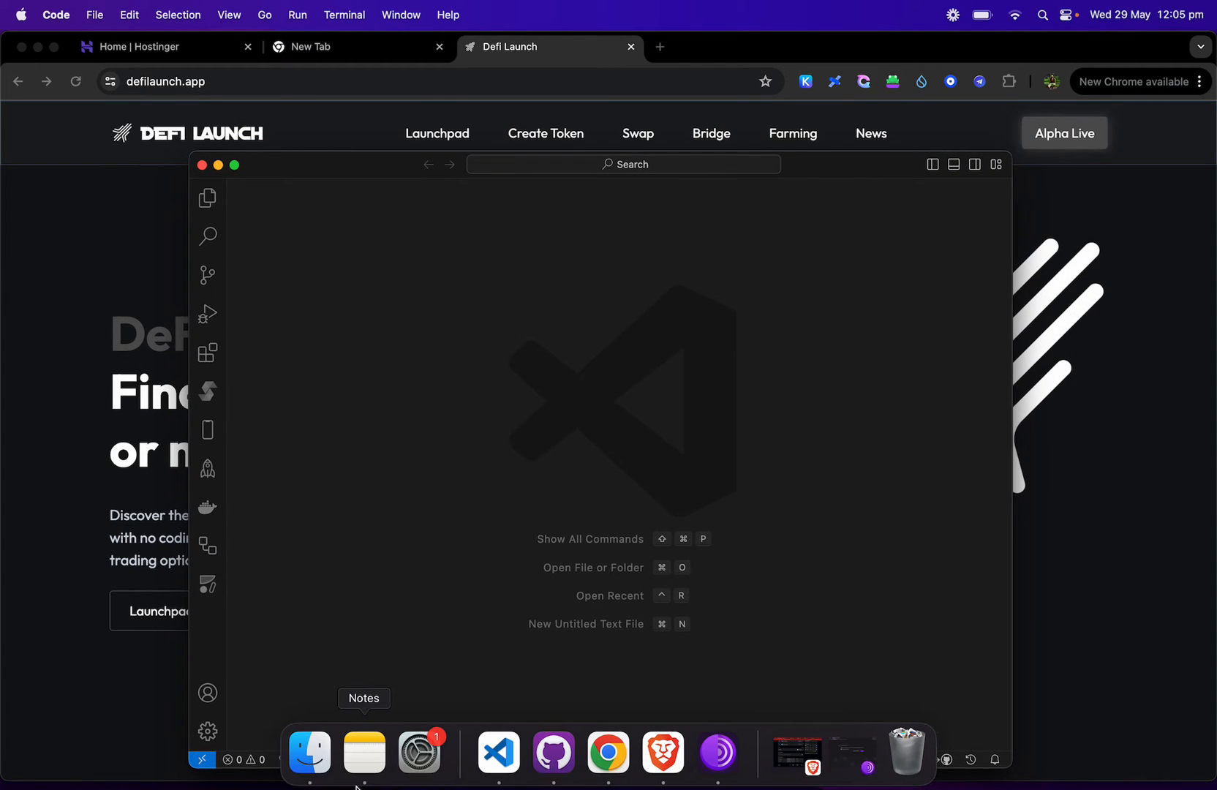
mouse_move(308, 749)
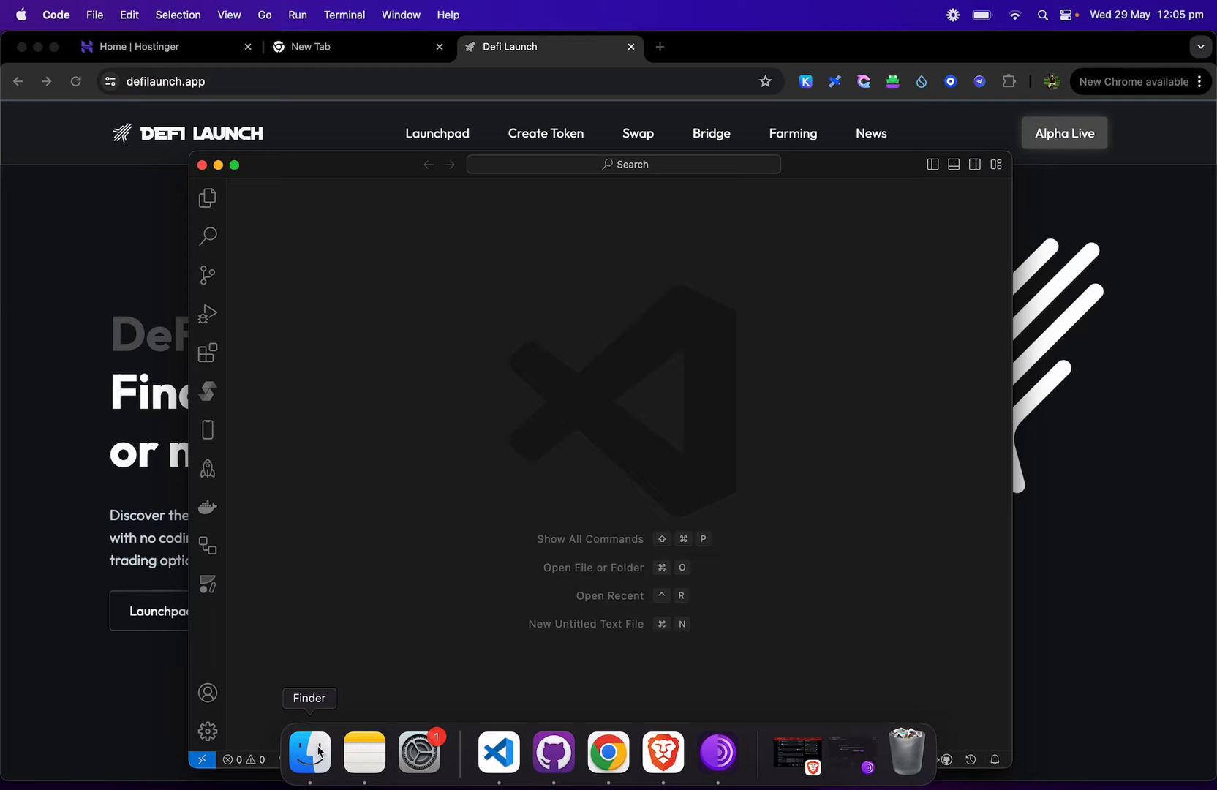
left_click(308, 750)
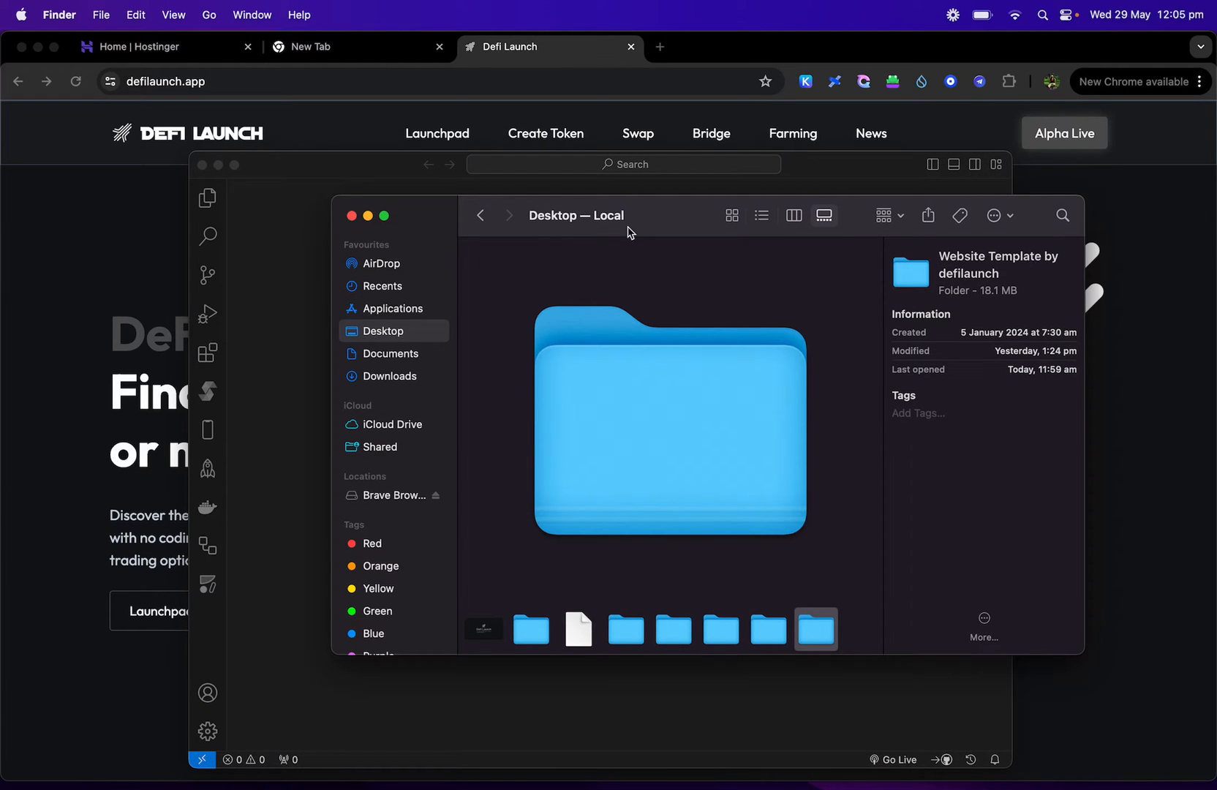
left_click_drag(628, 215, 511, 193)
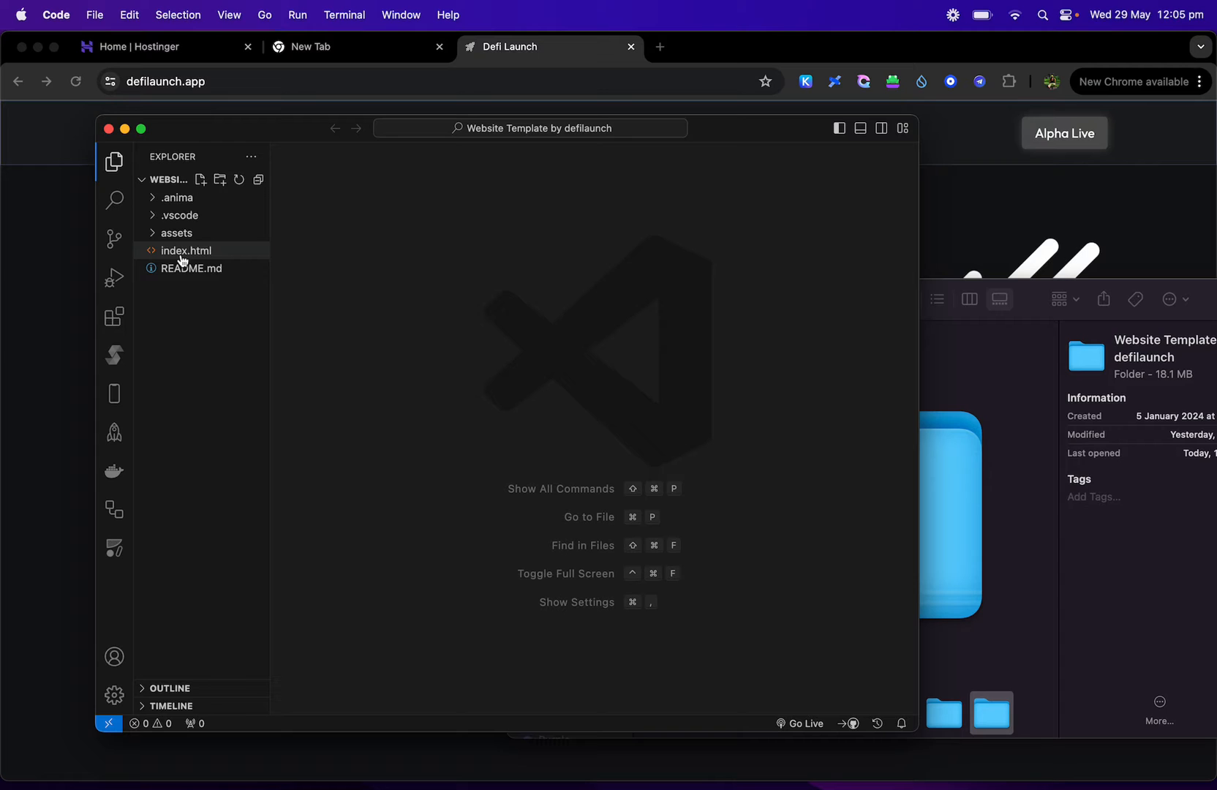
mouse_move(192, 250)
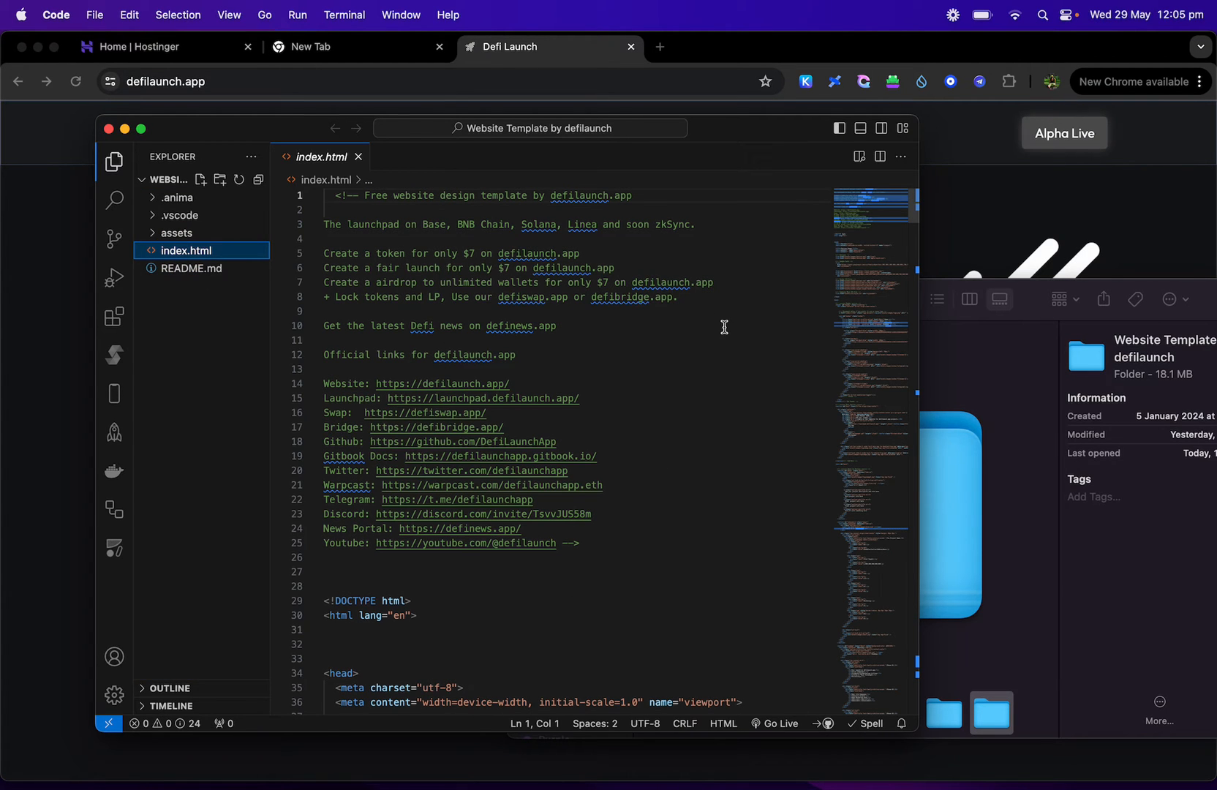
Step: Expand the assets folder and serve index.html with Go Live in Chrome
scroll("down", 3)
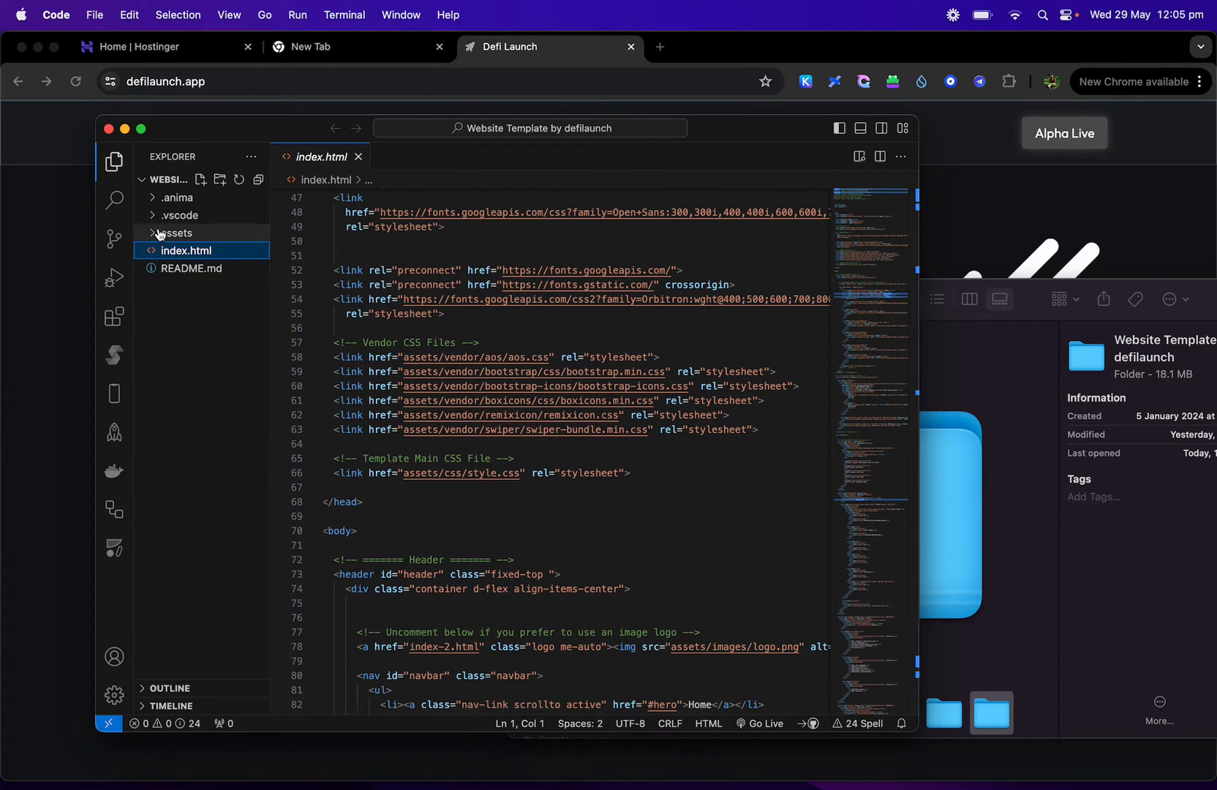
left_click(177, 233)
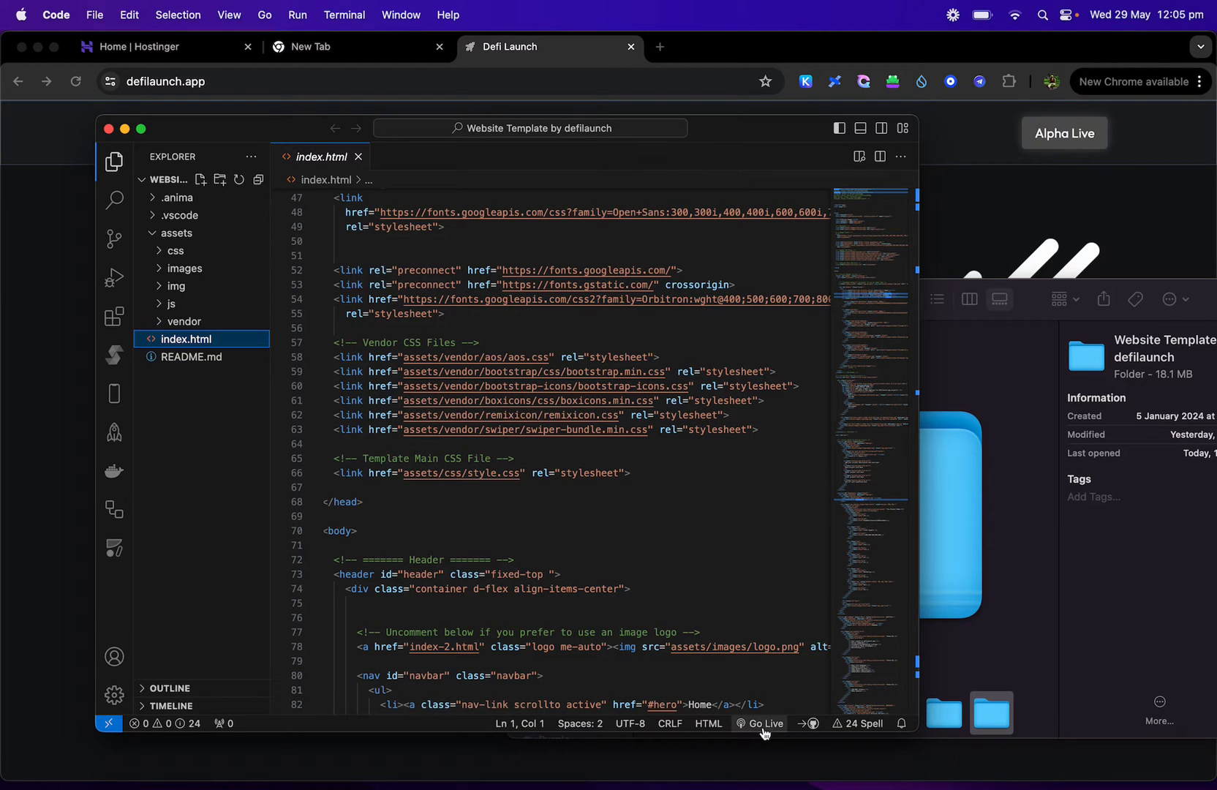
left_click(764, 722)
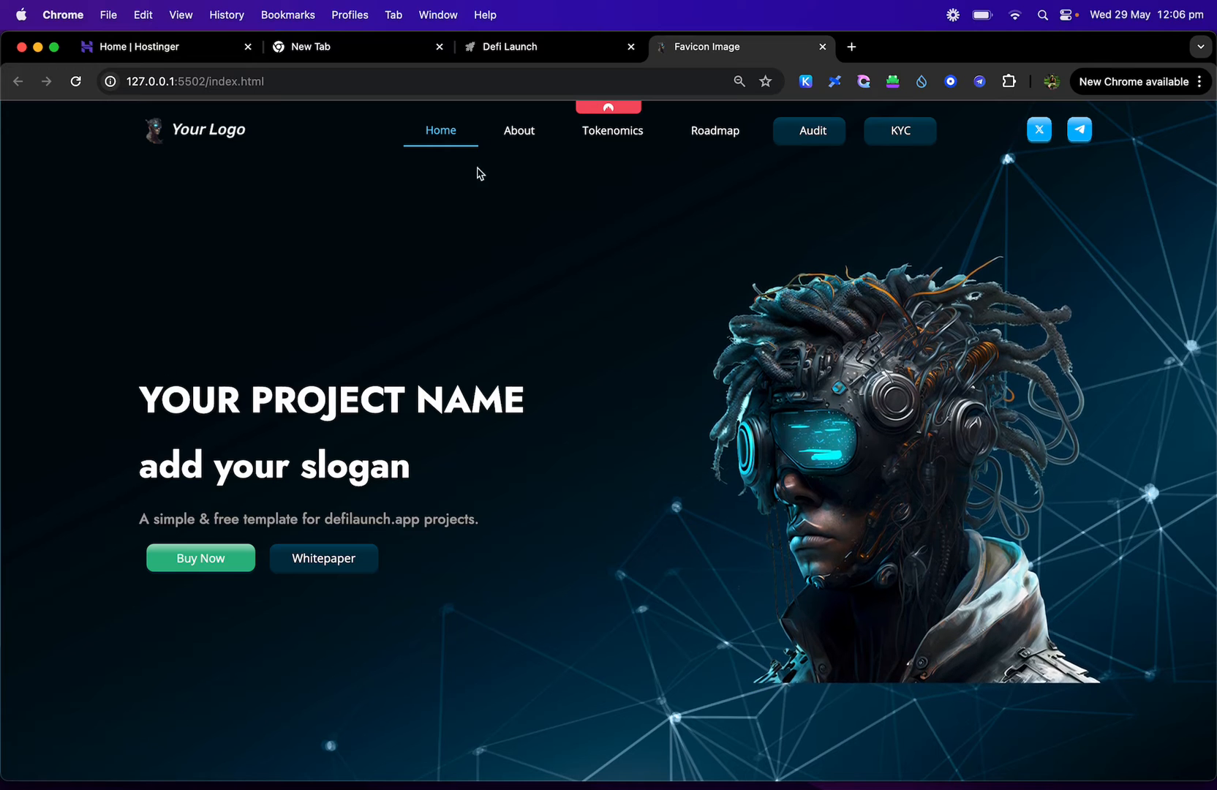
Step: Visit About, Tokenomics and Roadmap via the navbar, then reach the Official Partners logos
left_click(518, 130)
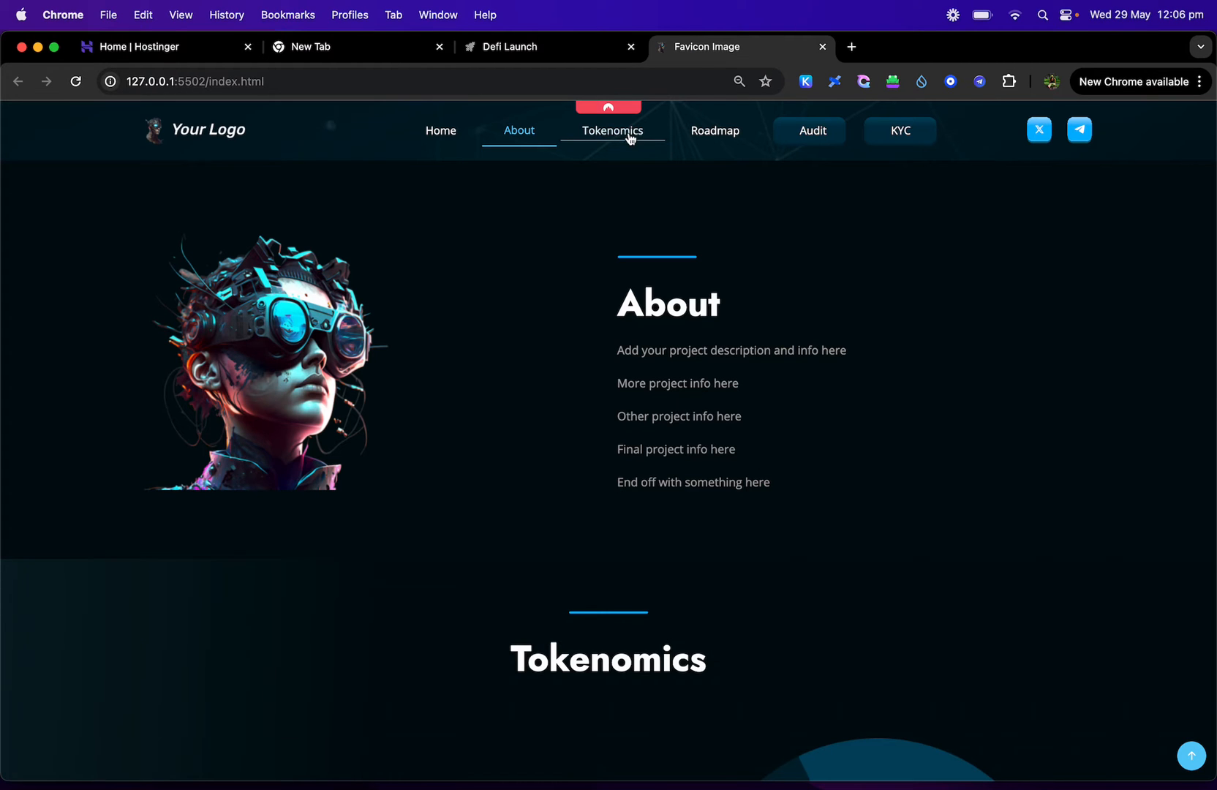
left_click(612, 130)
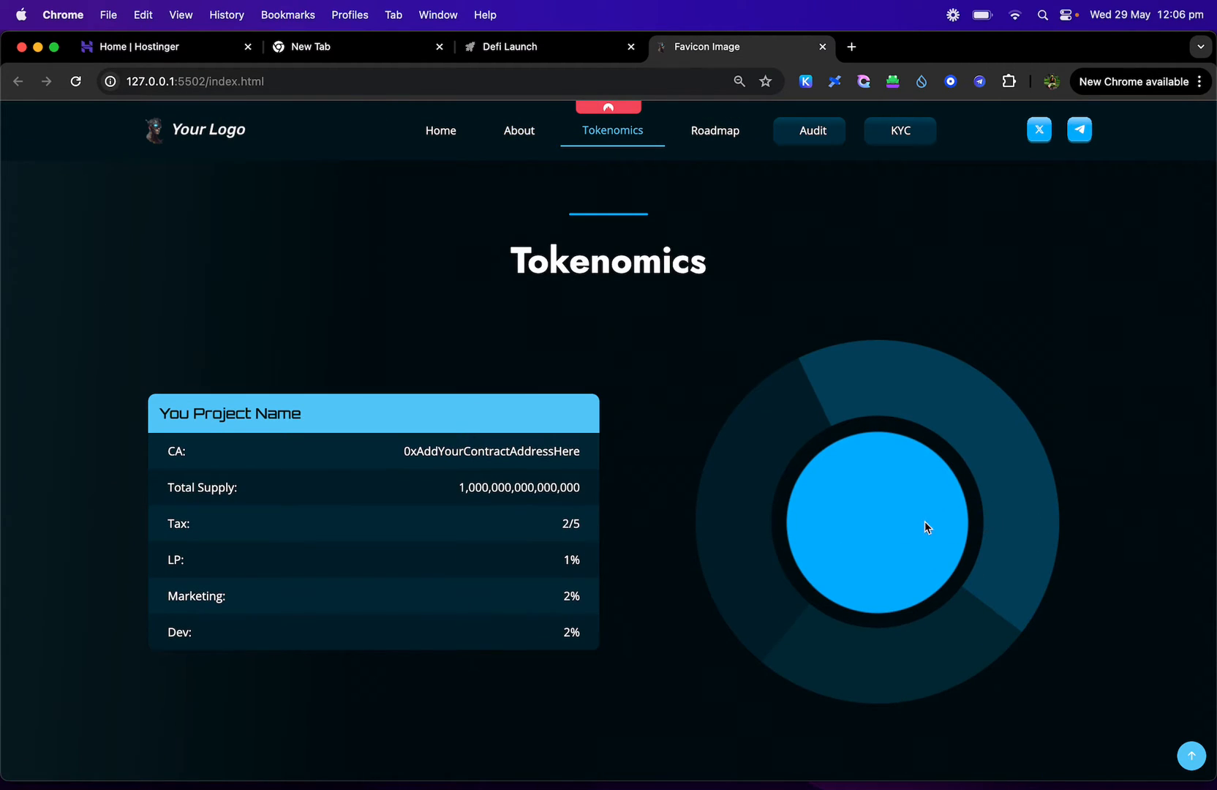
mouse_move(610, 468)
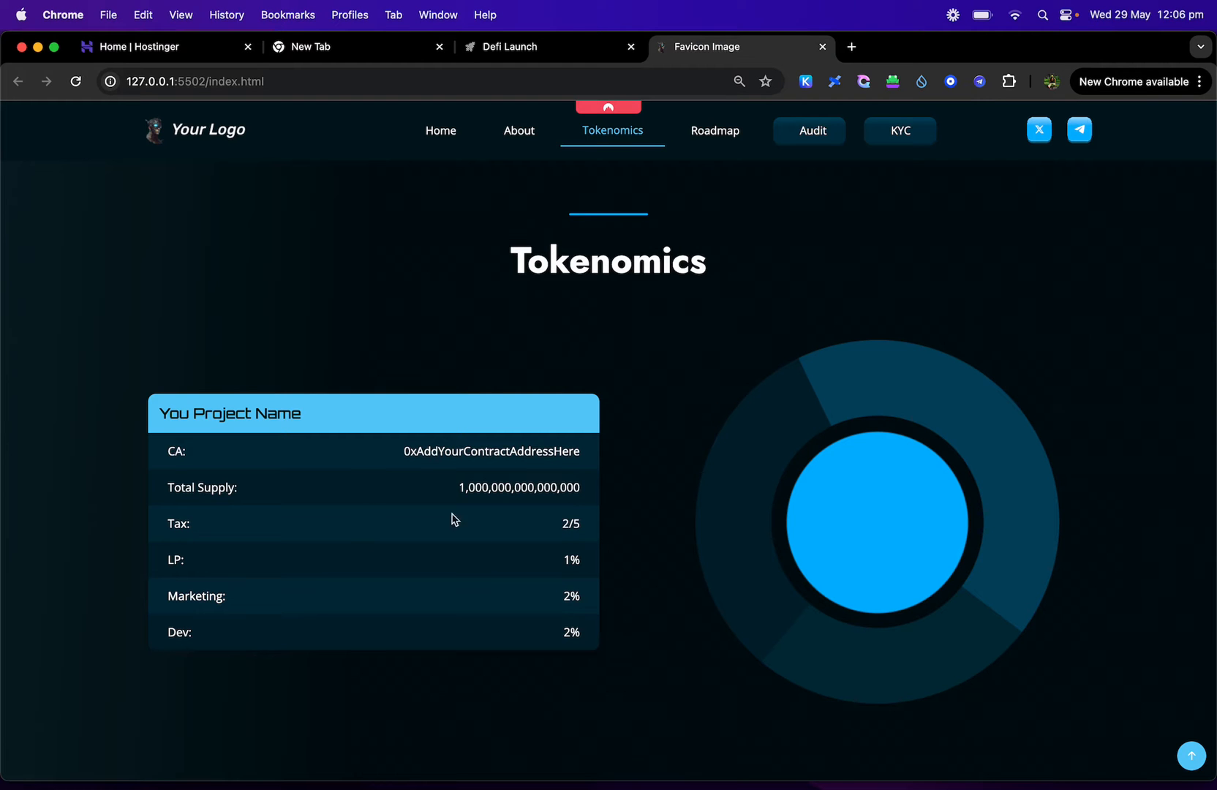
mouse_move(434, 609)
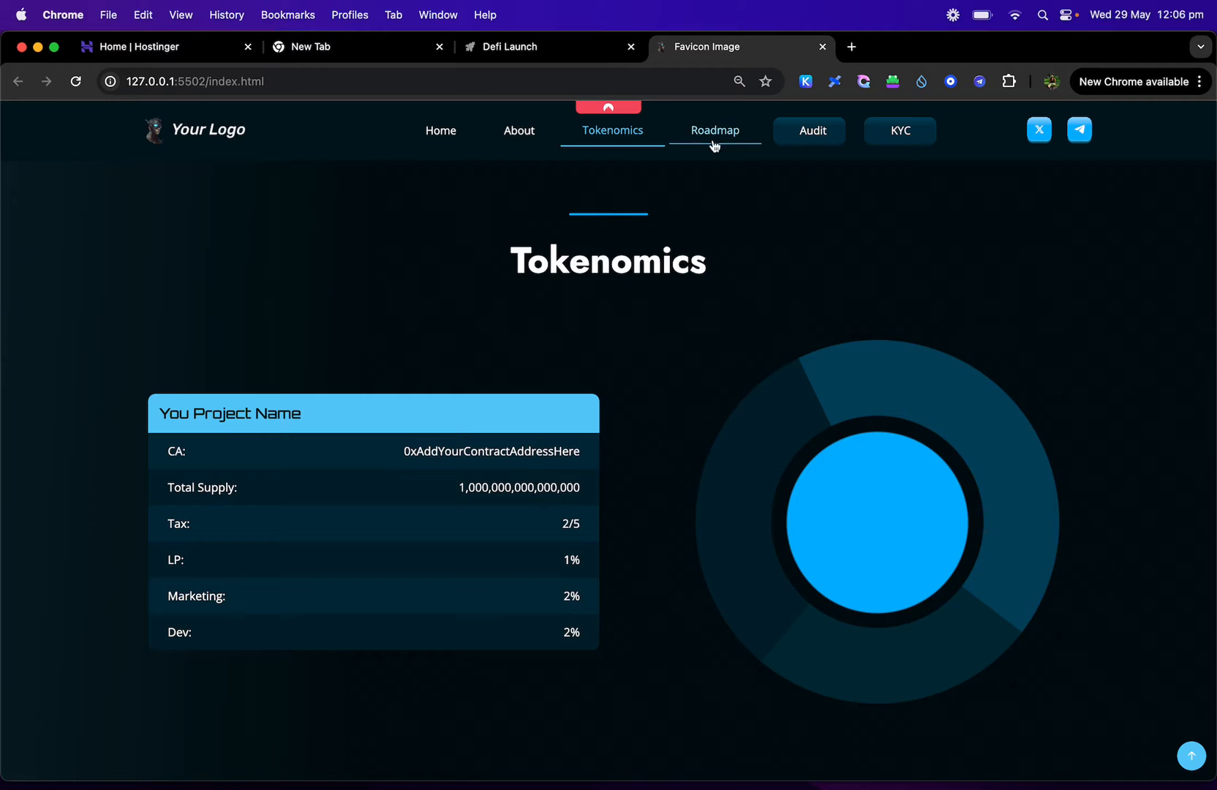
left_click(714, 130)
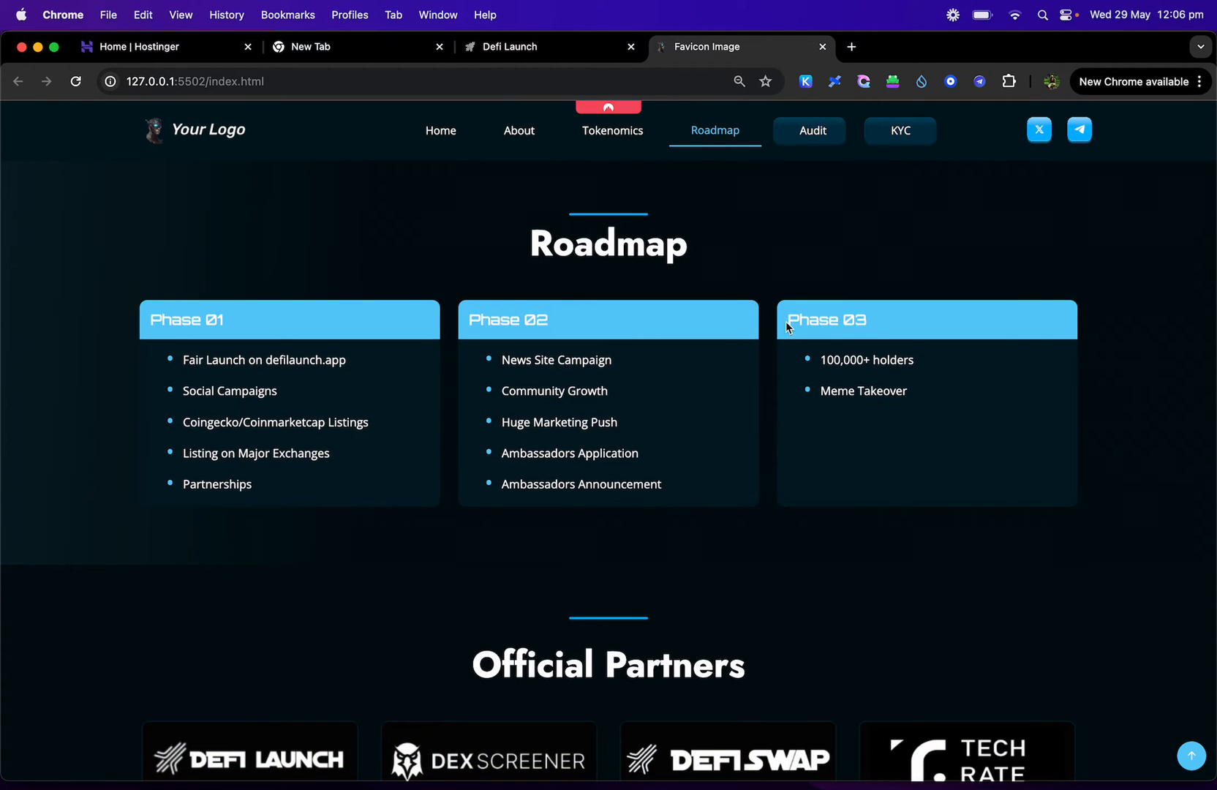
mouse_move(572, 345)
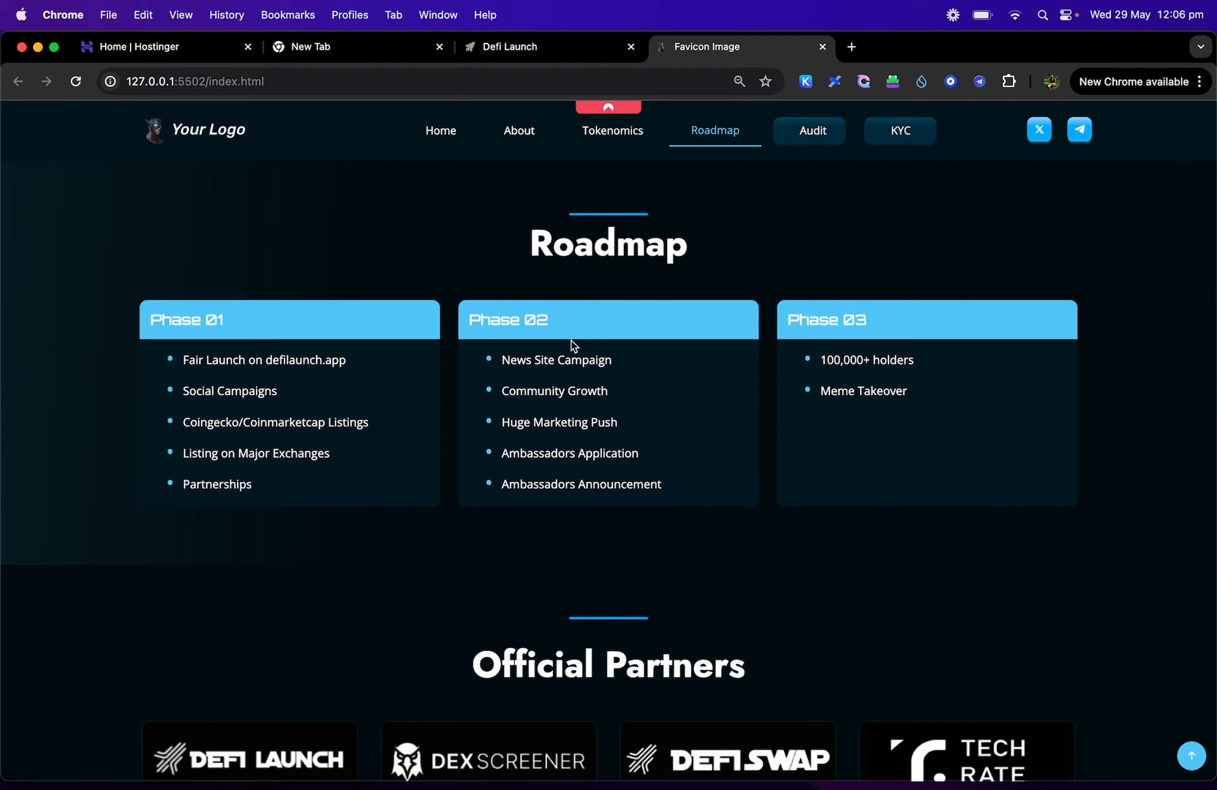
mouse_move(713, 130)
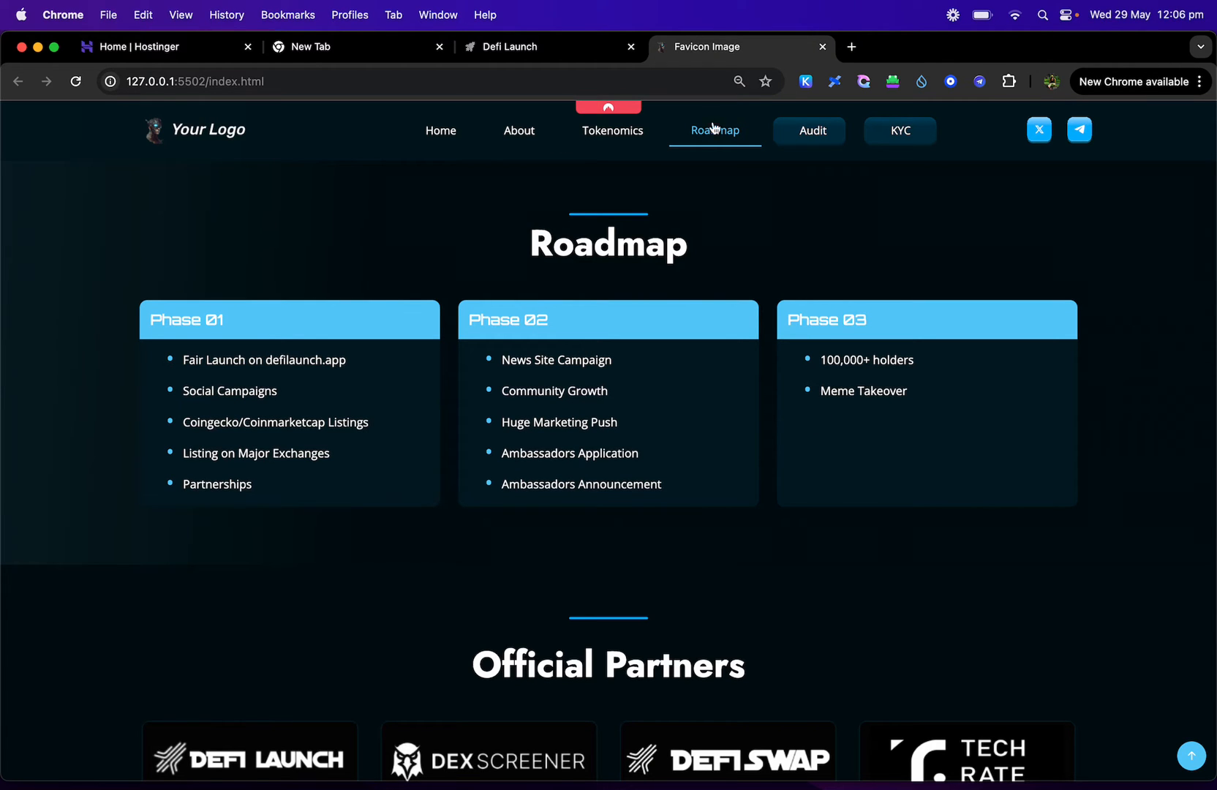
scroll("down", 3)
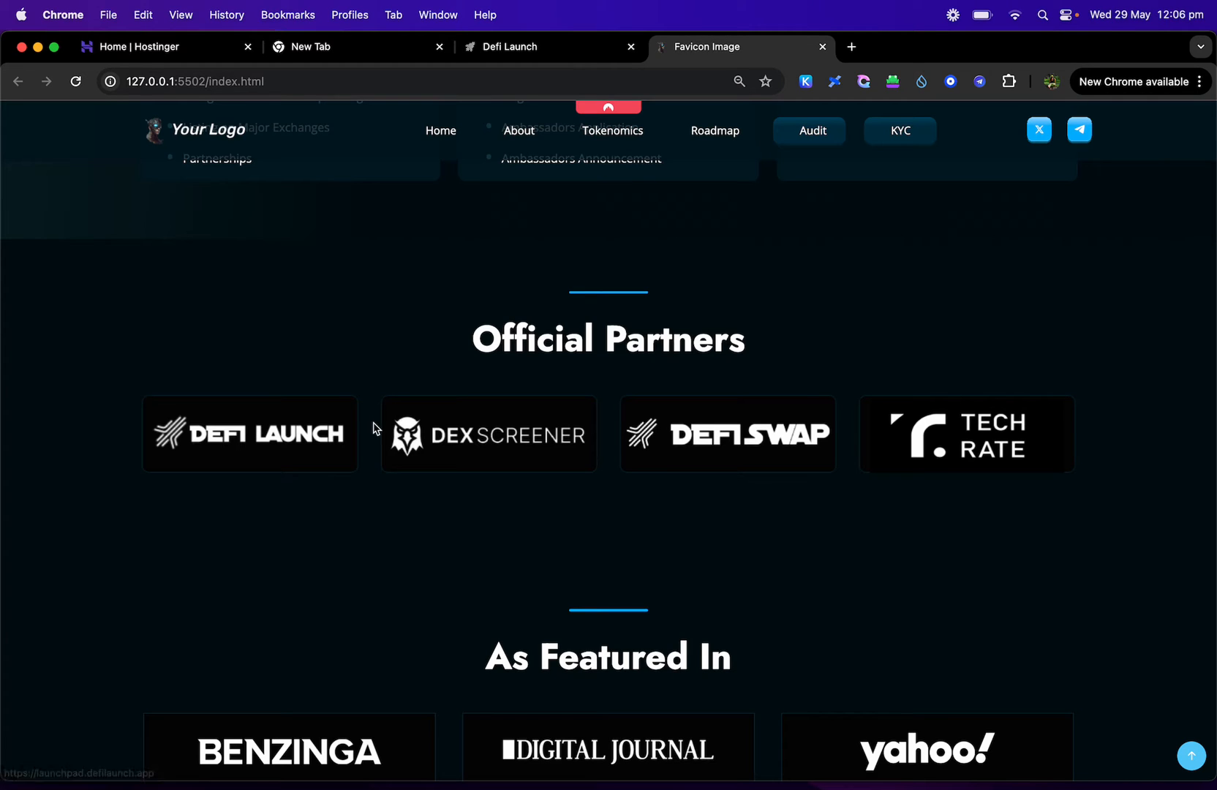
mouse_move(923, 455)
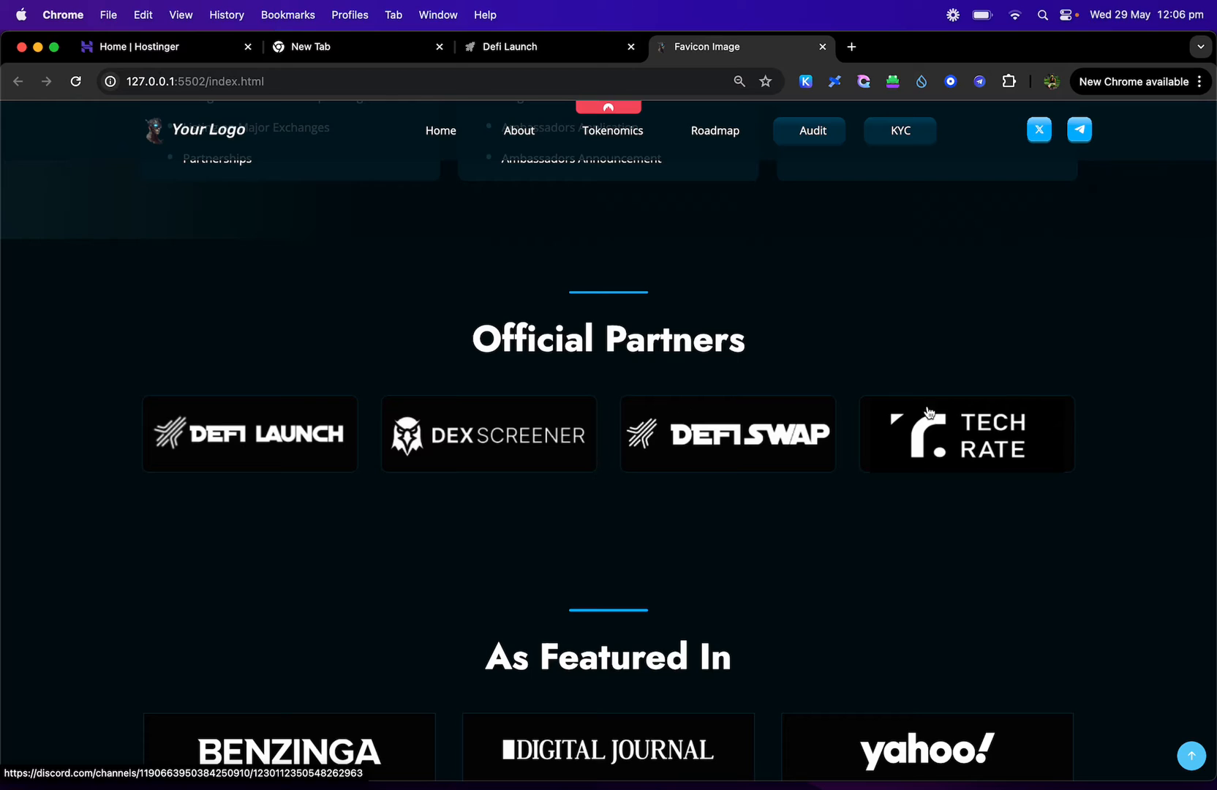
mouse_move(6, 345)
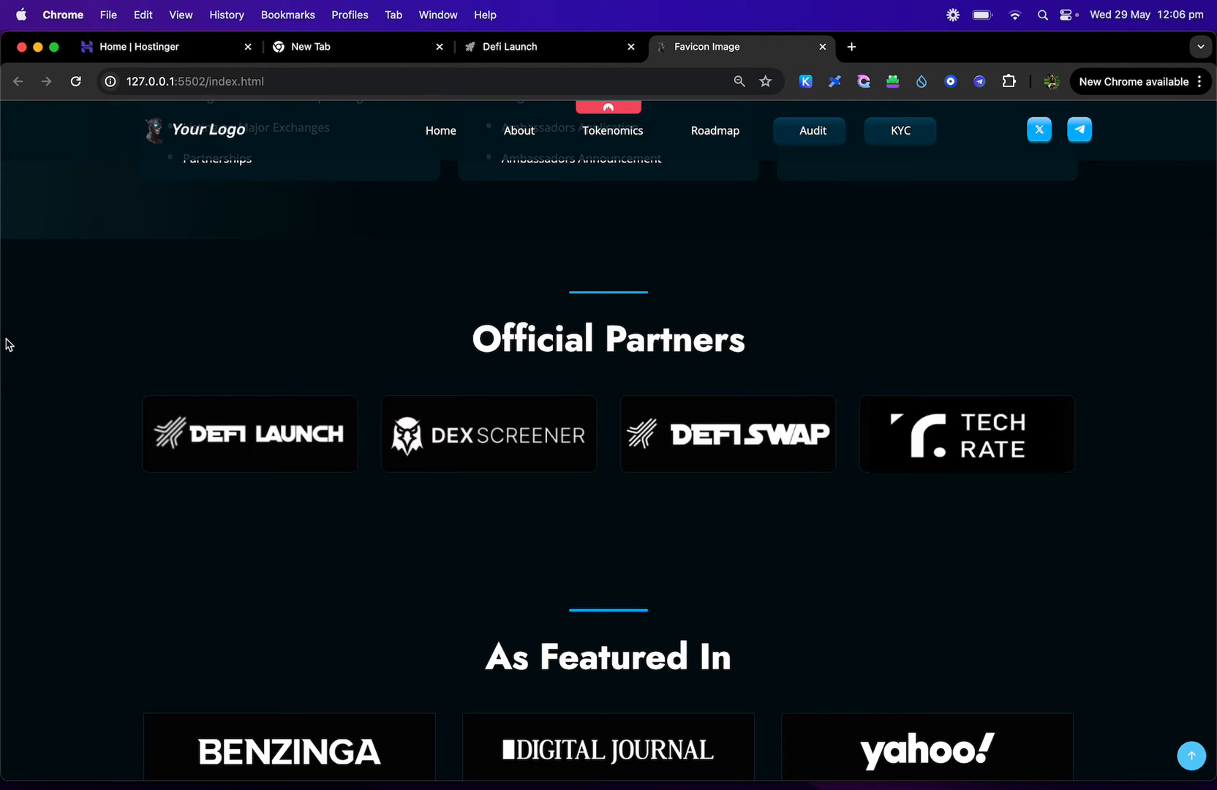
mouse_move(555, 461)
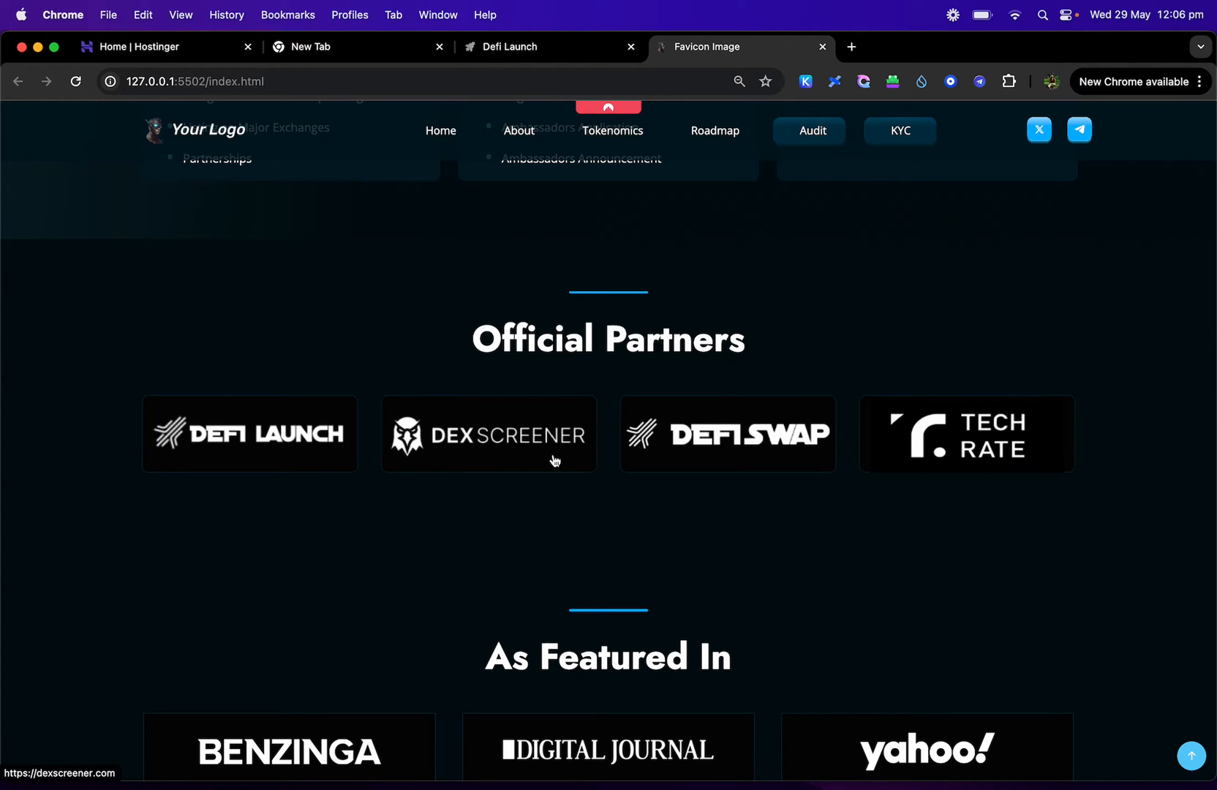
mouse_move(637, 394)
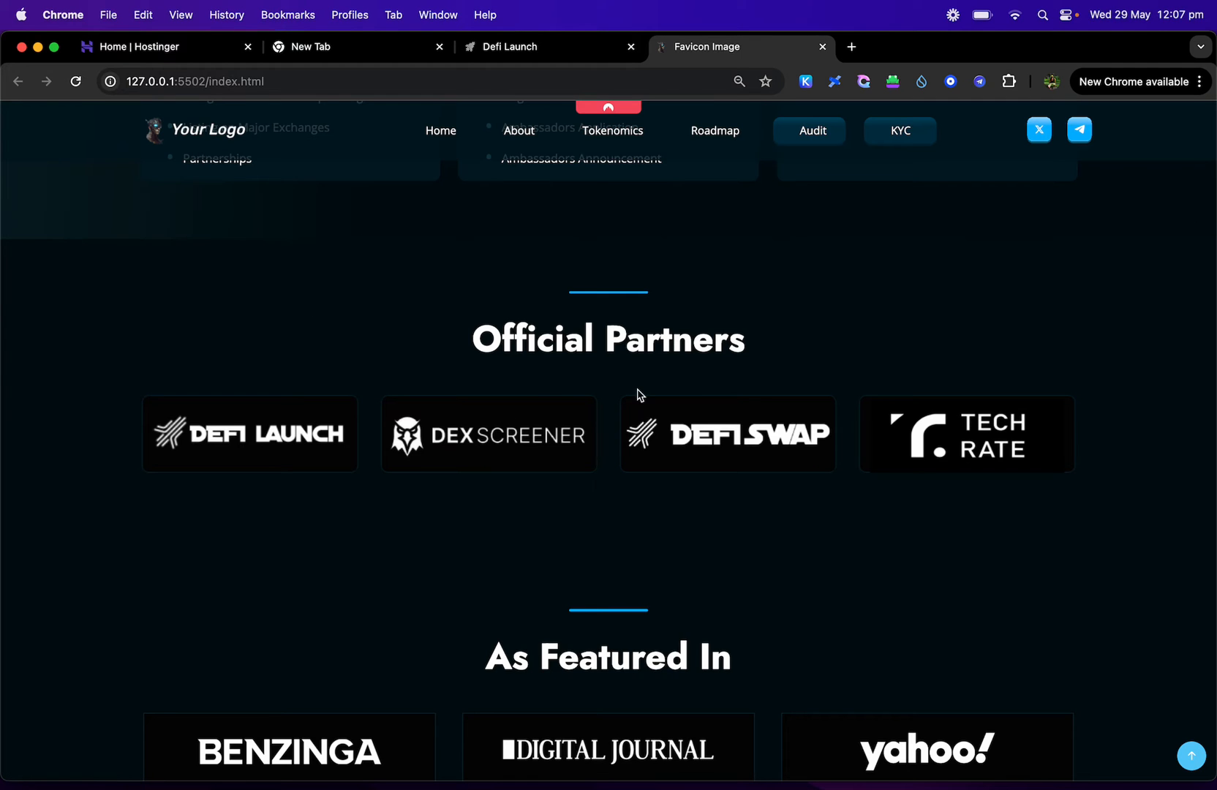
Step: Reach the Disclaimer footer, then jump Home to the YOUR PROJECT NAME hero
scroll("down", 3)
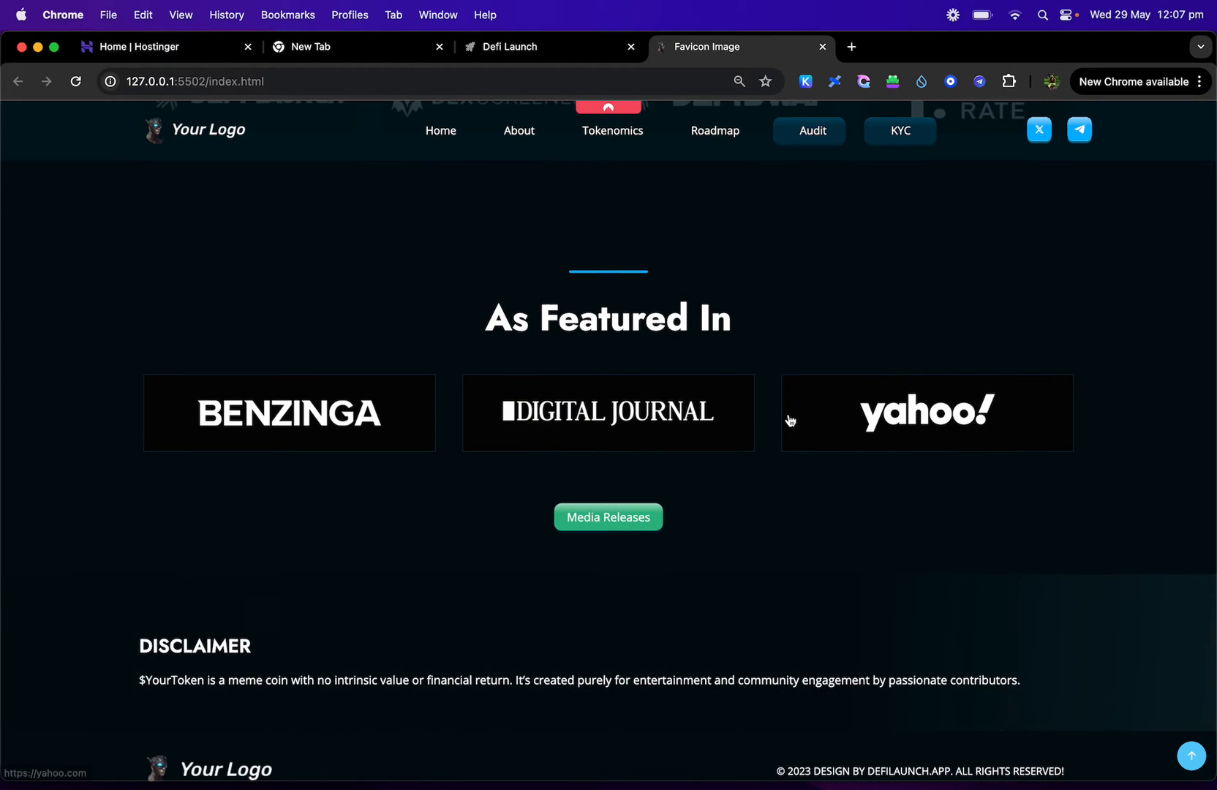
mouse_move(800, 490)
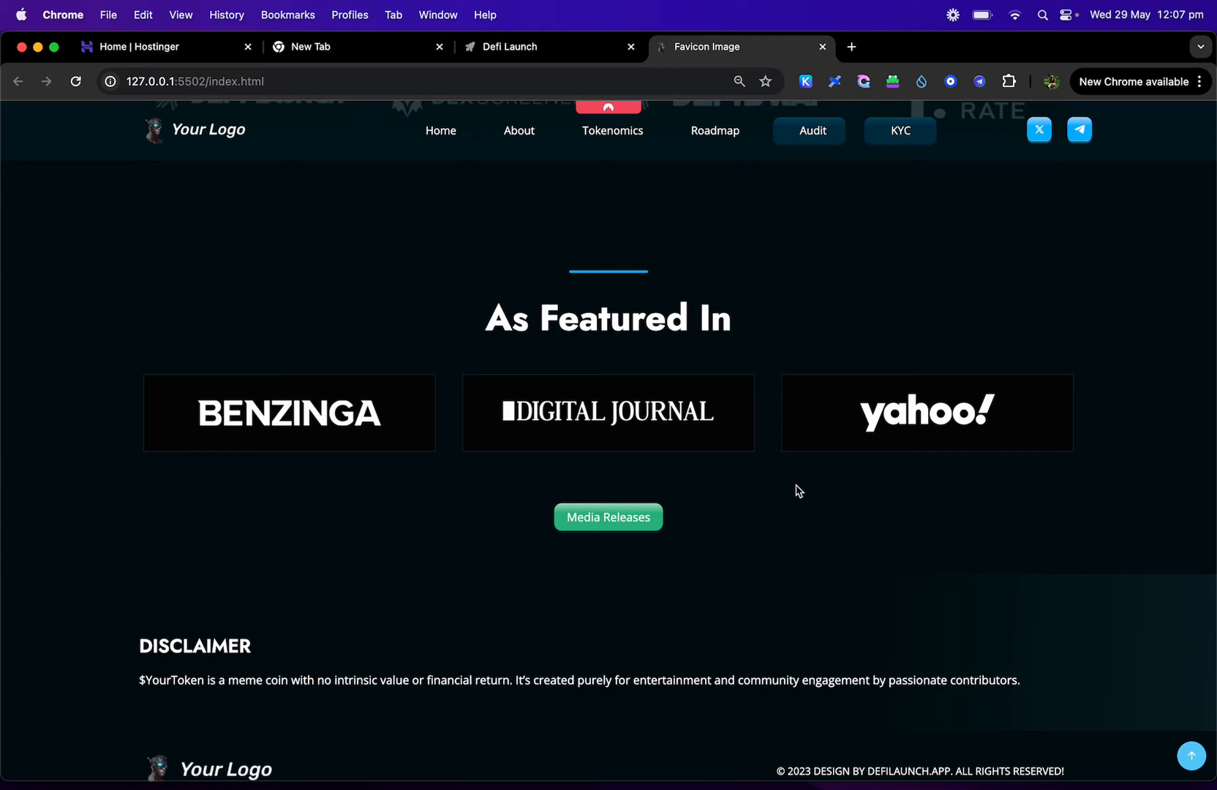
mouse_move(642, 435)
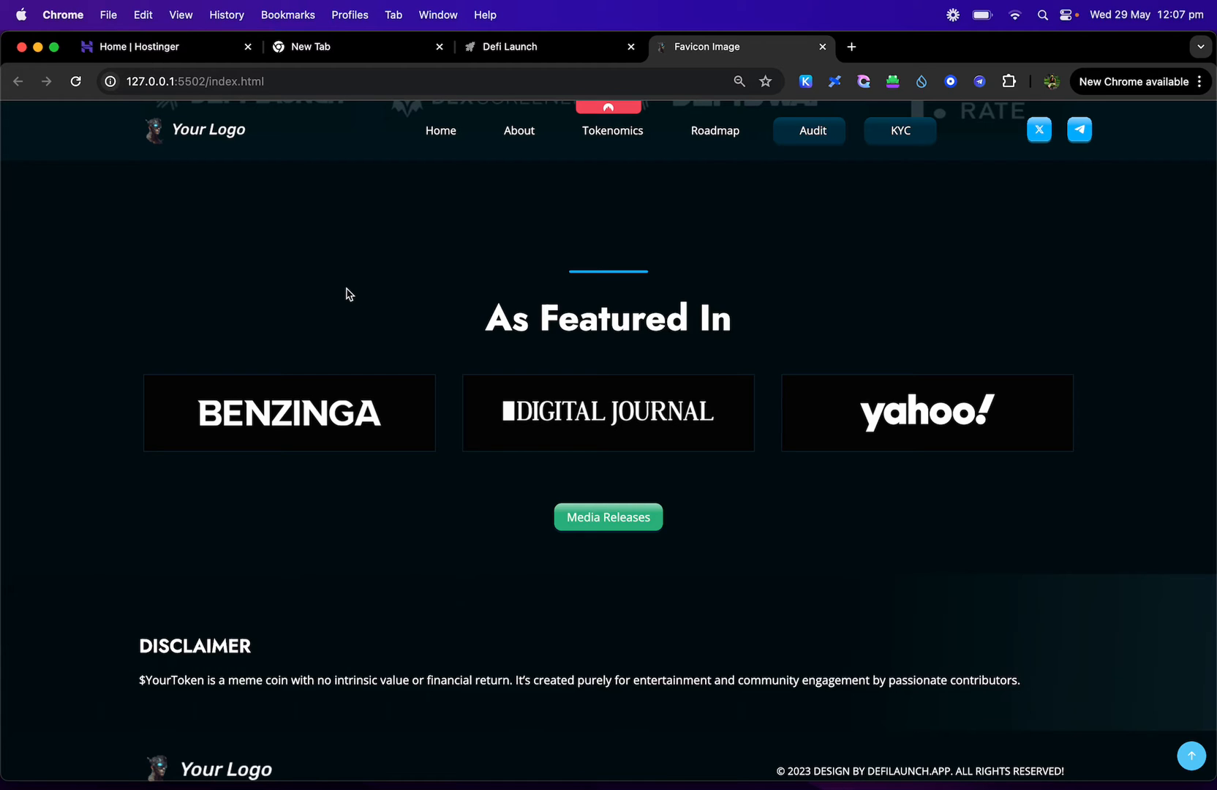
mouse_move(556, 328)
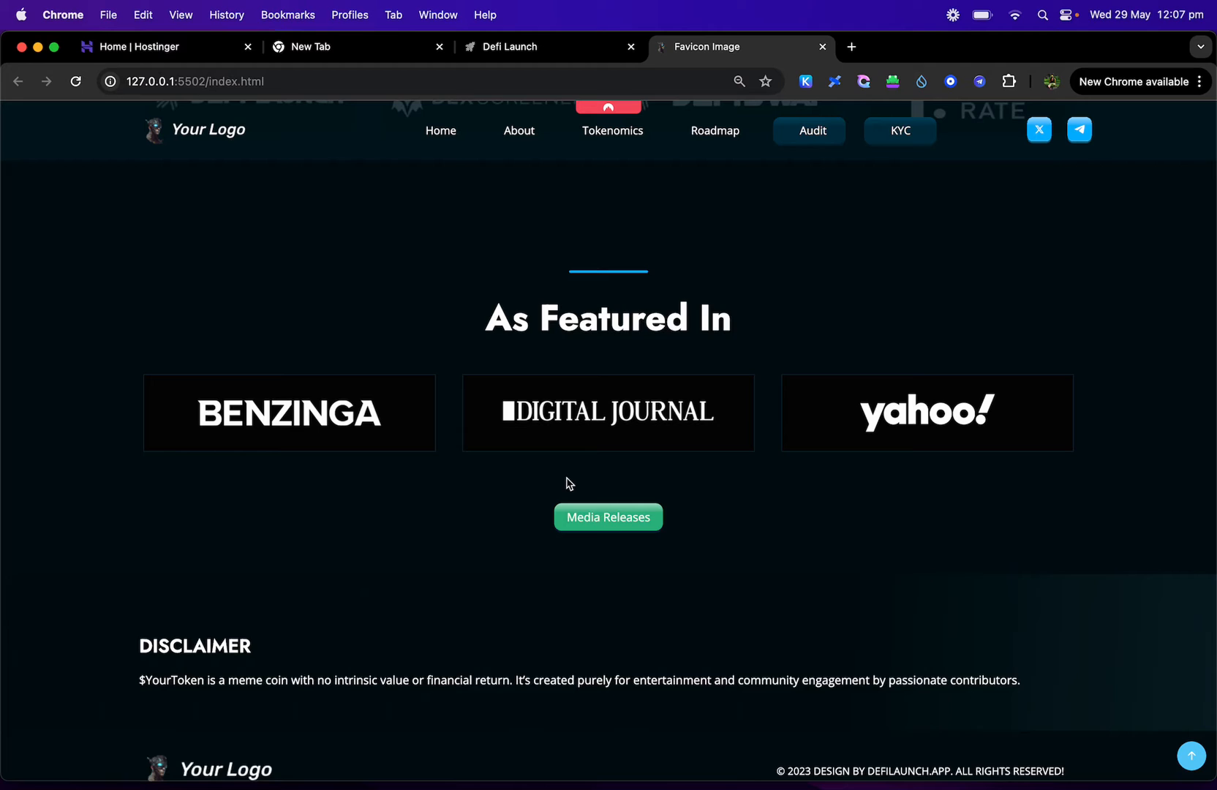
scroll("down", 3)
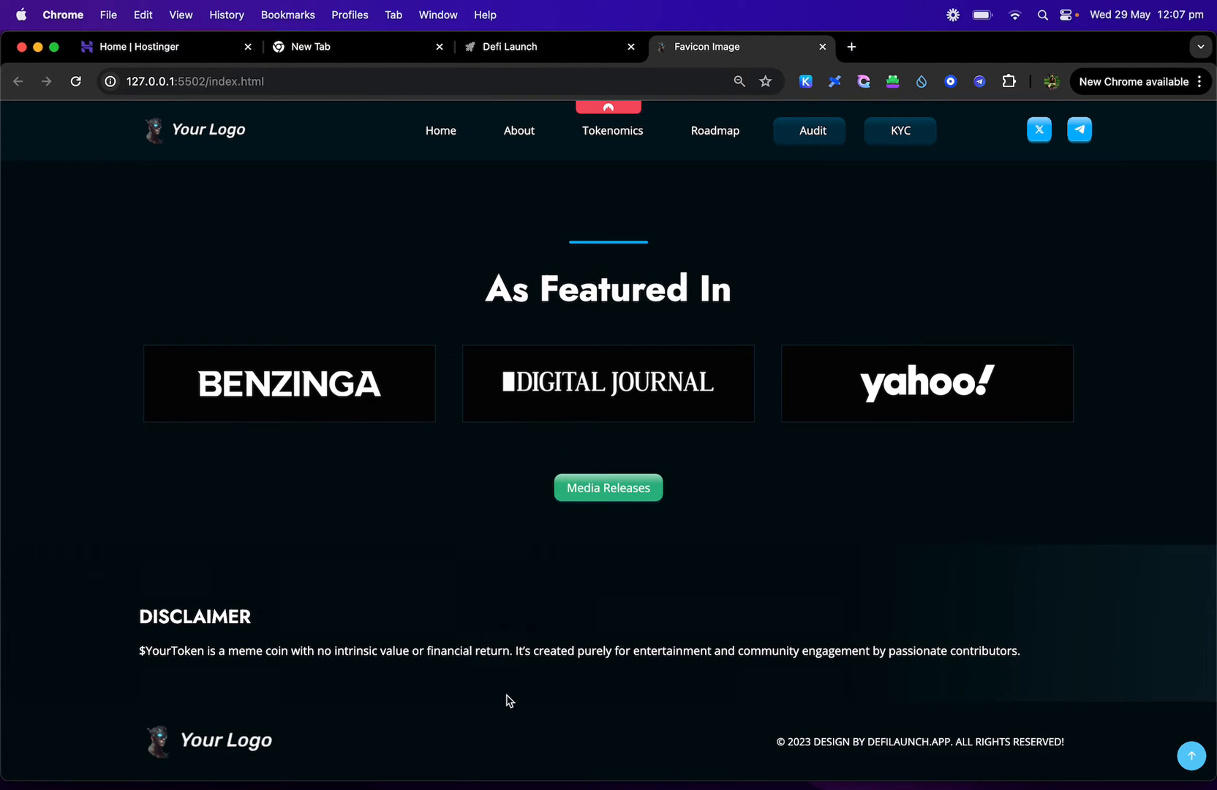
mouse_move(1000, 712)
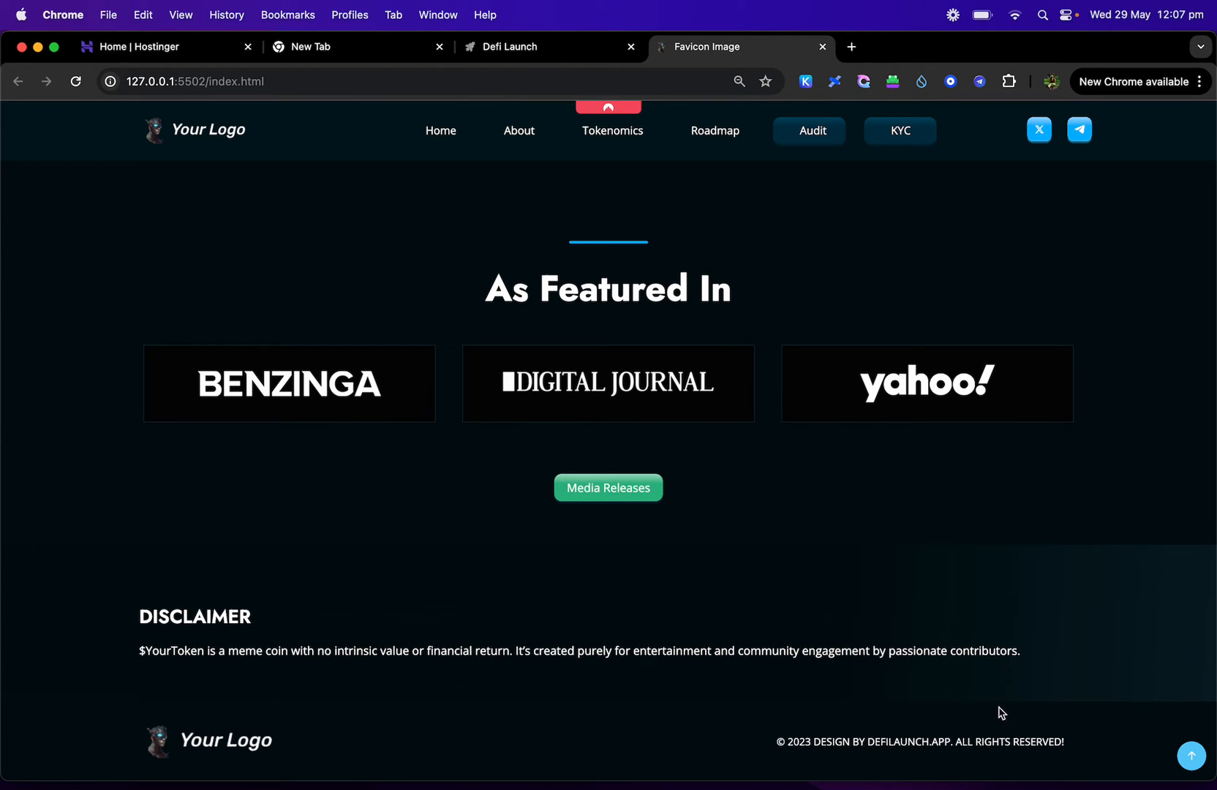
mouse_move(875, 687)
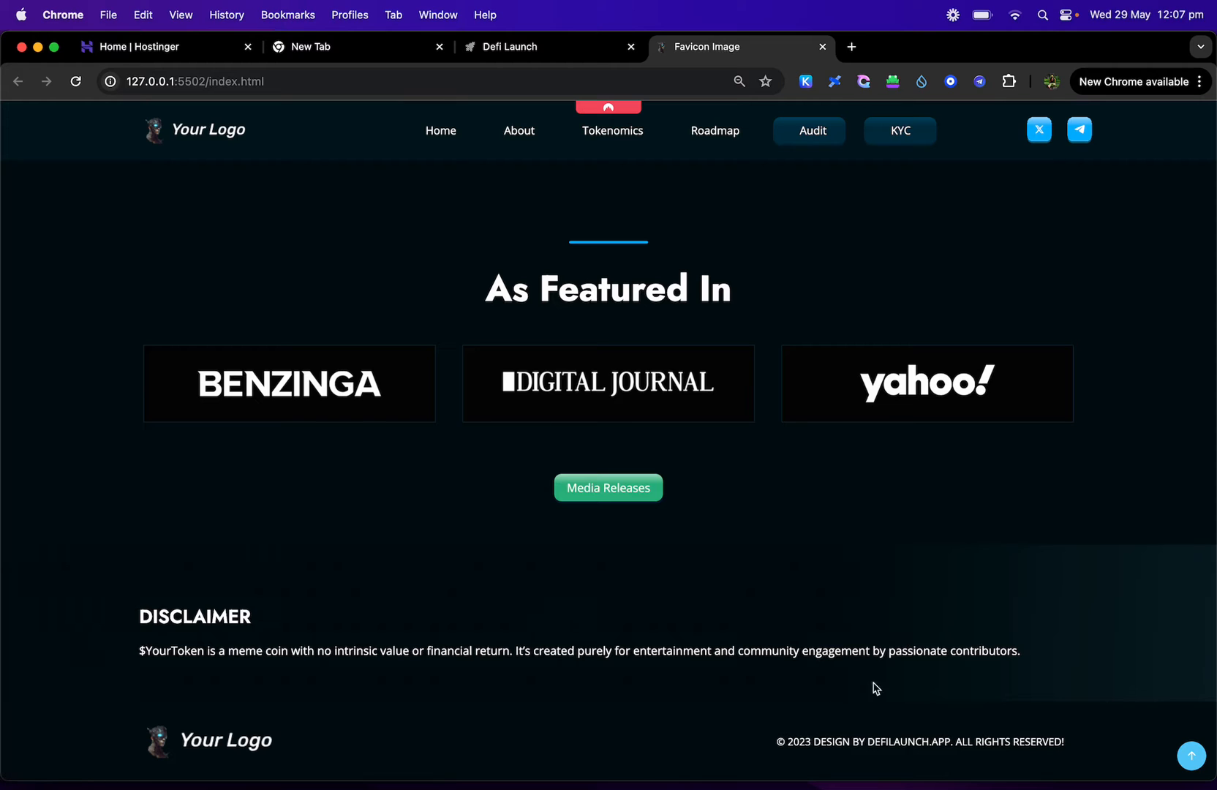
left_click(440, 130)
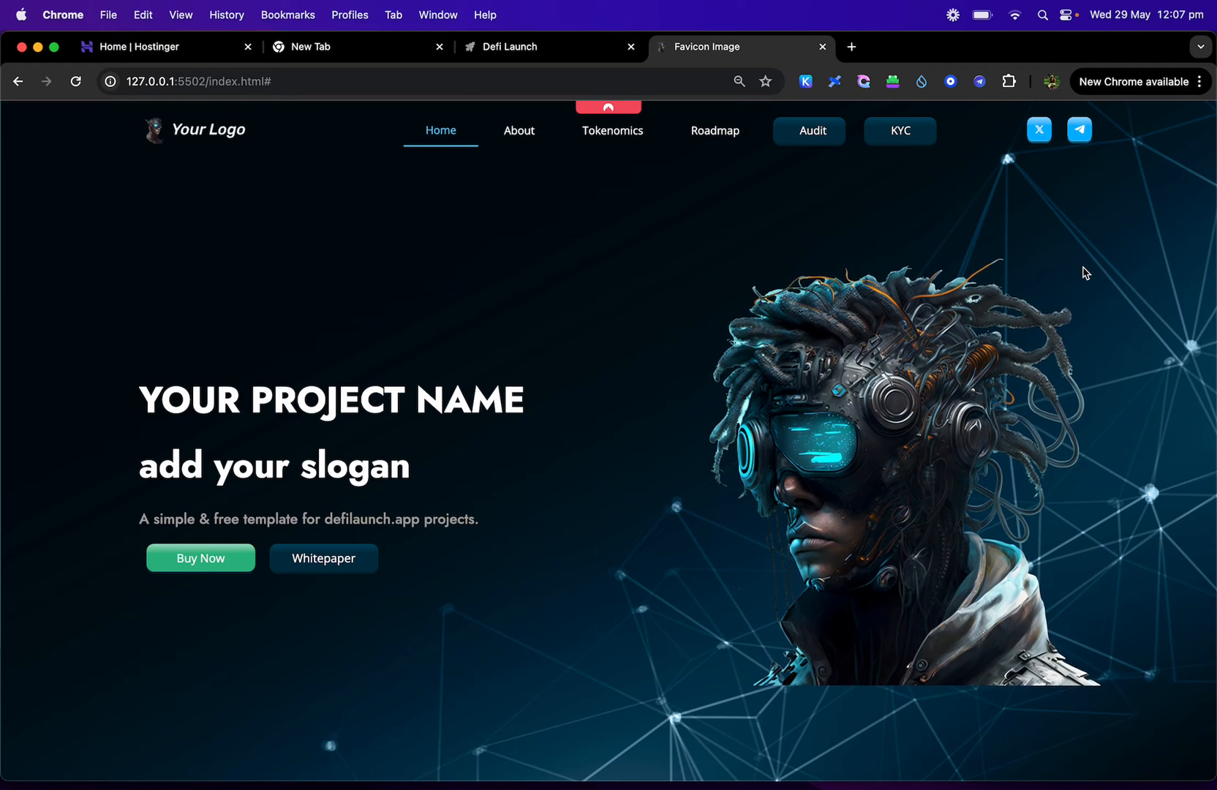
mouse_move(897, 143)
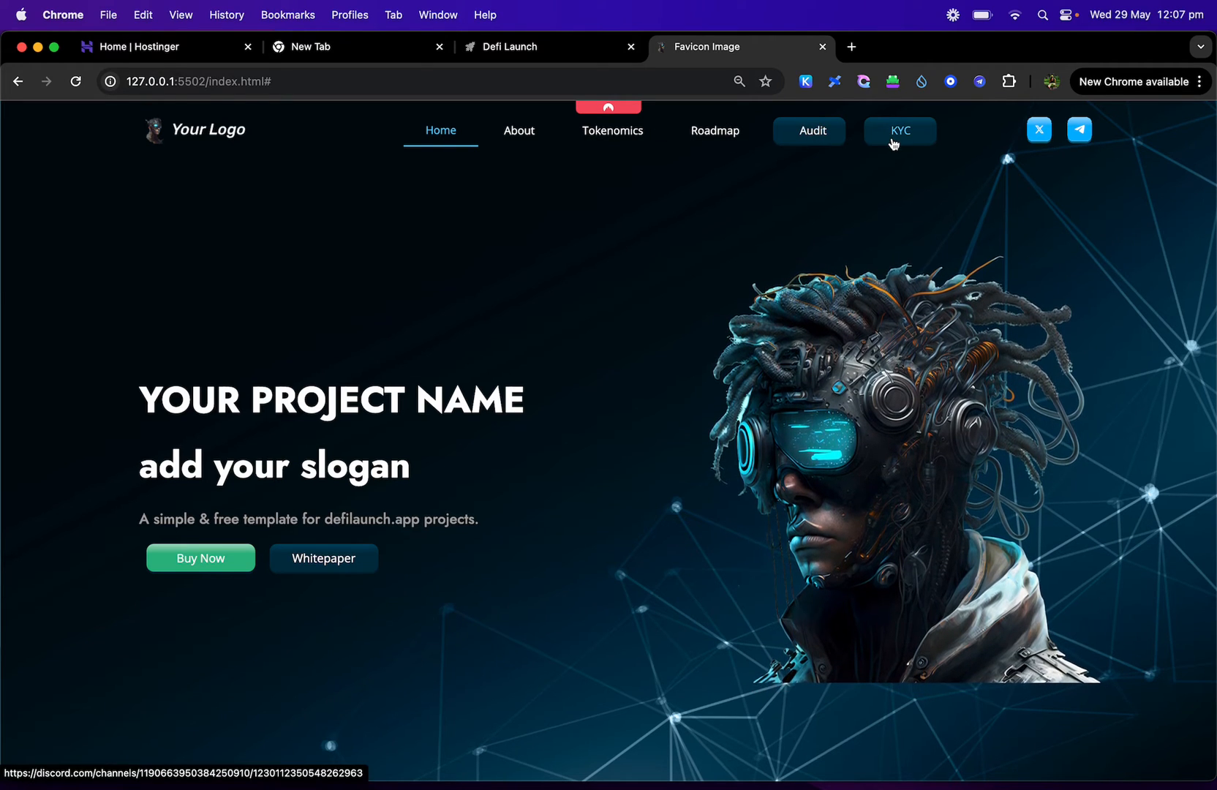
mouse_move(1038, 130)
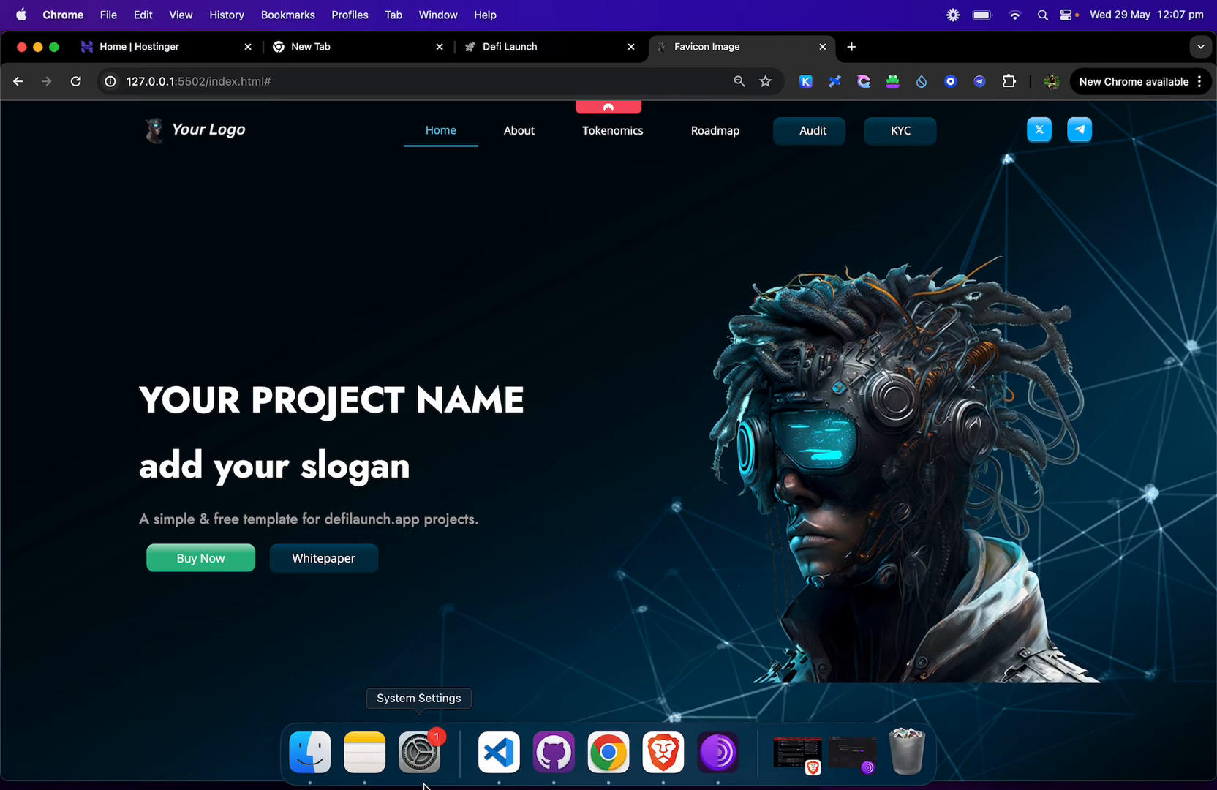
Step: Bring VS Code forward and move through the header navbar markup down to the Hero Section
left_click(497, 750)
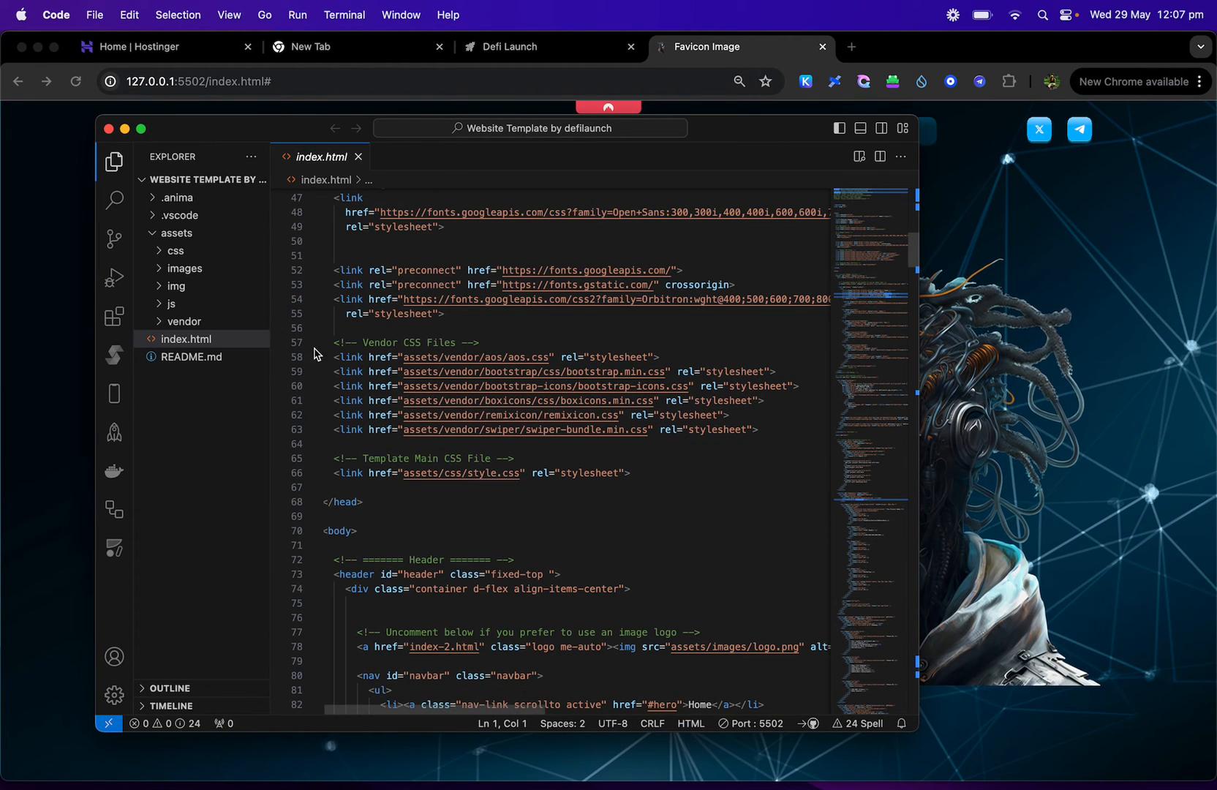
scroll("down", 3)
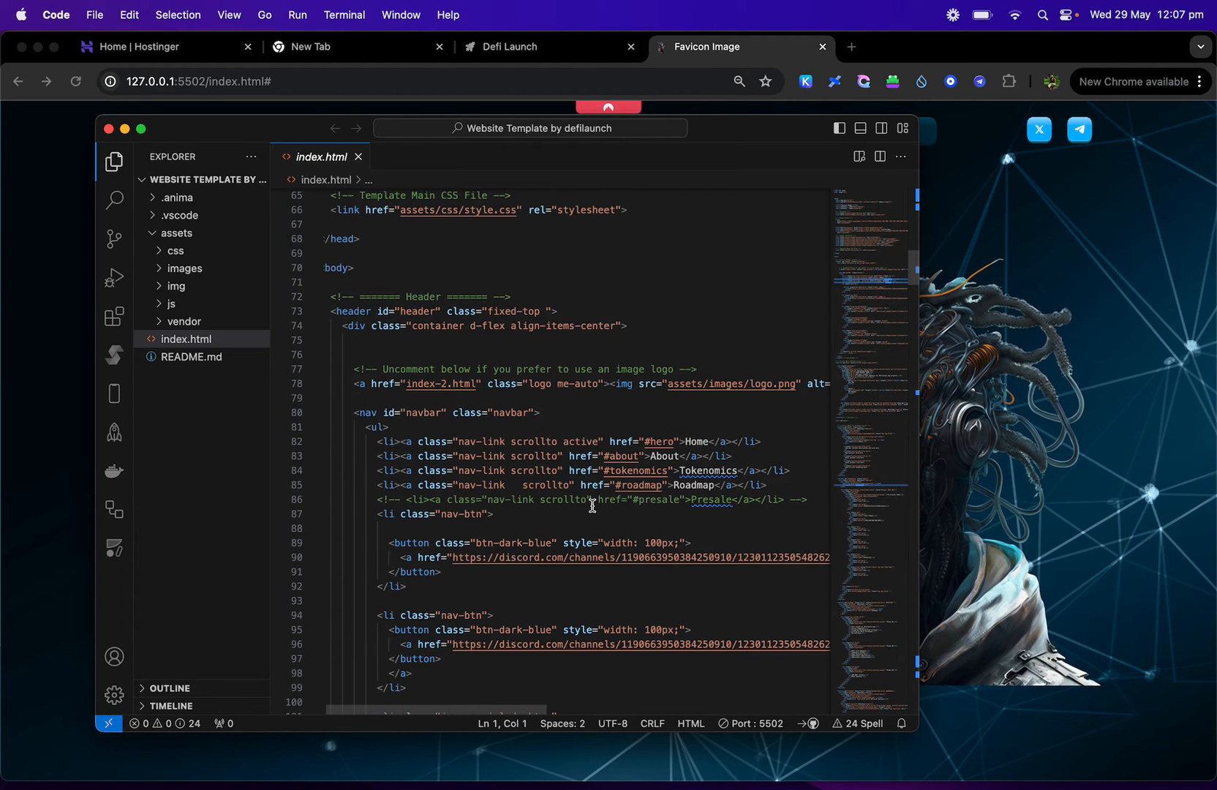
scroll("down", 3)
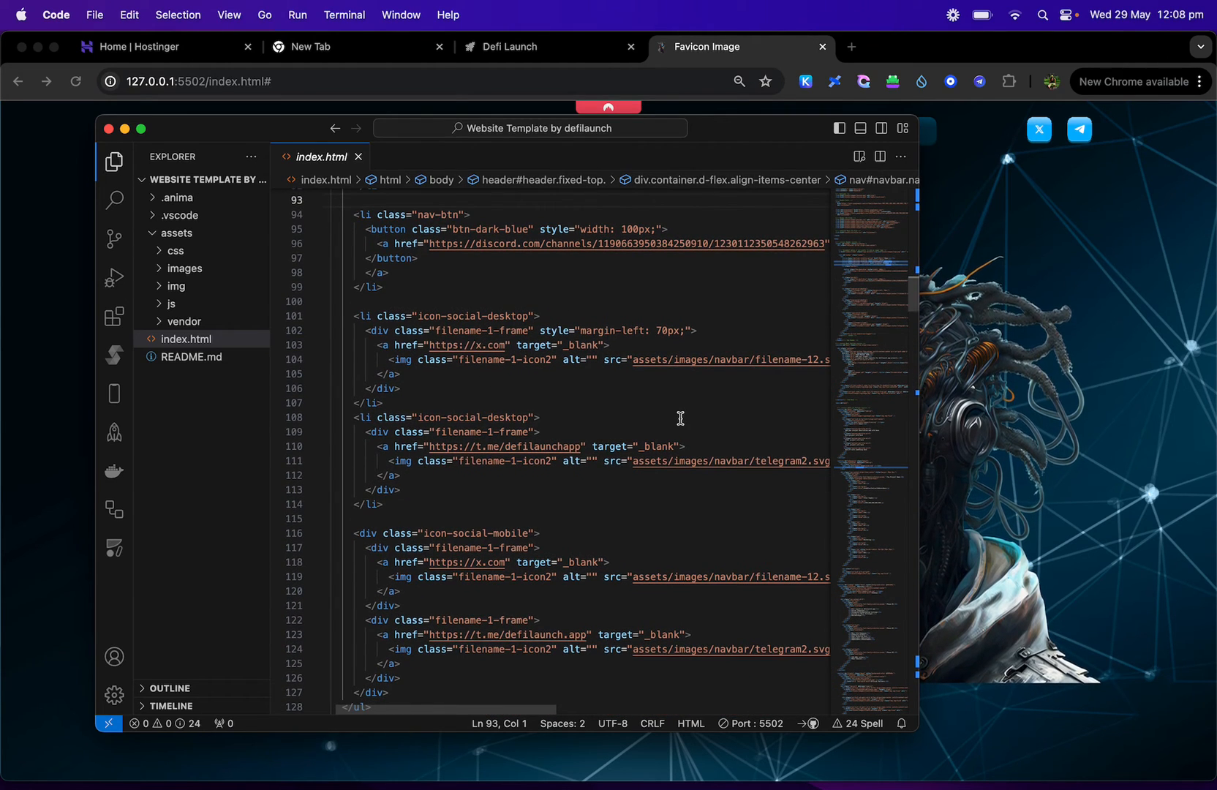
scroll("down", 3)
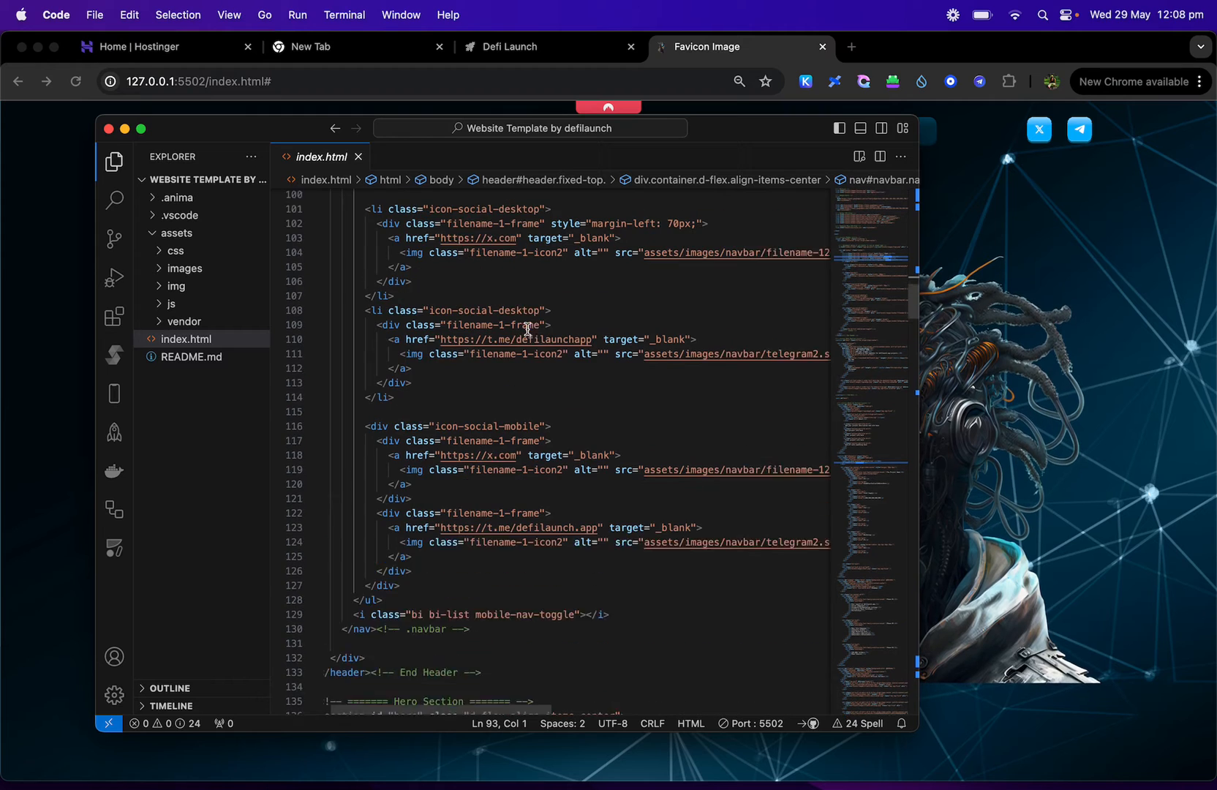
scroll("down", 3)
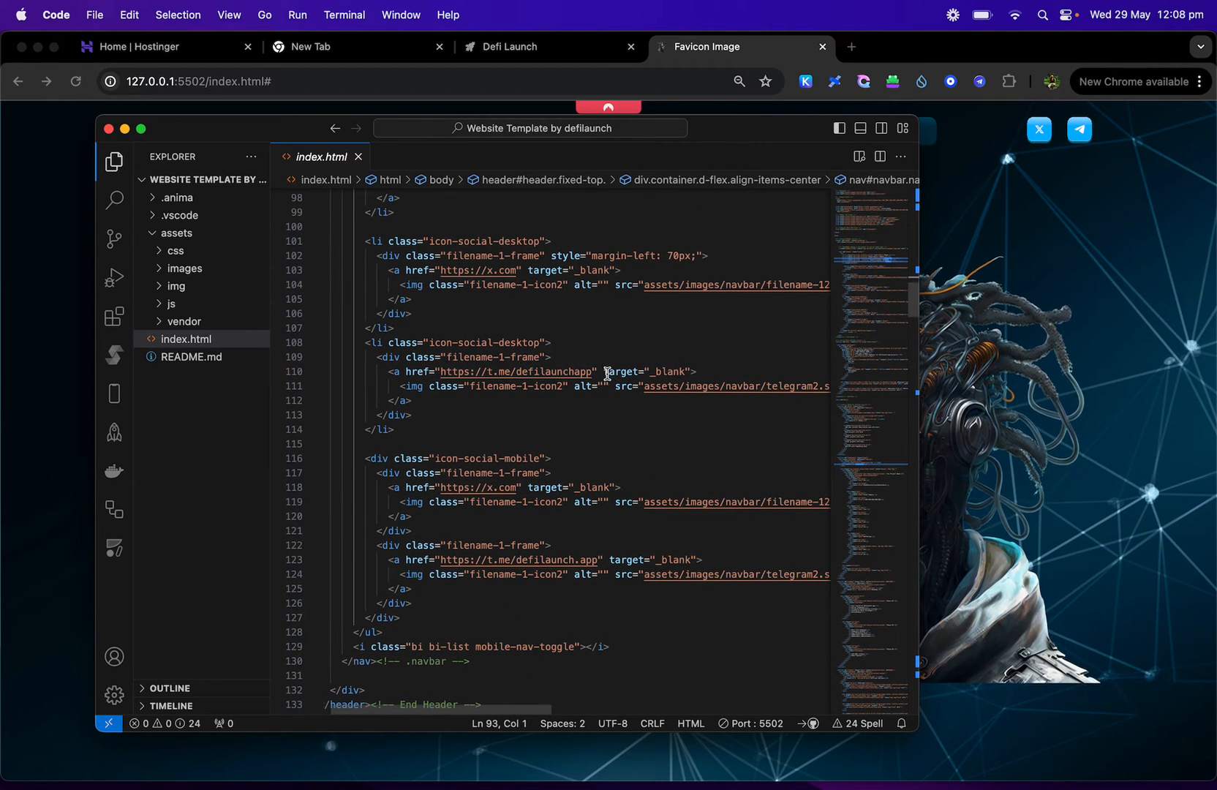
mouse_move(510, 371)
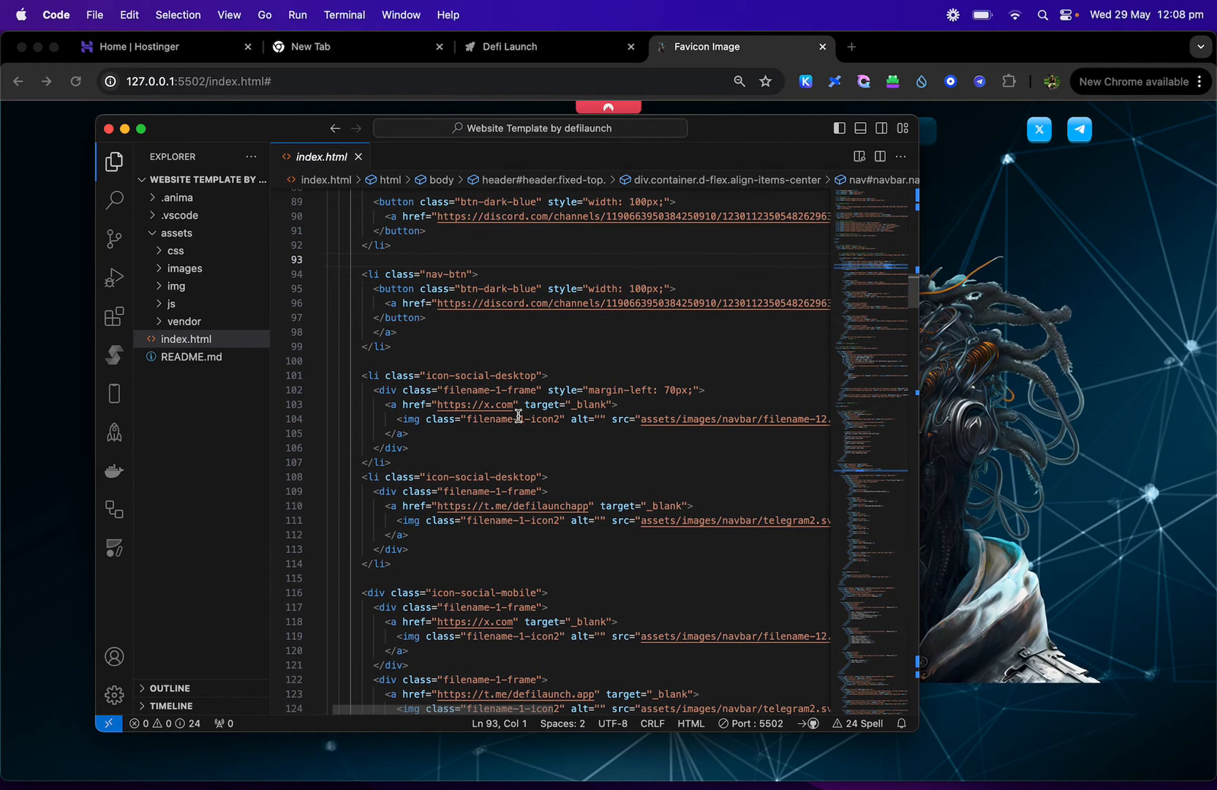
scroll("down", 3)
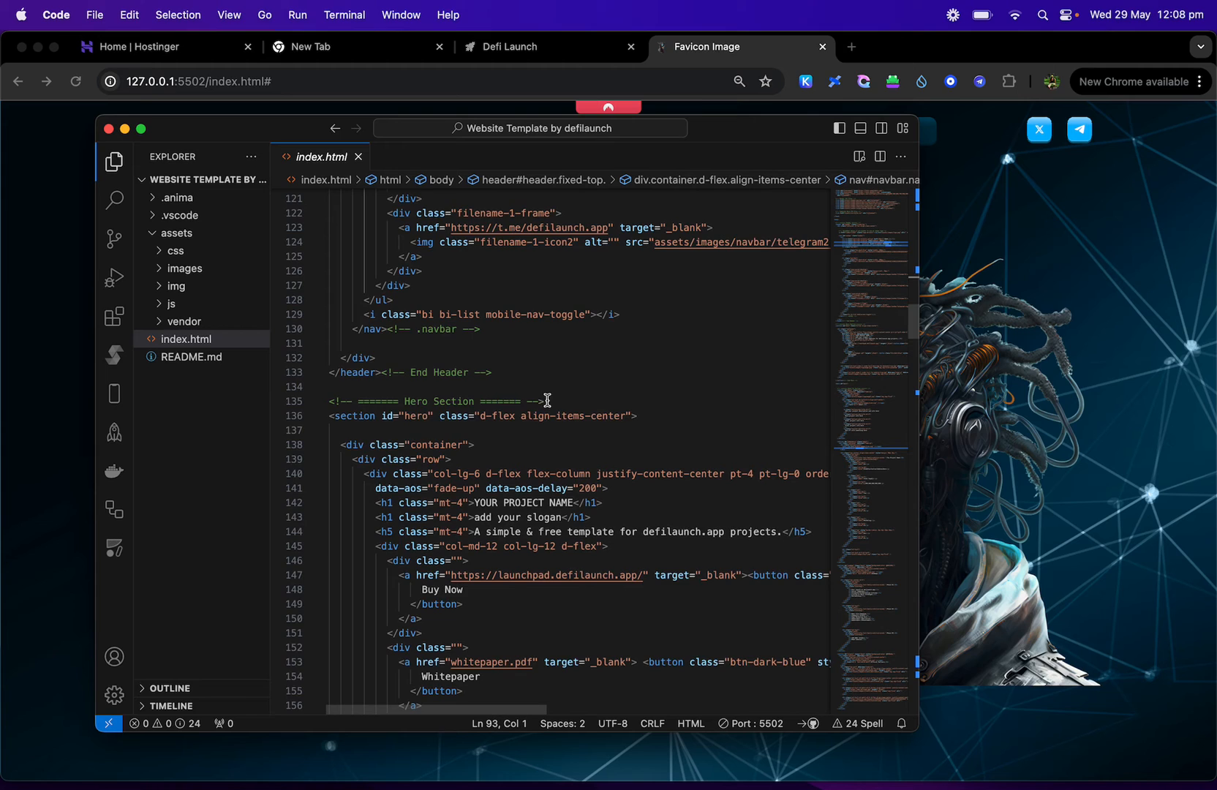
Step: Replace the hero h1 text YOUR PROJECT NAME, trying COIN then retyping it as ADD YOUR TOKEN
scroll("down", 3)
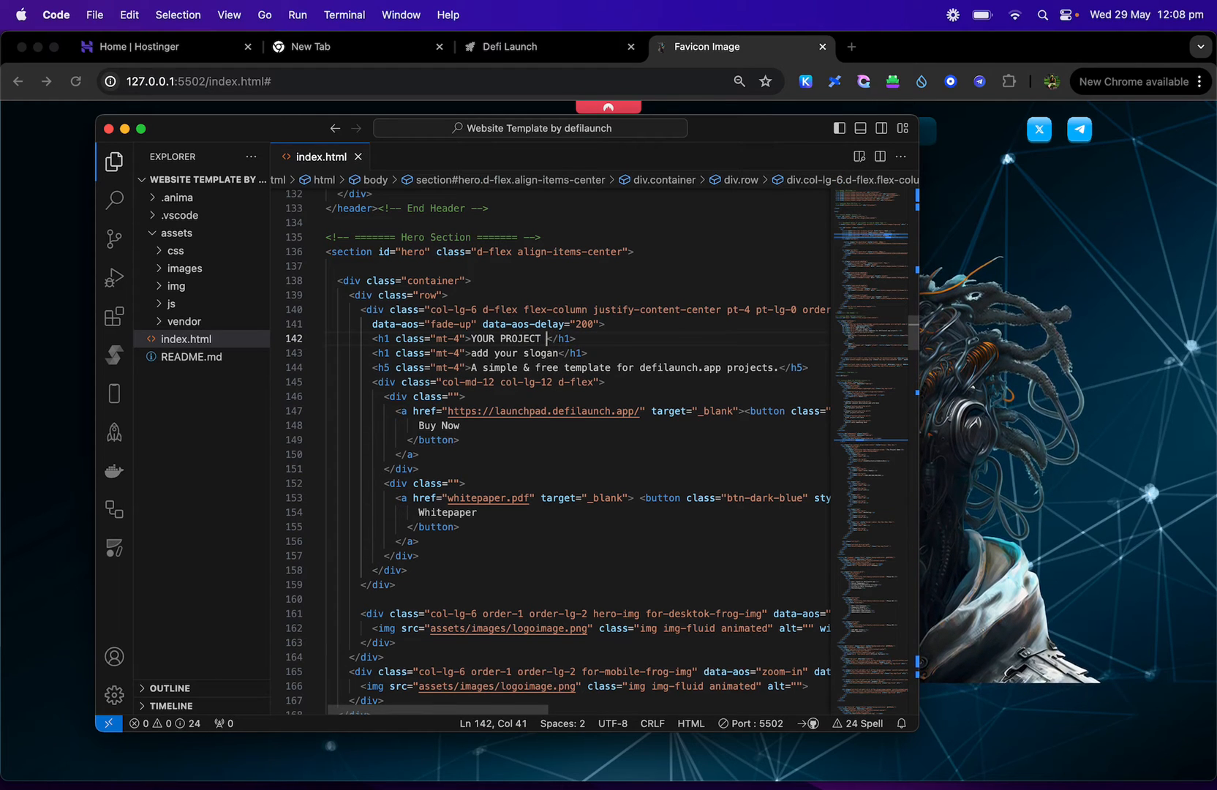
key("Backspace")
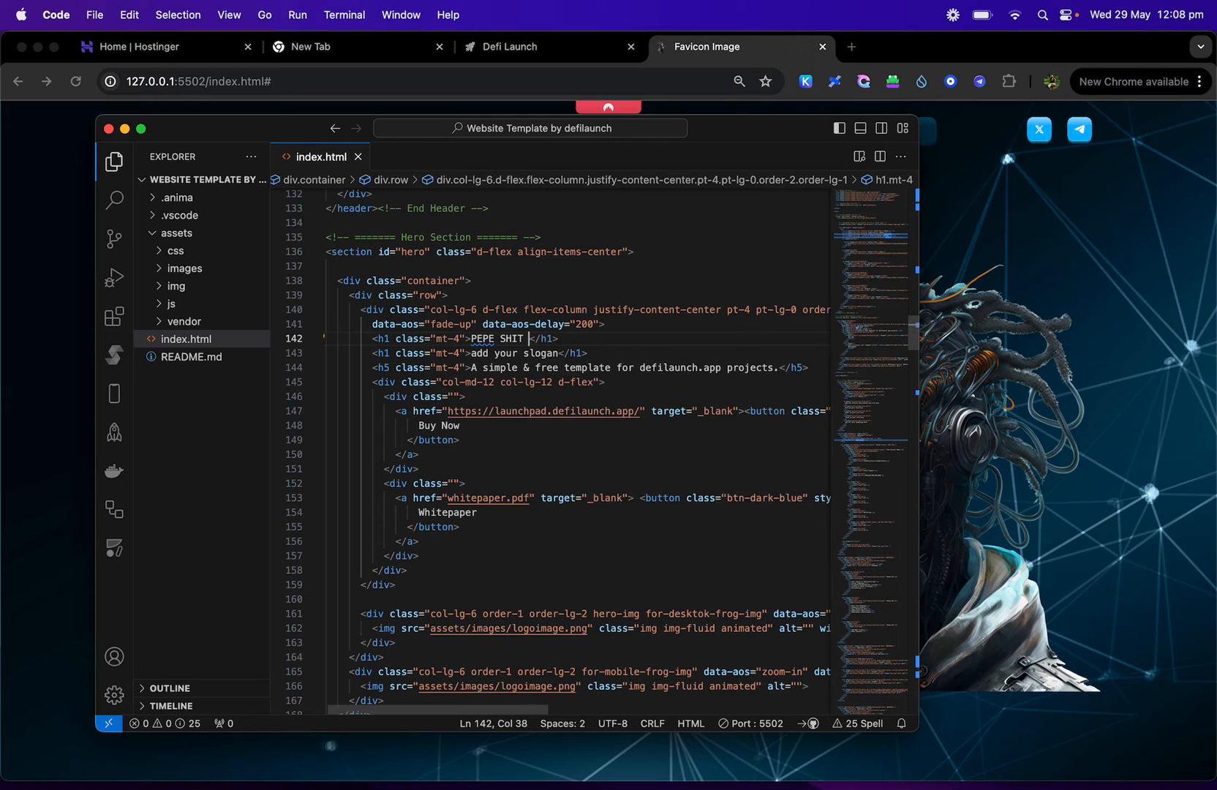
type("COIN")
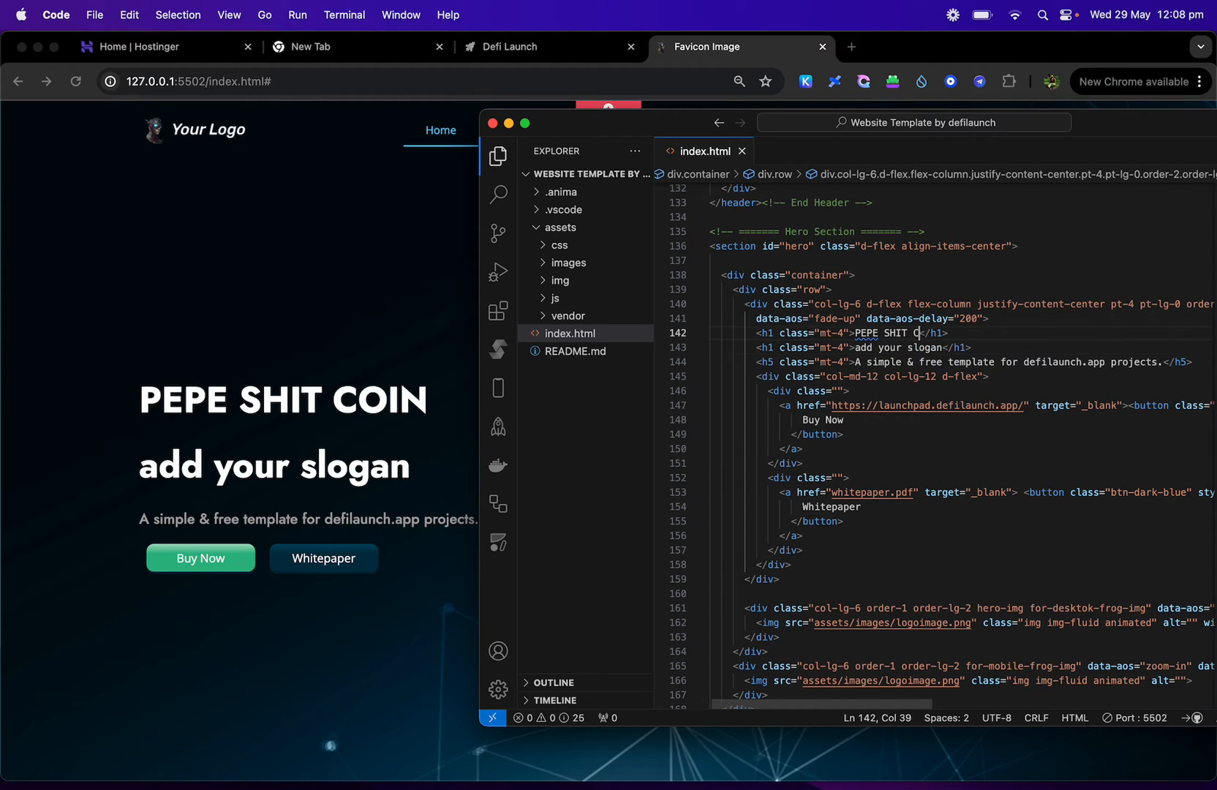
key("Backspace")
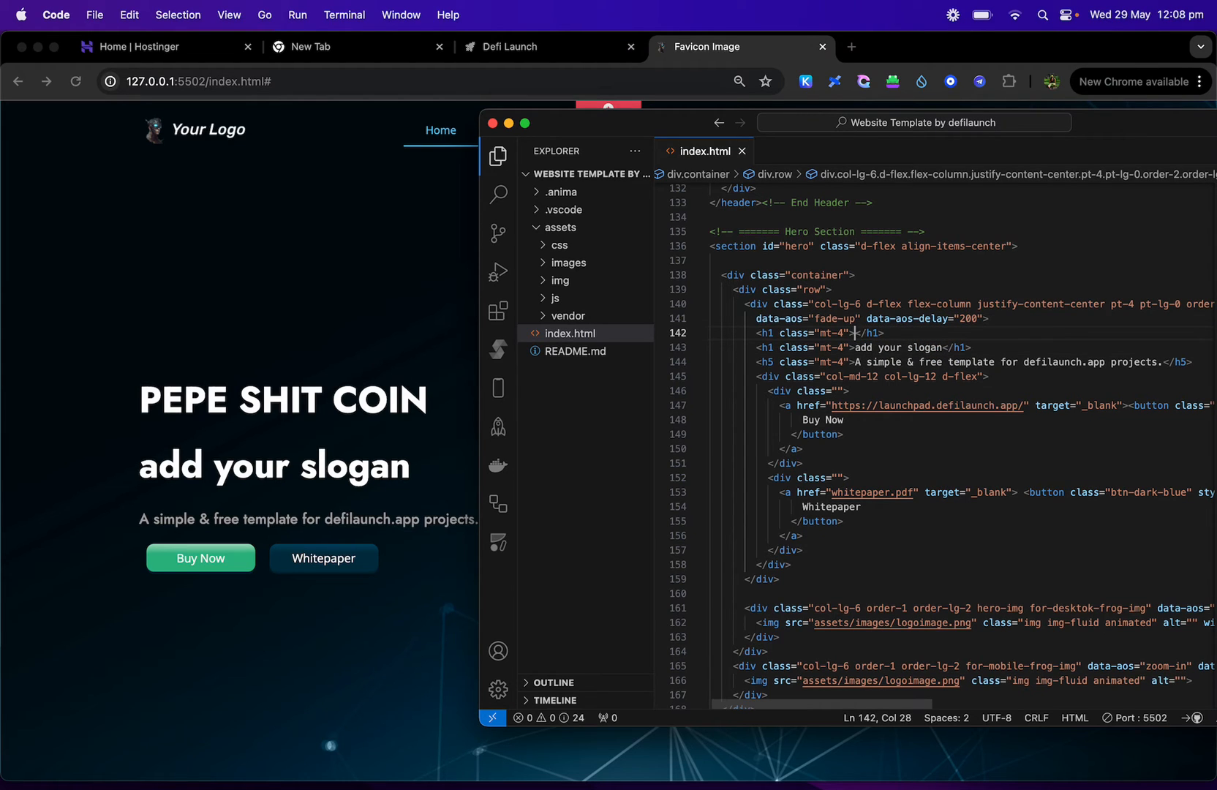
type("Ad")
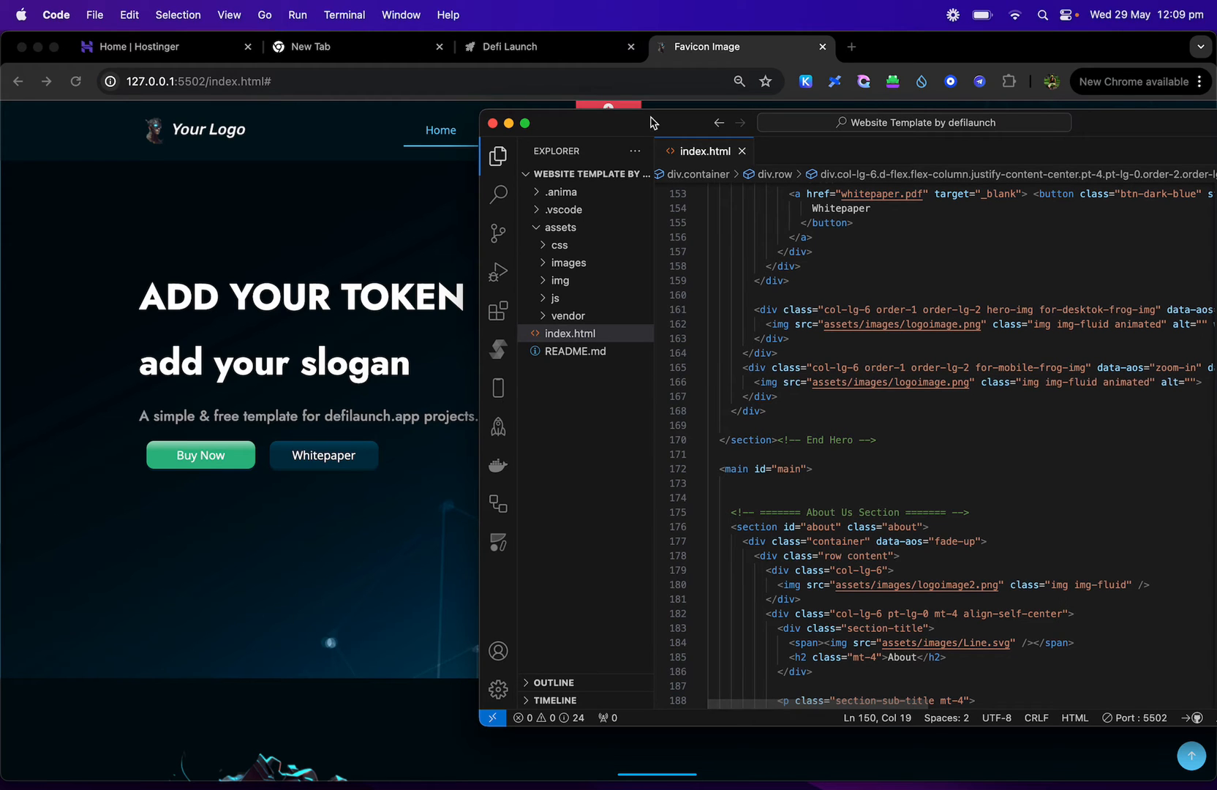
Step: On DeFi Launch's Launchpad, find WEN SER in the live sales grid and view its fair launch sale
left_click(512, 46)
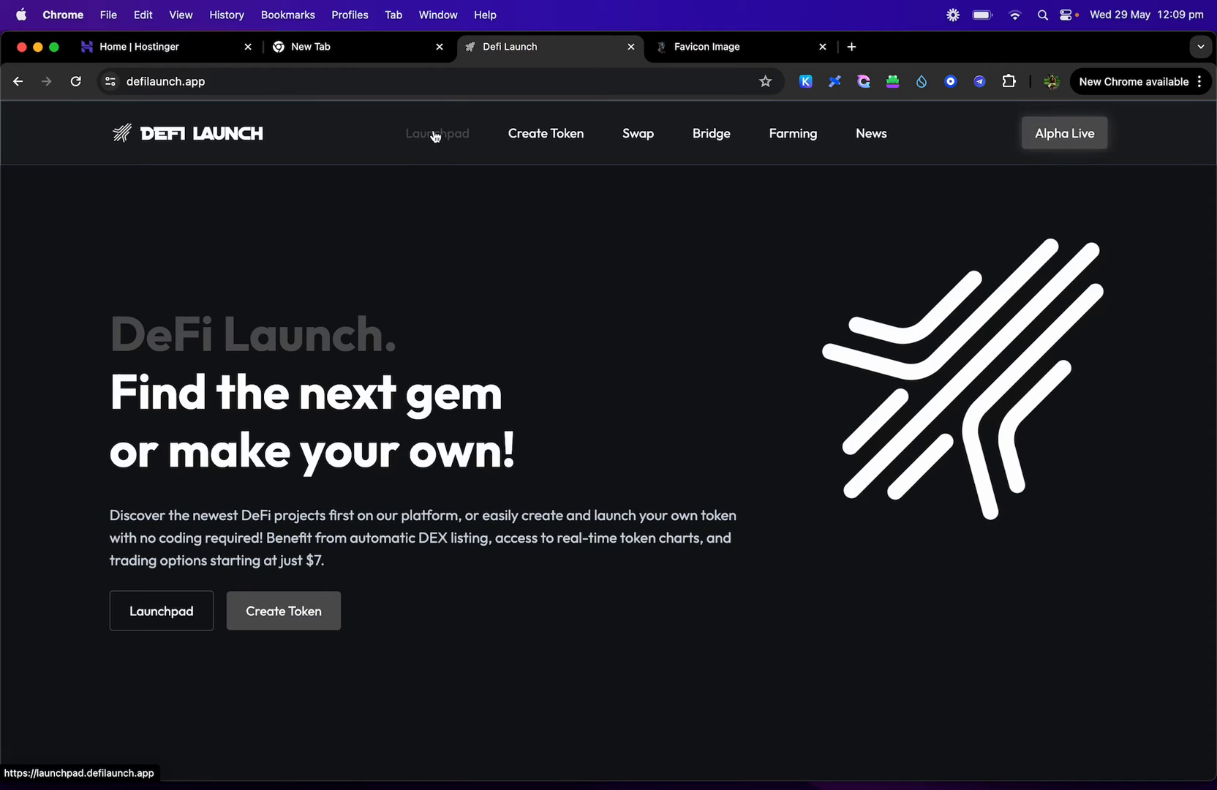
left_click(438, 133)
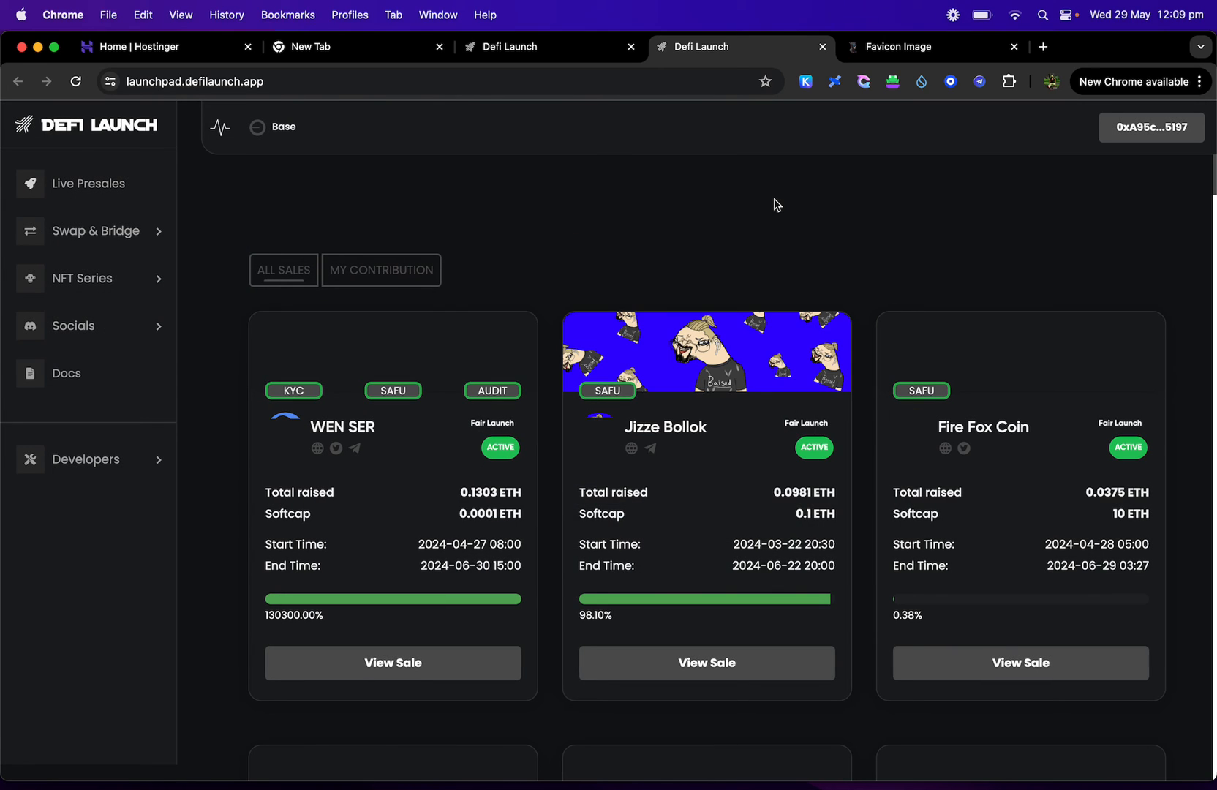
scroll("down", 3)
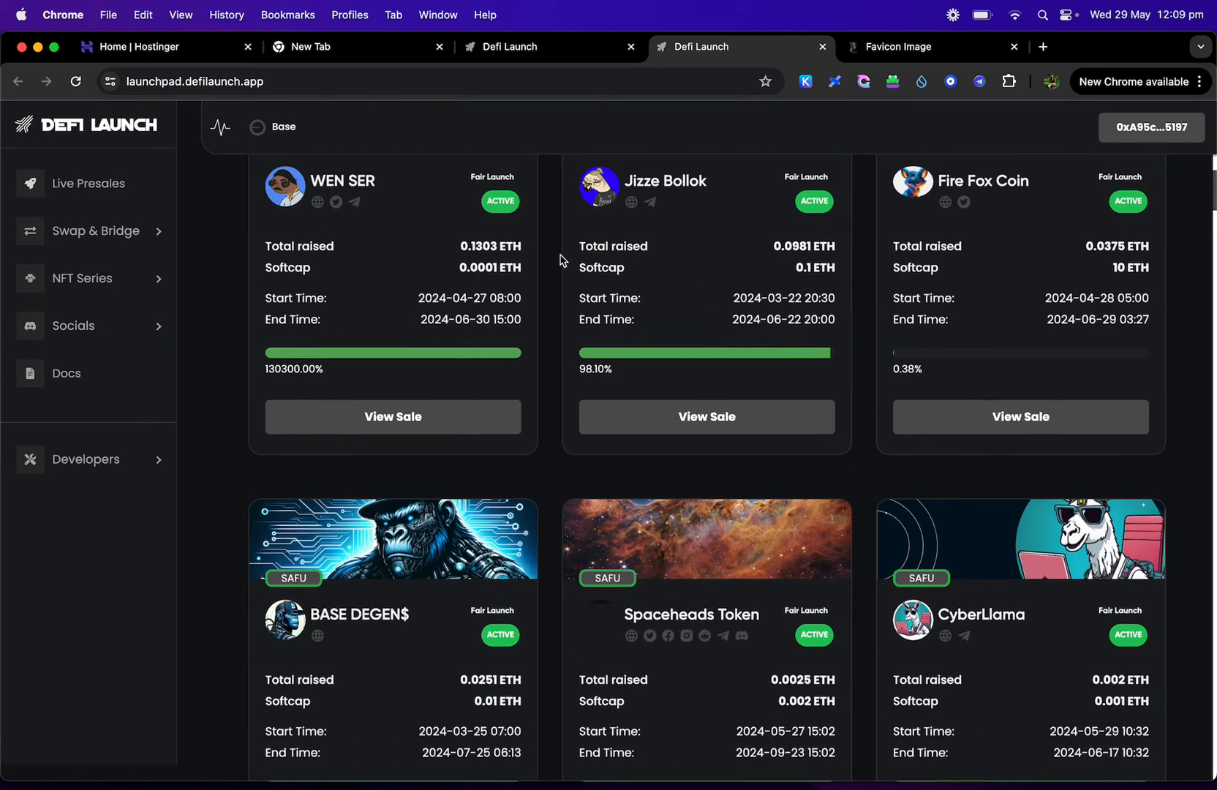
scroll("down", 3)
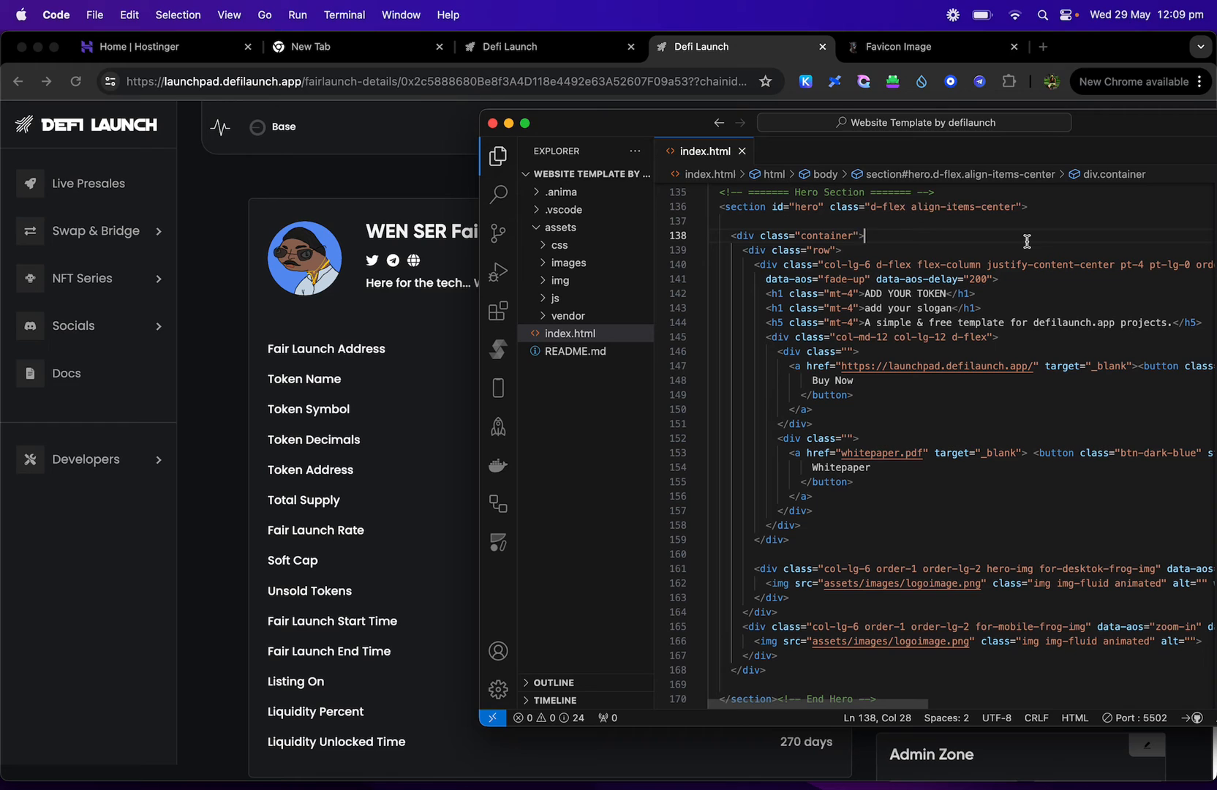
Step: Point the hero Buy Now anchor's href at the WEN SER fairlaunch-details URL and save
type("BU")
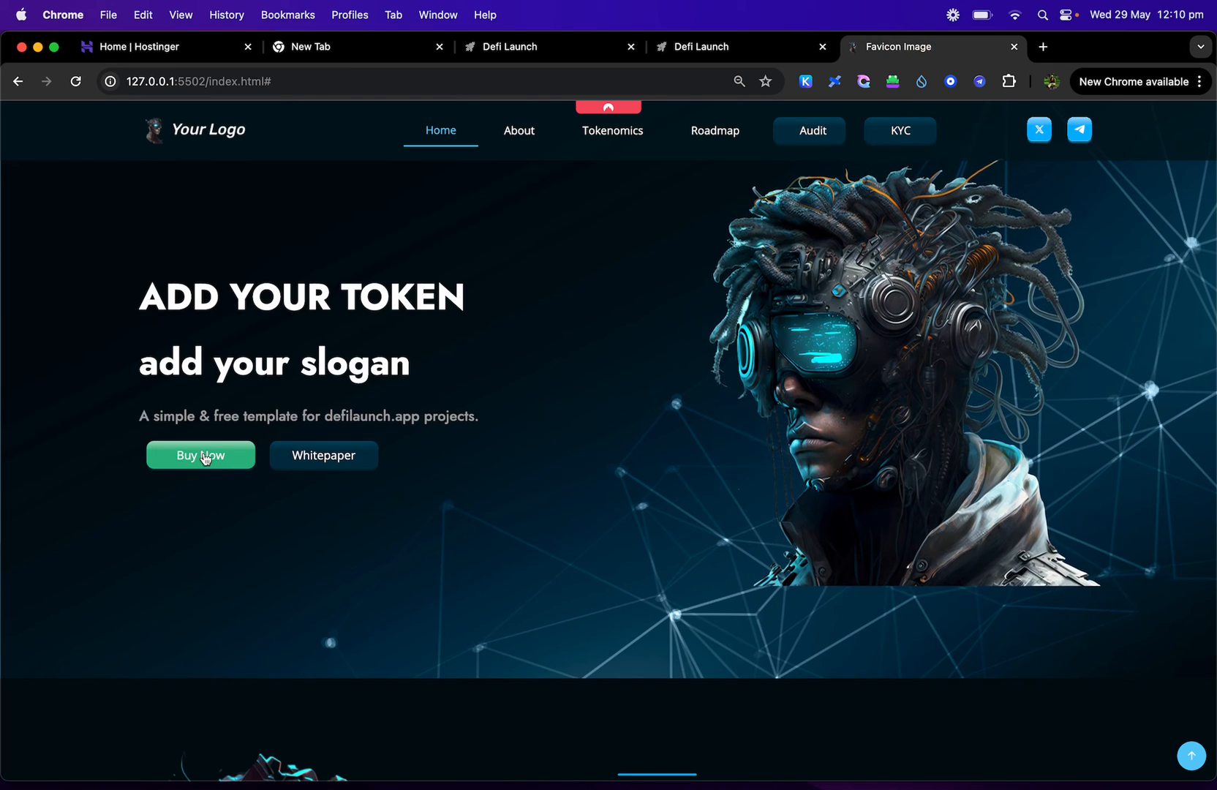
mouse_move(199, 455)
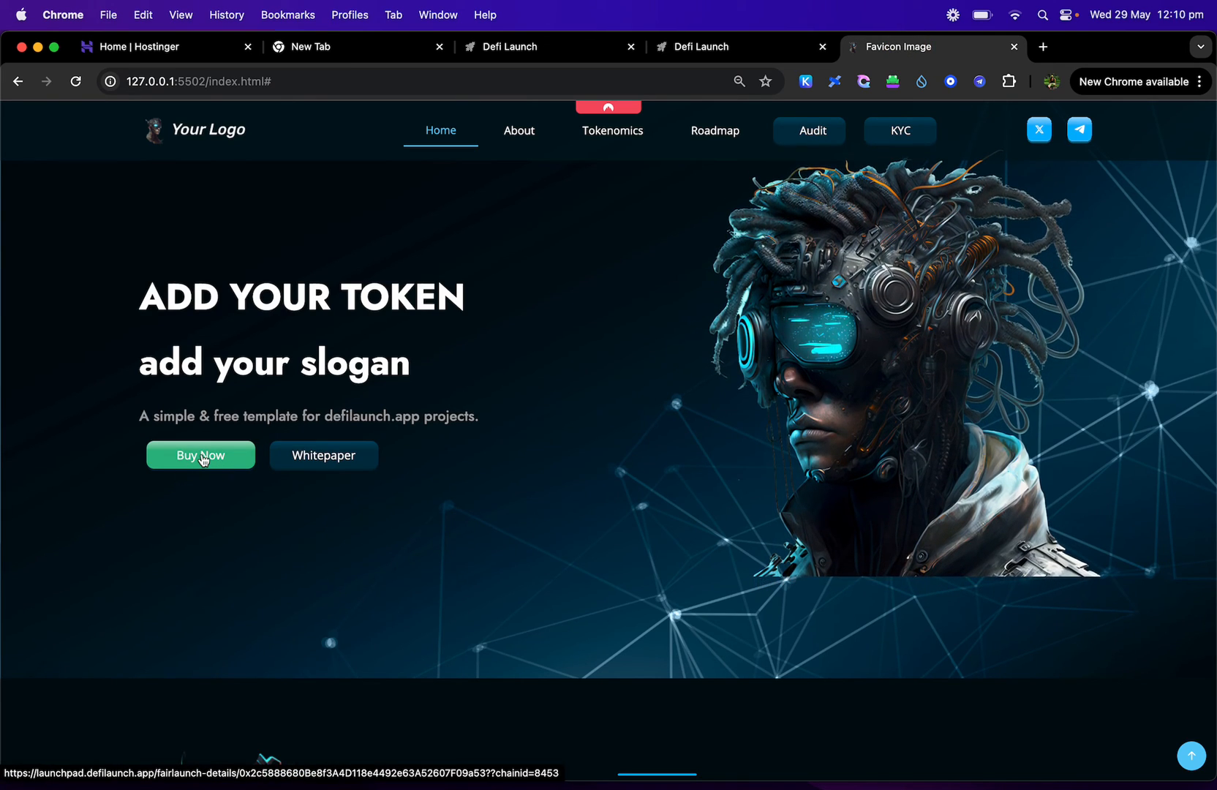
Step: Confirm Buy Now opens the WEN SER sale, check the preview's About section, return to VS Code
left_click(200, 454)
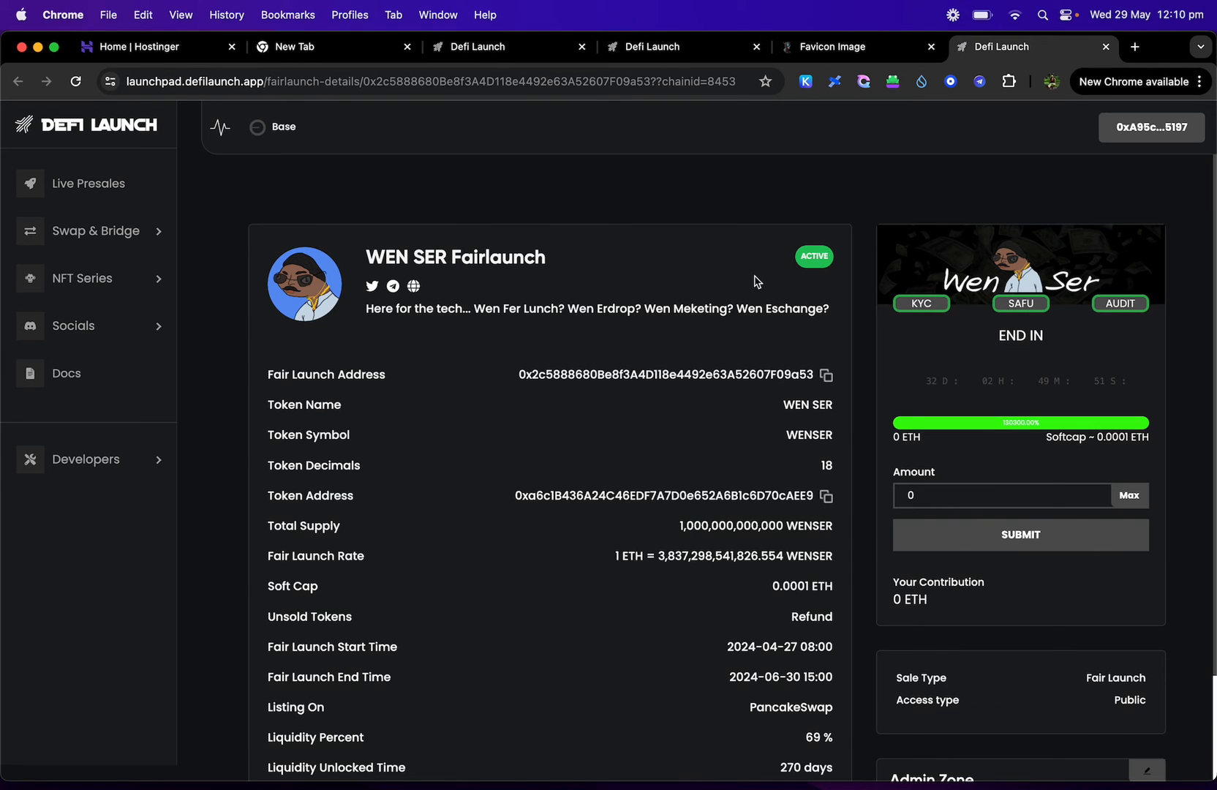
mouse_move(619, 392)
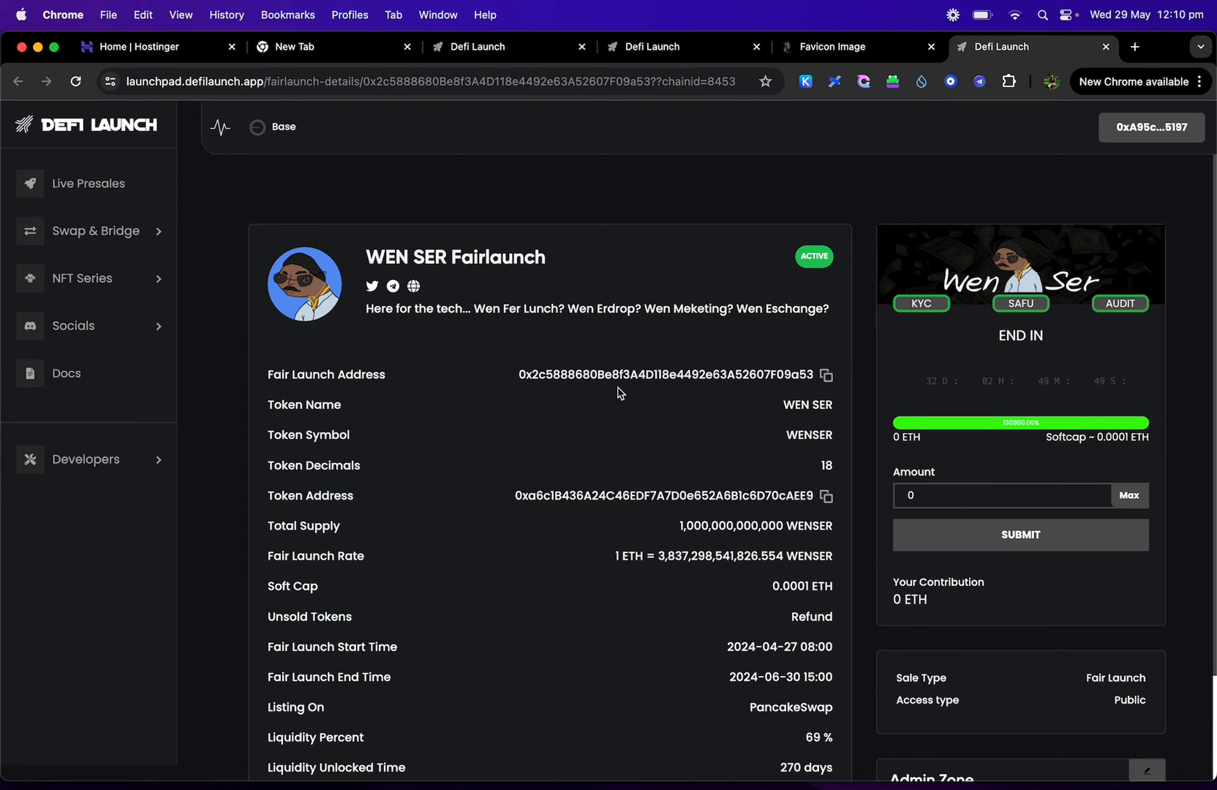
mouse_move(780, 29)
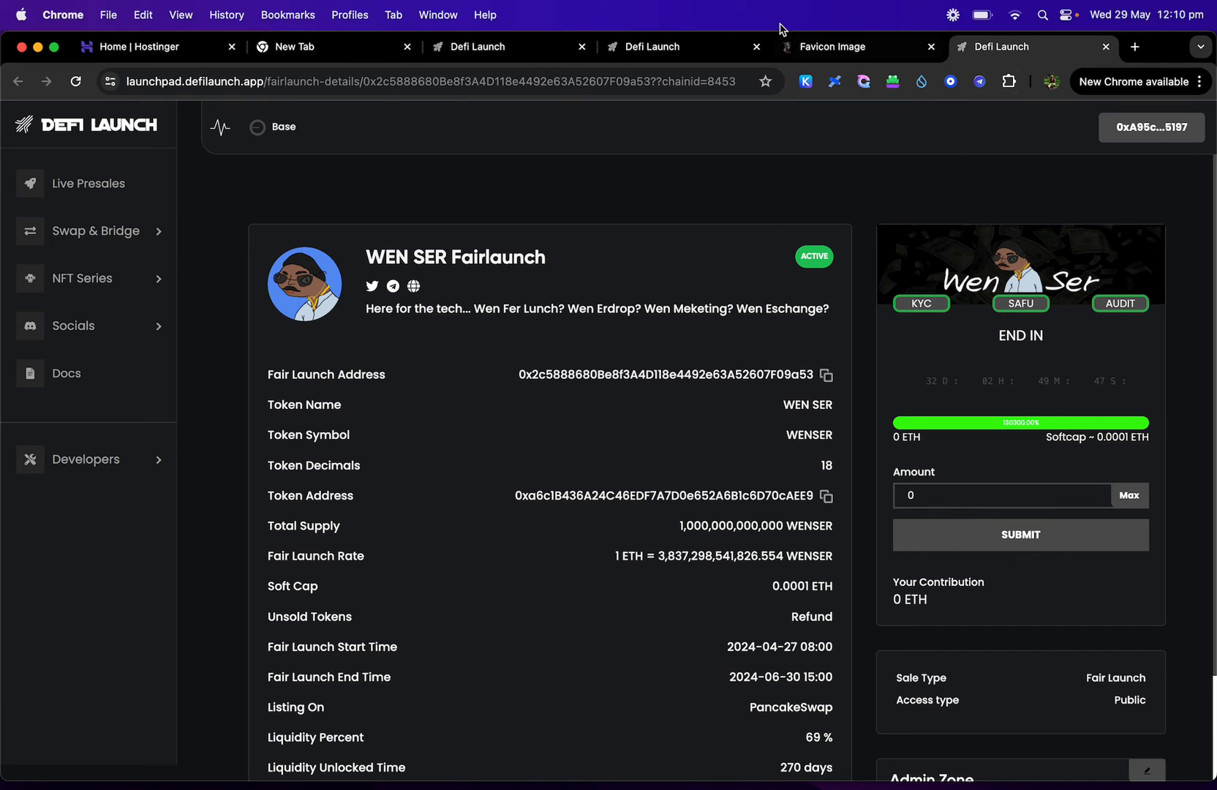
left_click(838, 47)
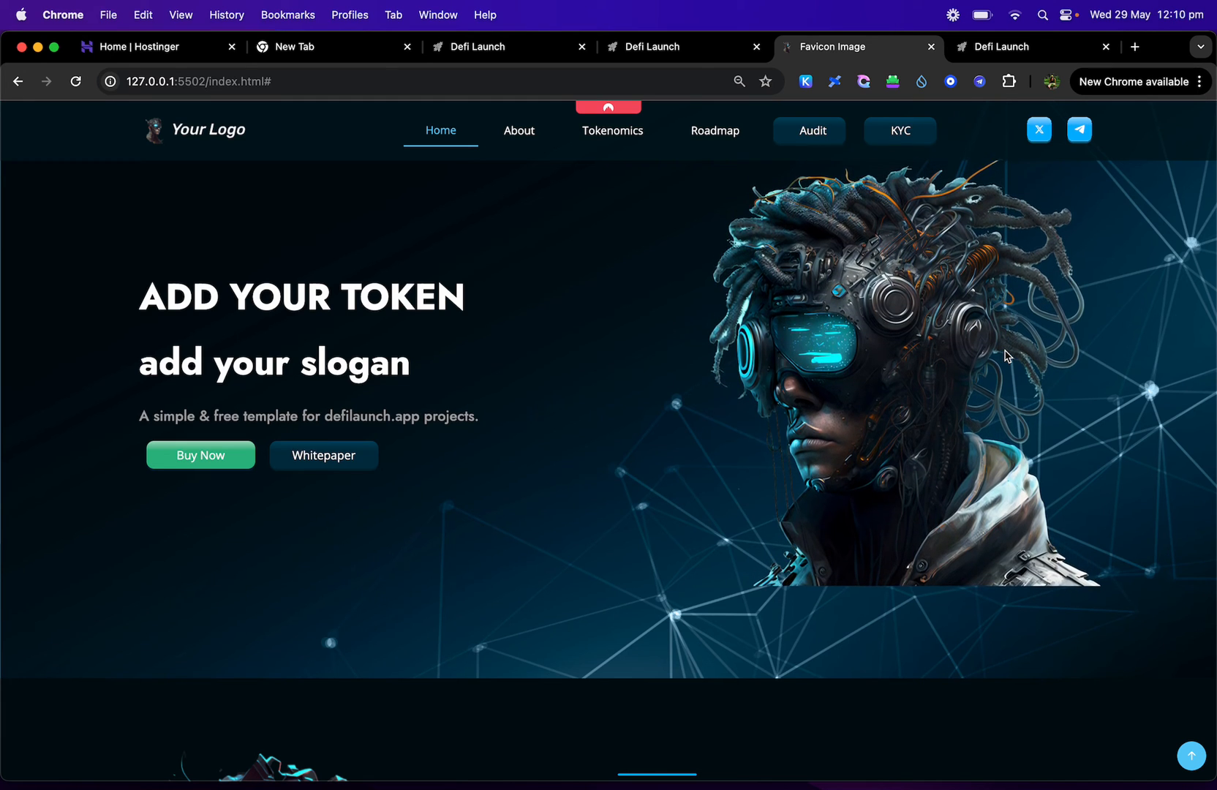
left_click(518, 130)
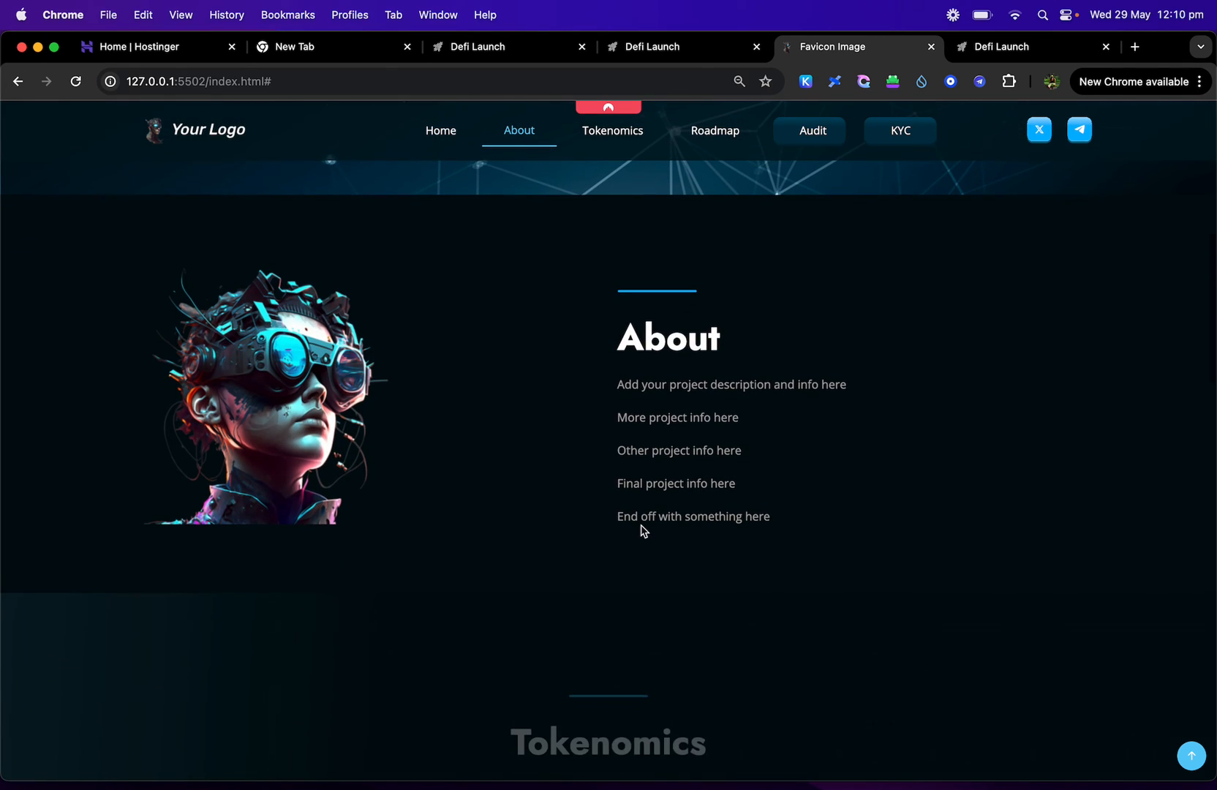
scroll("down", 3)
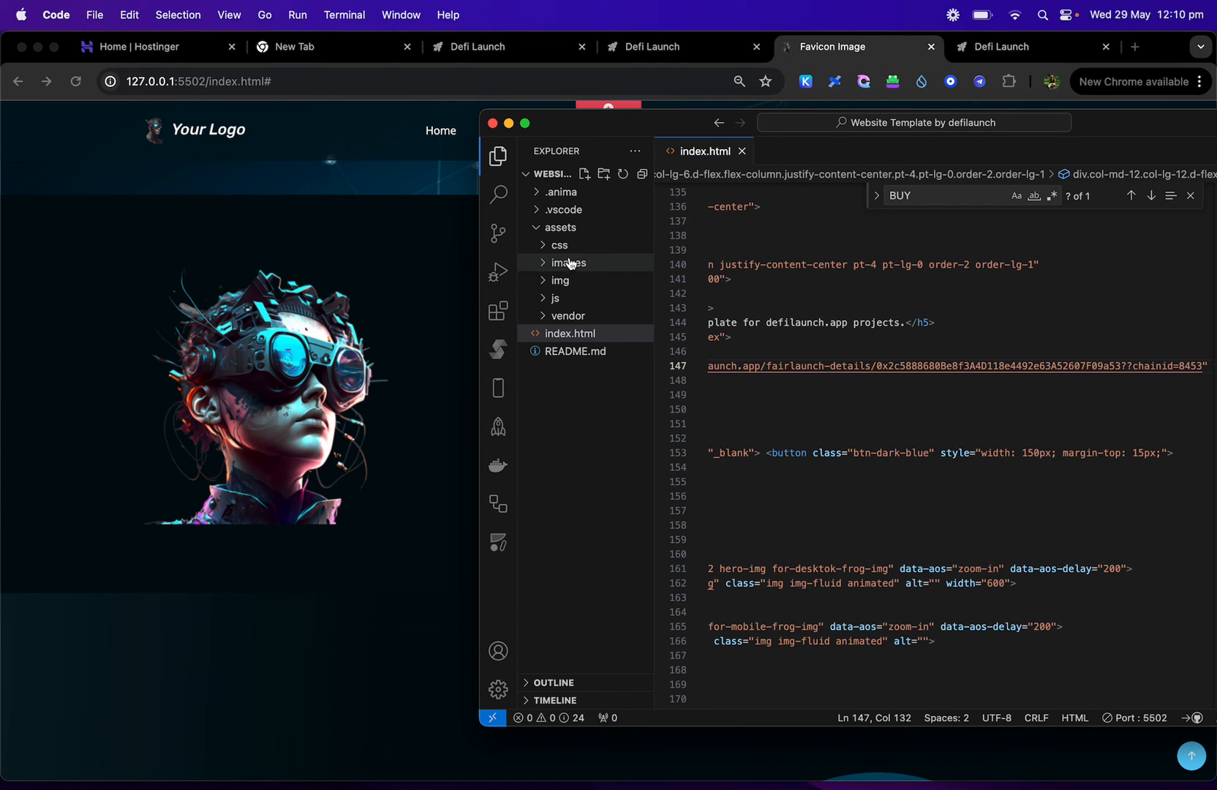
Step: Expand assets/images and preview logo.png and the logoimage.png hero character
left_click(573, 334)
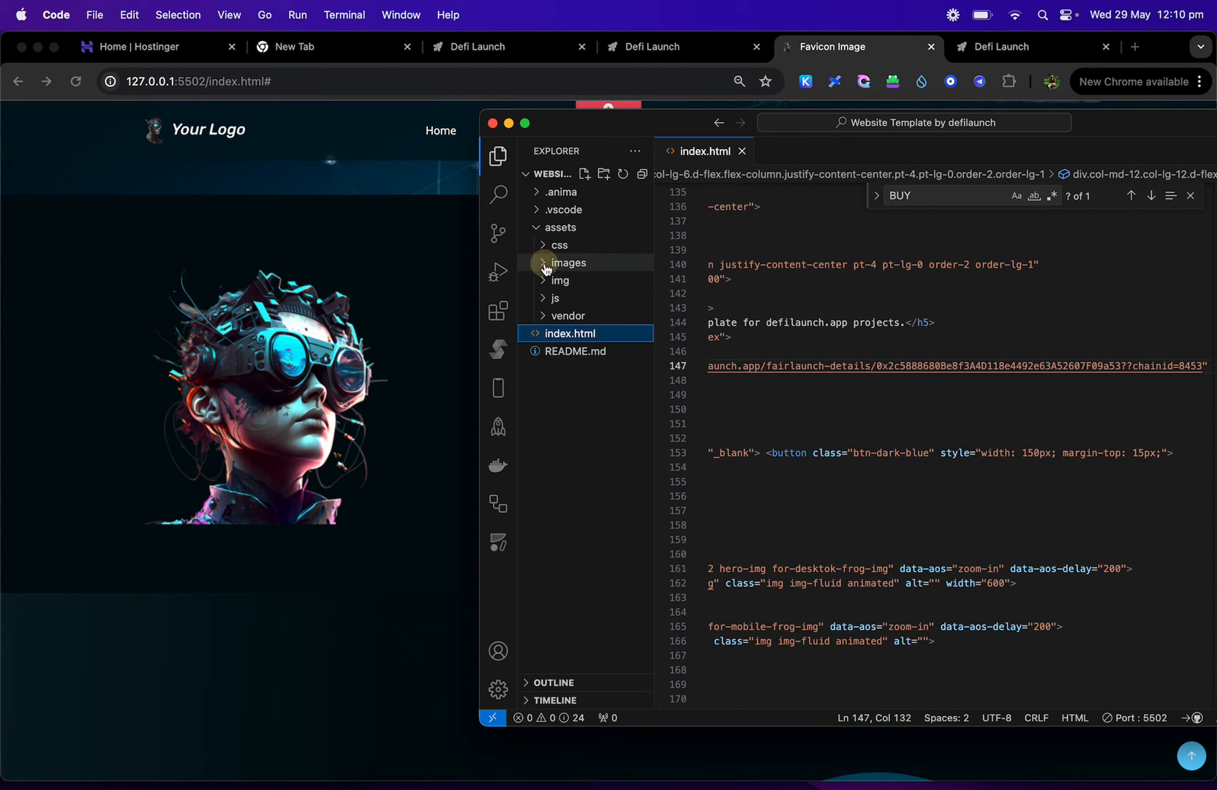
left_click(567, 262)
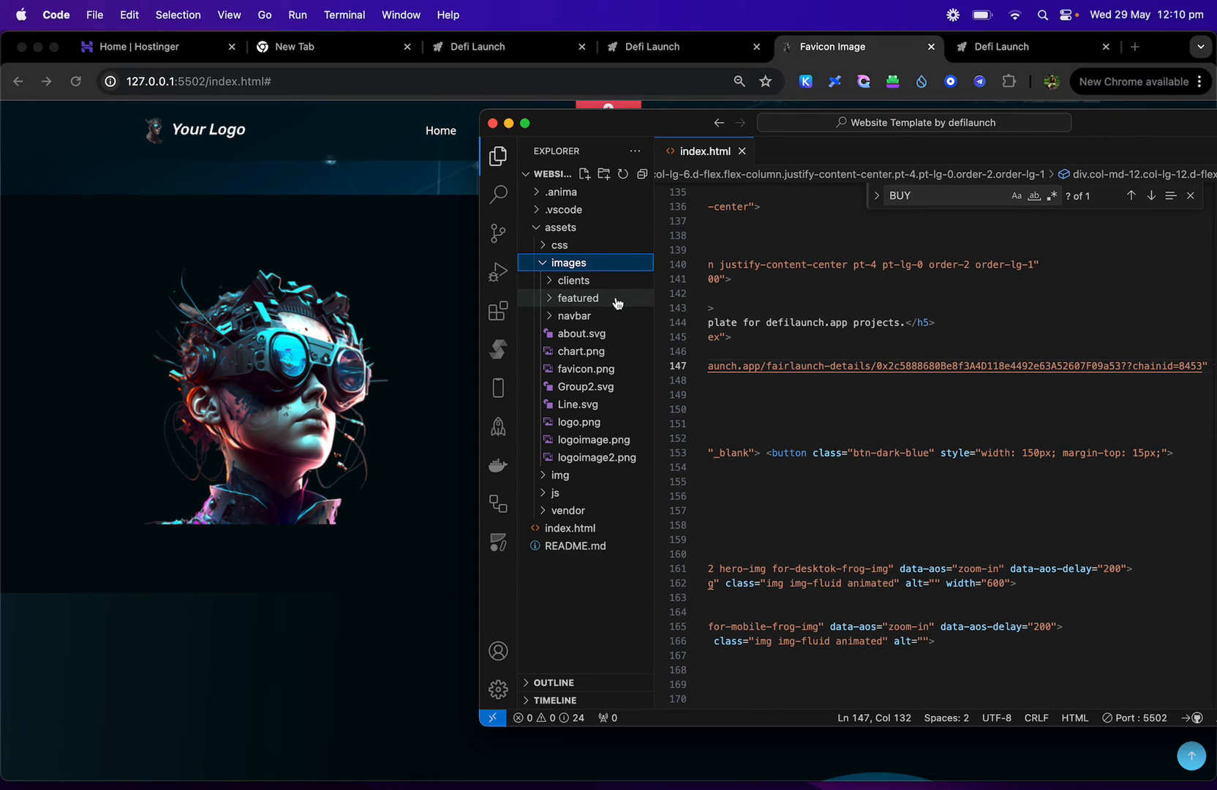
mouse_move(574, 314)
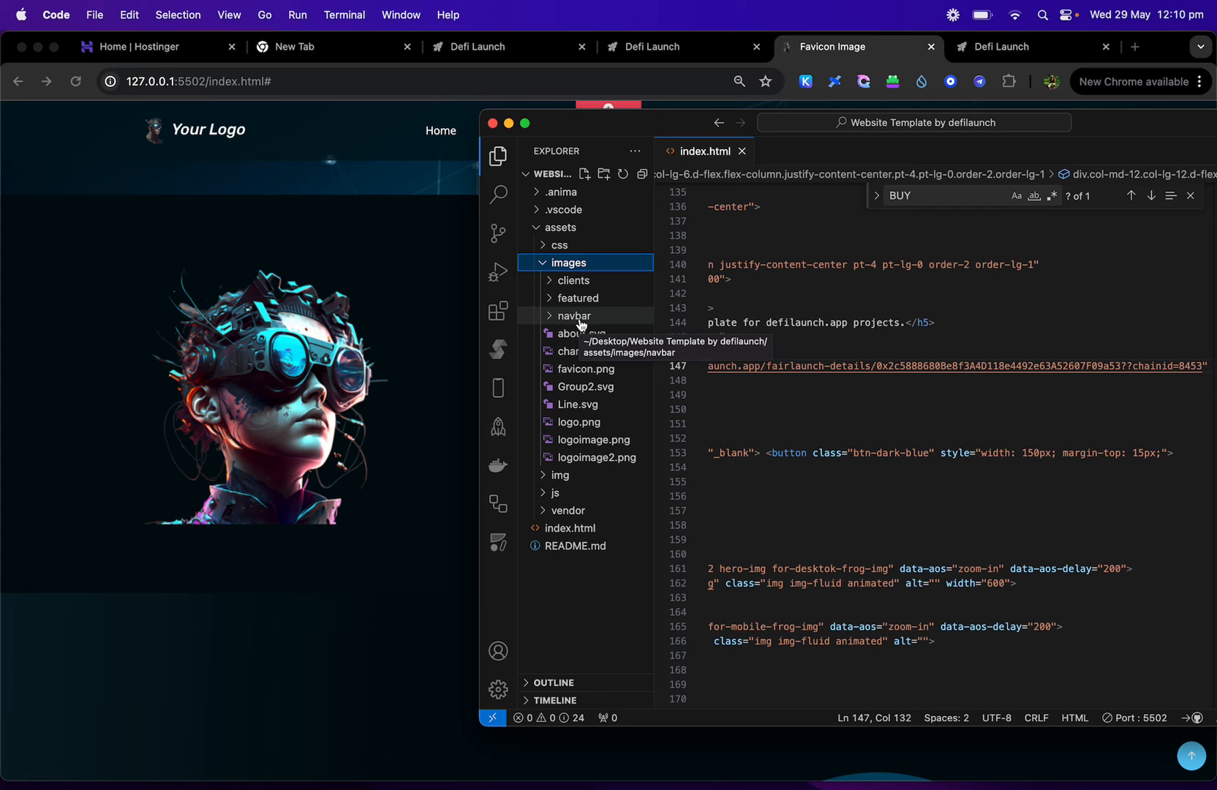
left_click(578, 421)
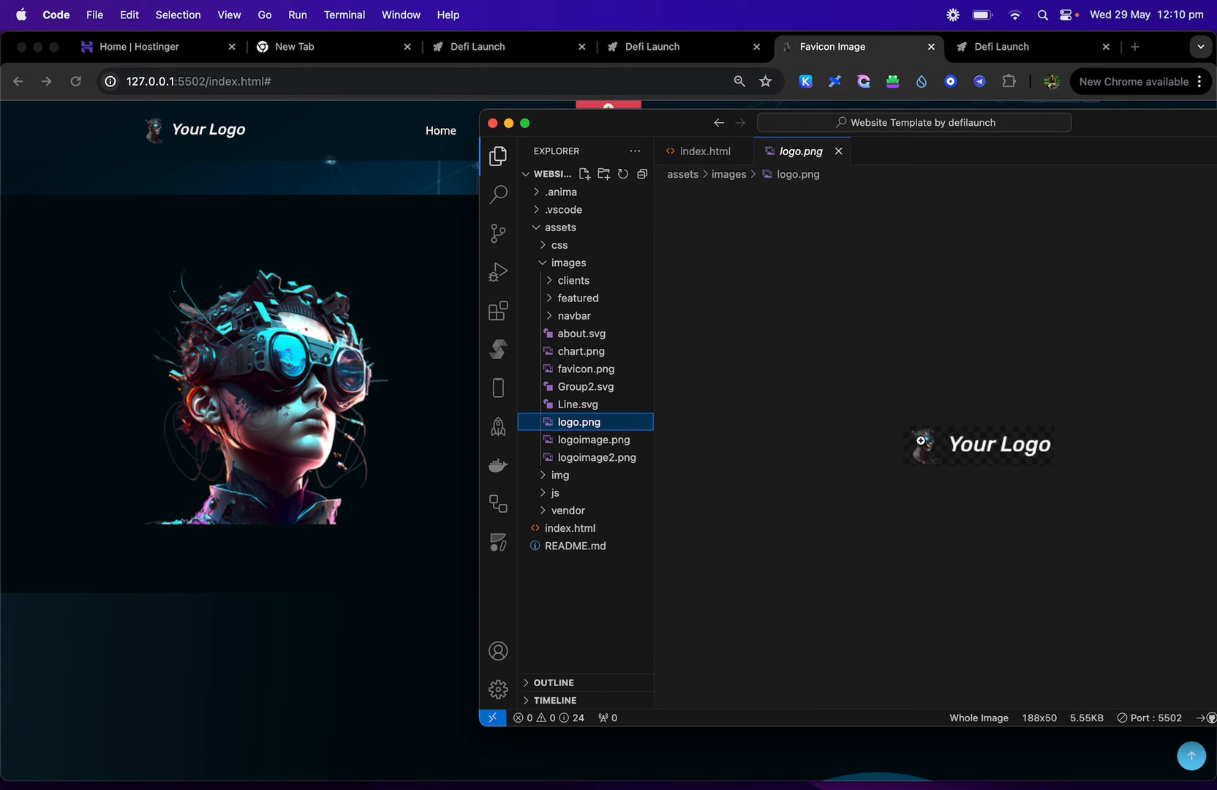
mouse_move(783, 555)
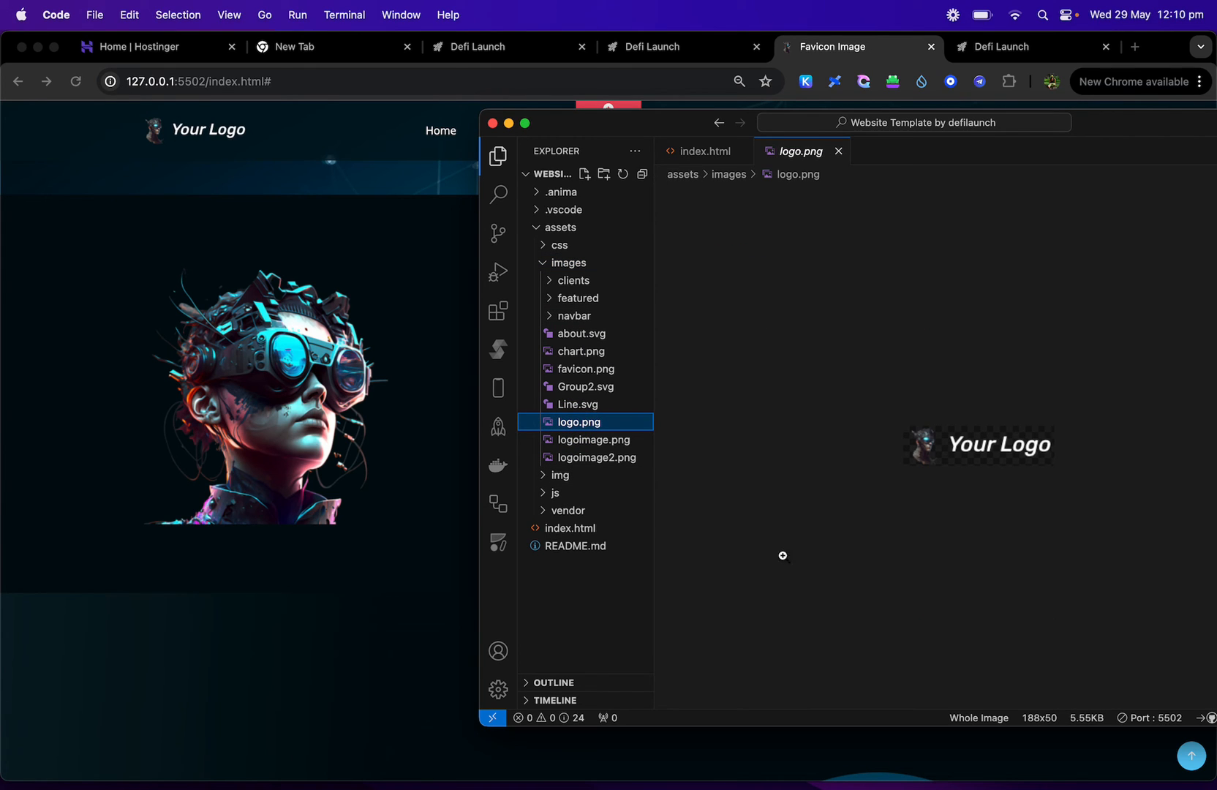
left_click(598, 438)
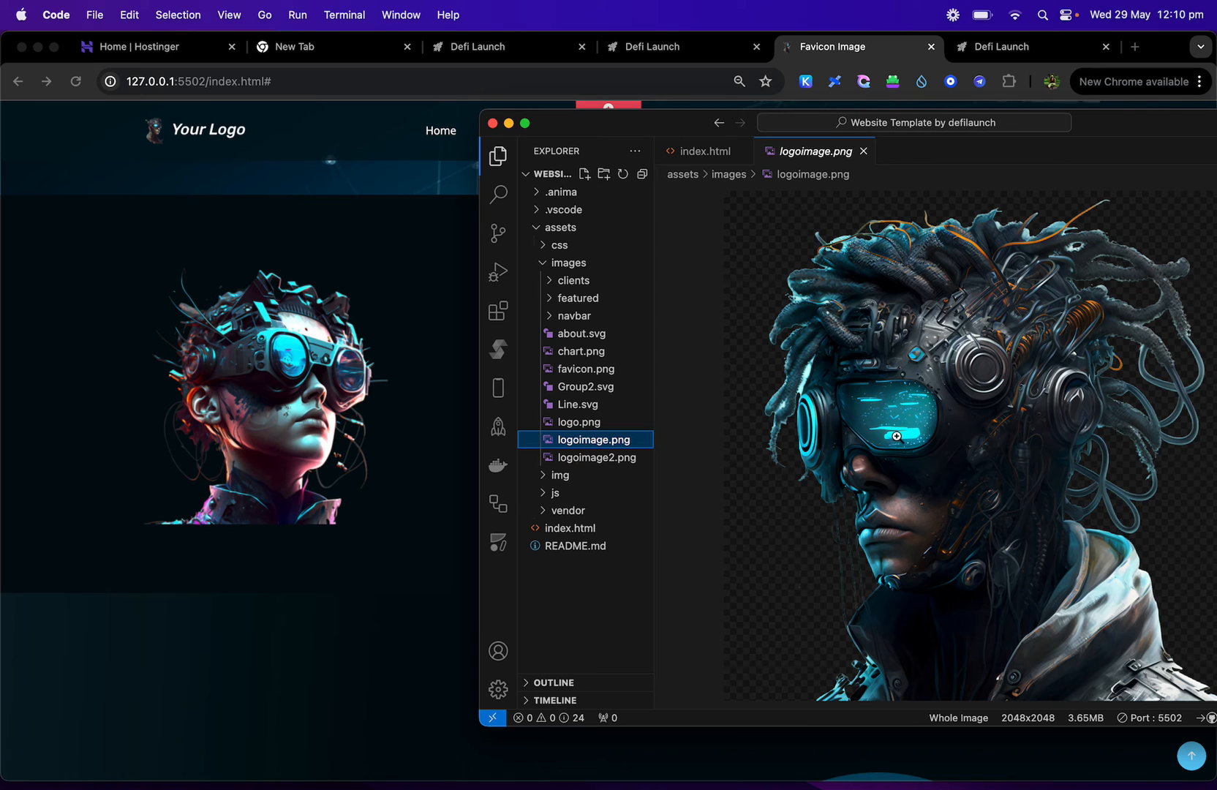
mouse_move(937, 437)
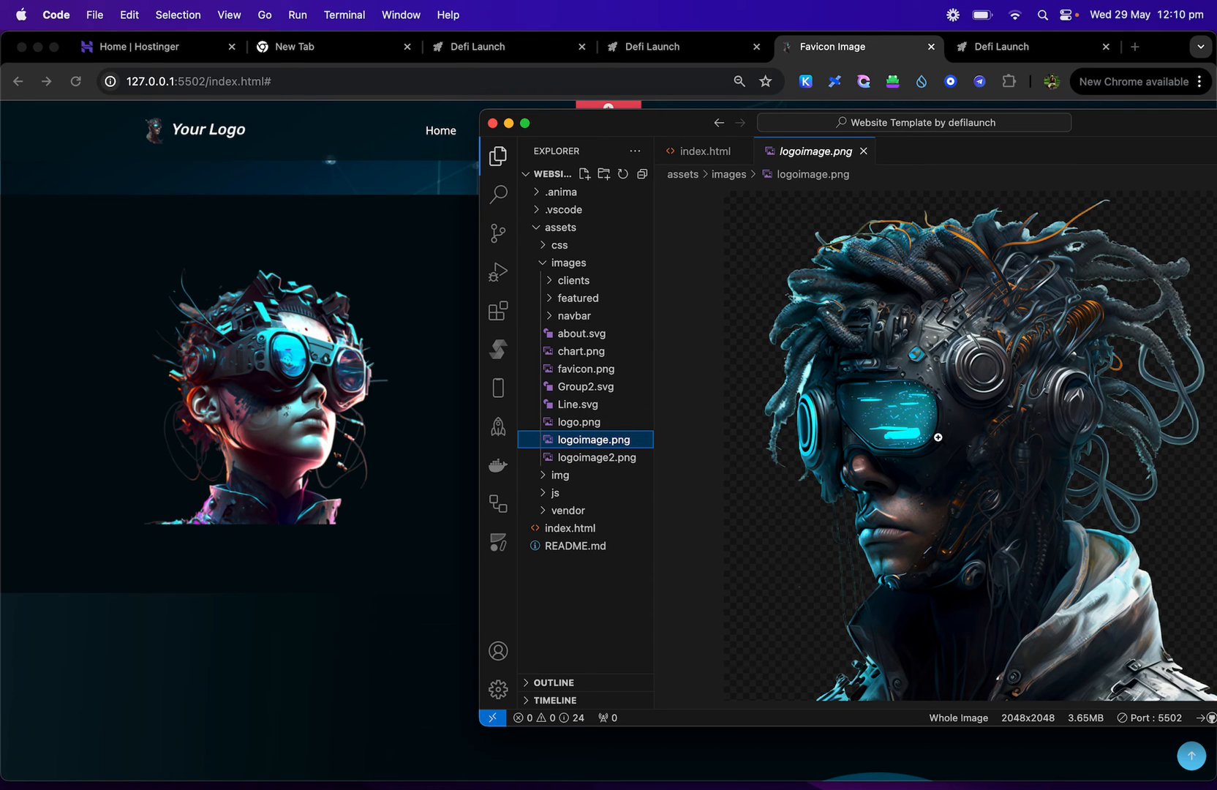
mouse_move(959, 633)
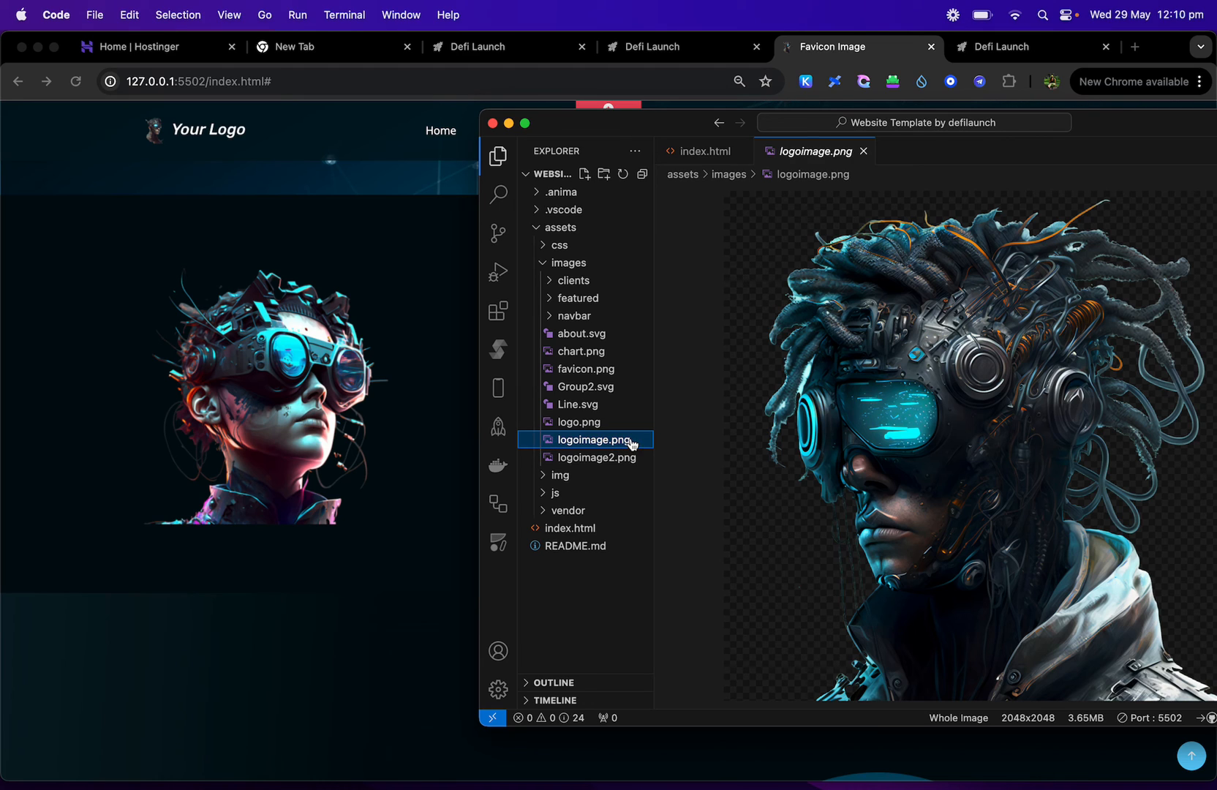
mouse_move(594, 439)
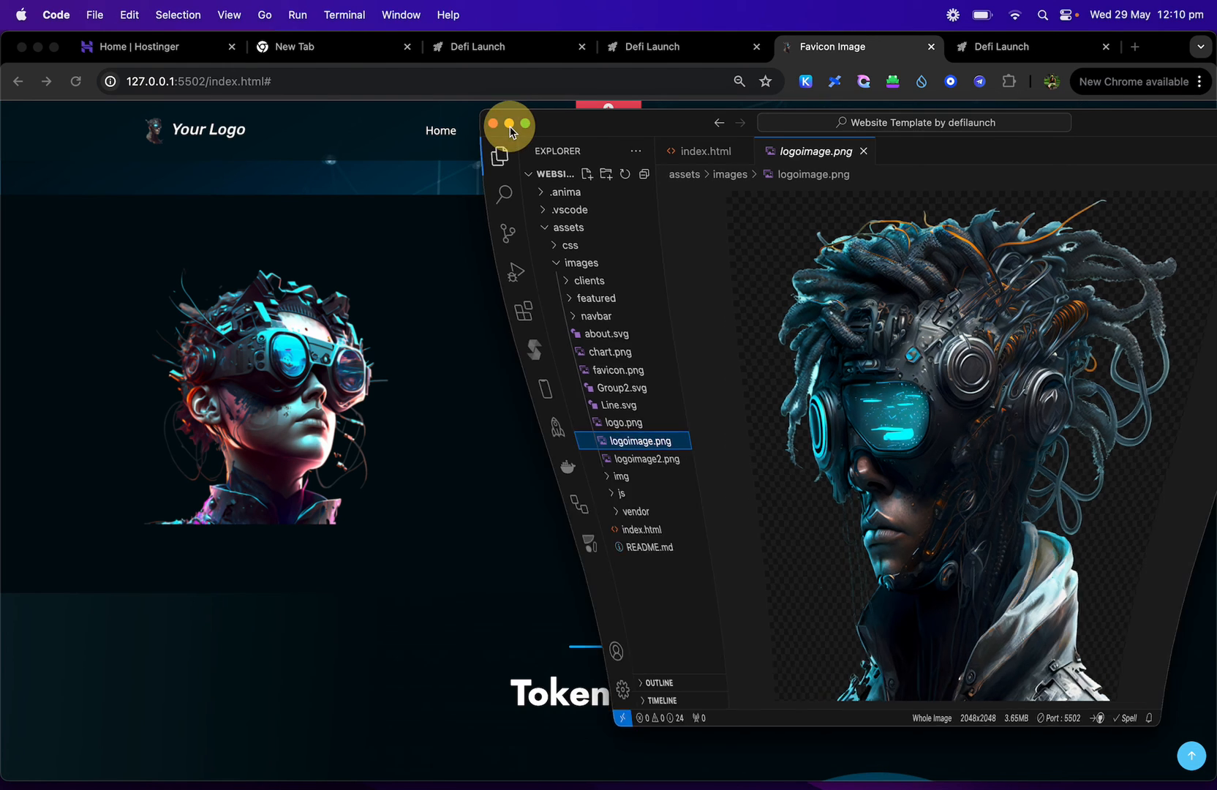
Step: Review the template preview's Tokenomics, Partners and hero sections in Chrome
left_click(508, 125)
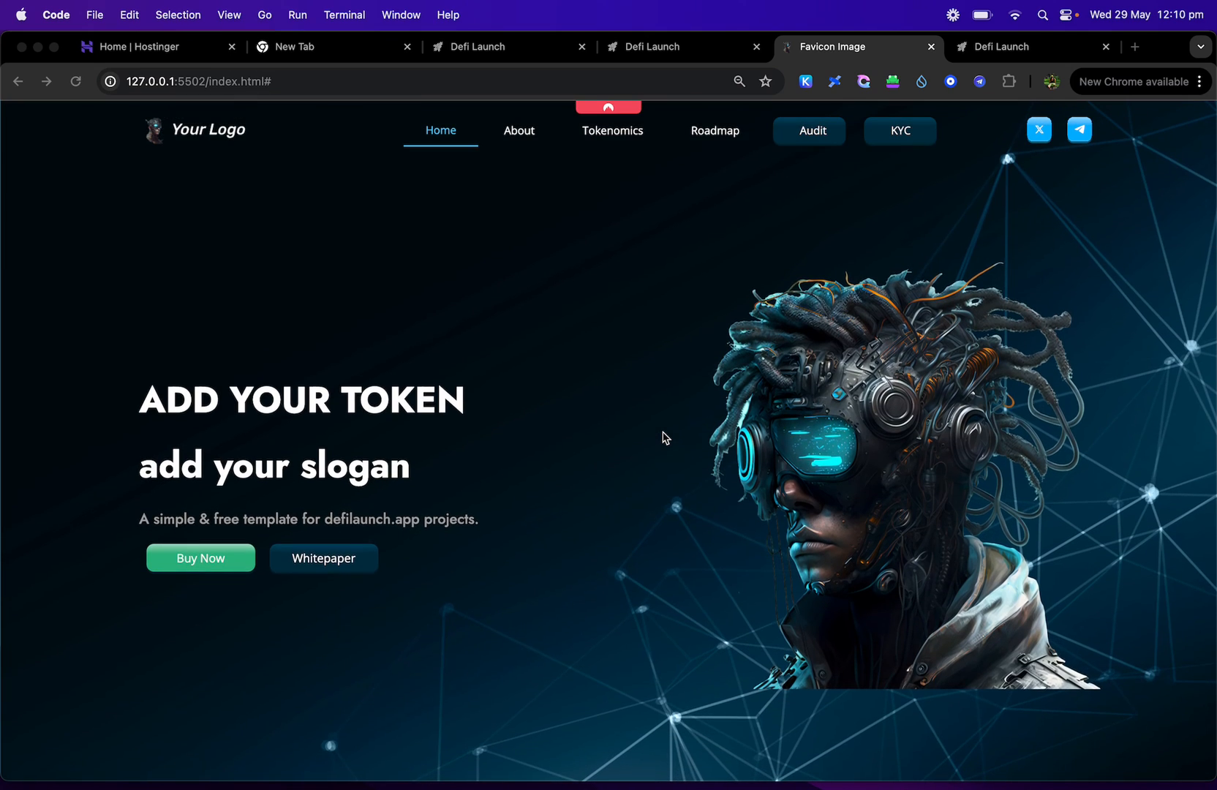
left_click(613, 130)
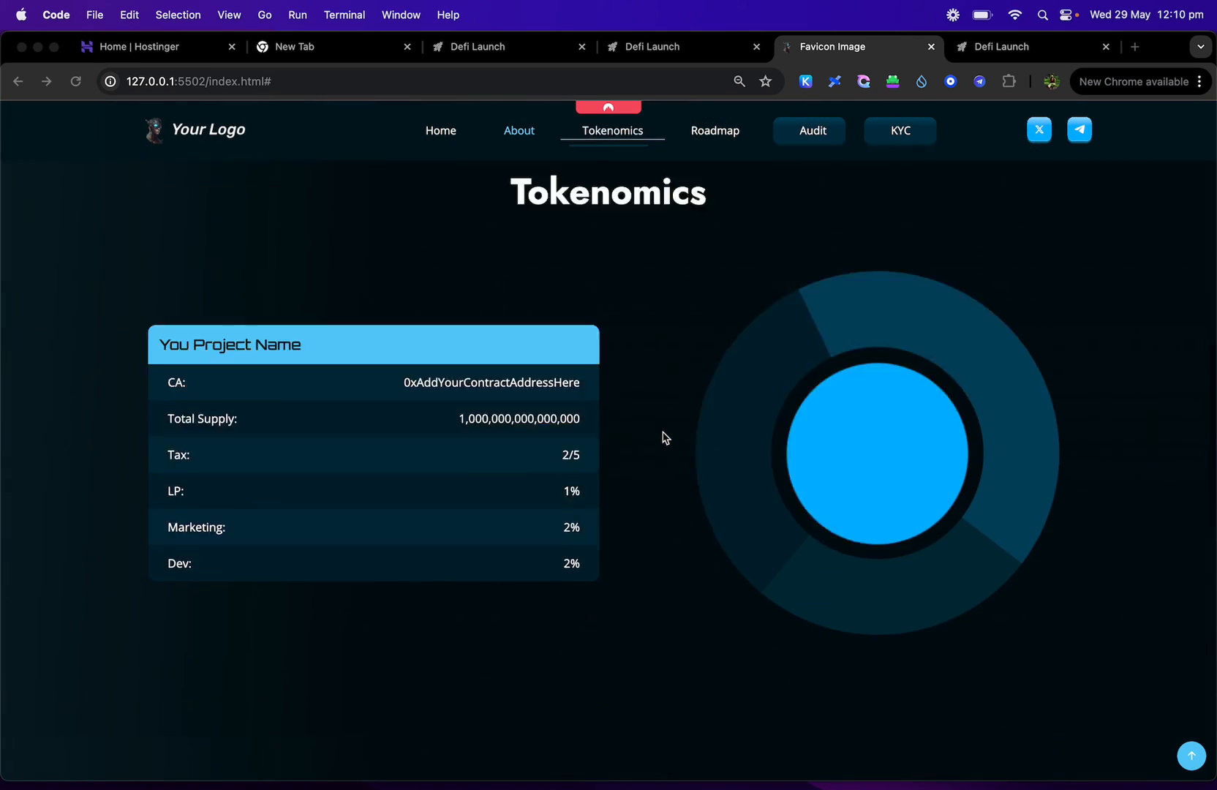
scroll("down", 3)
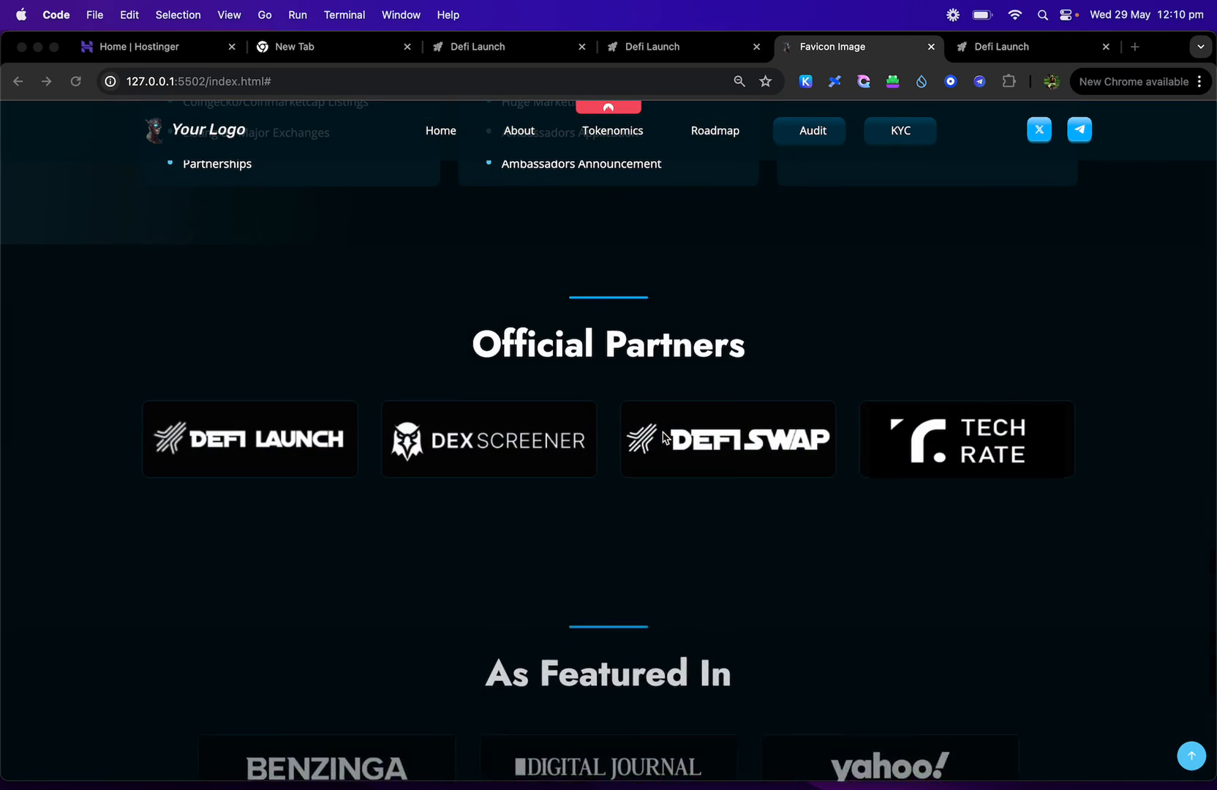
scroll("up", 3)
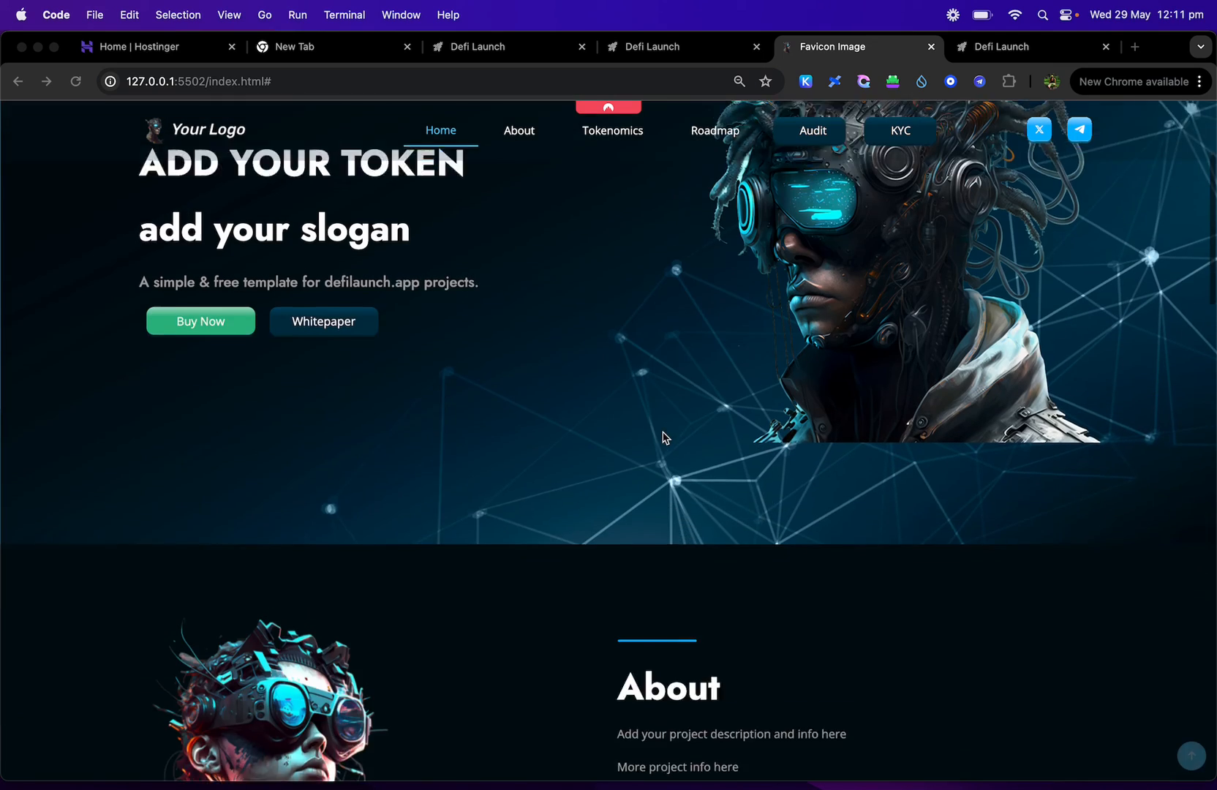
scroll("up", 3)
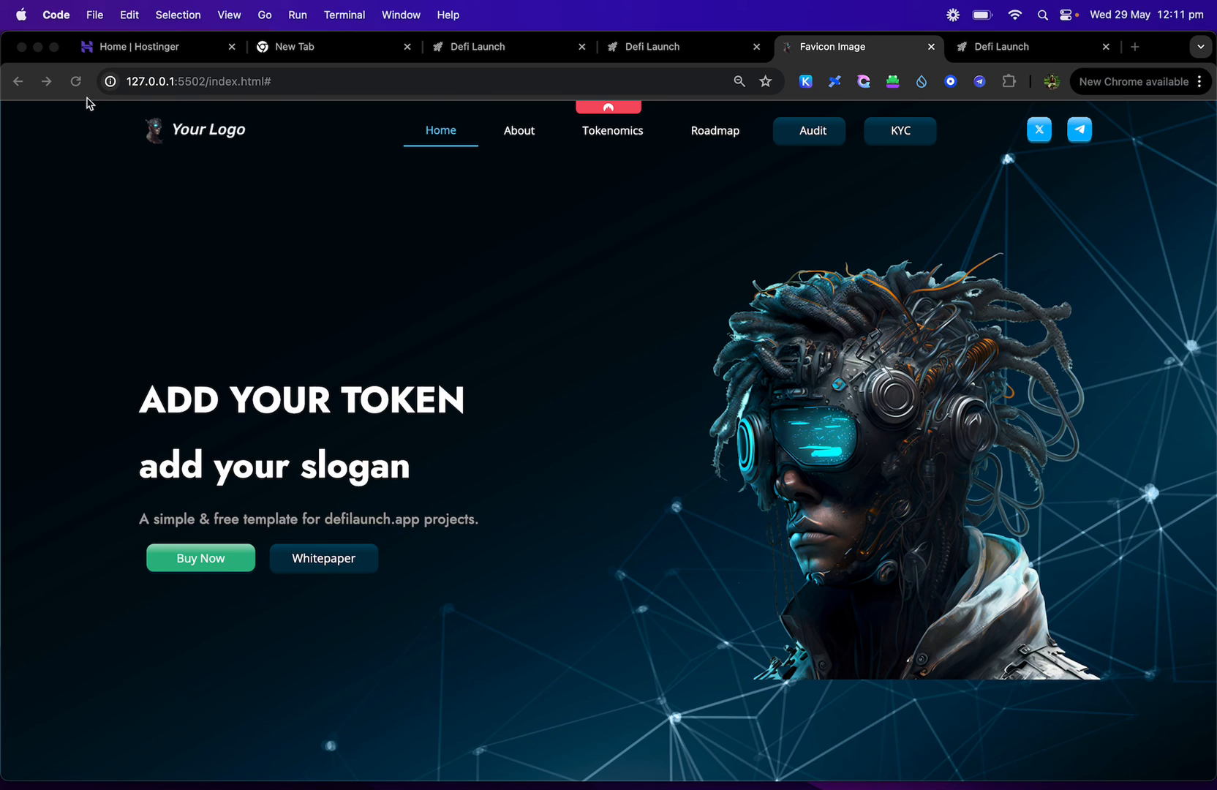
Step: Switch to the defilaunch.app home page and scroll through its Alpha testing section and hero
left_click(509, 46)
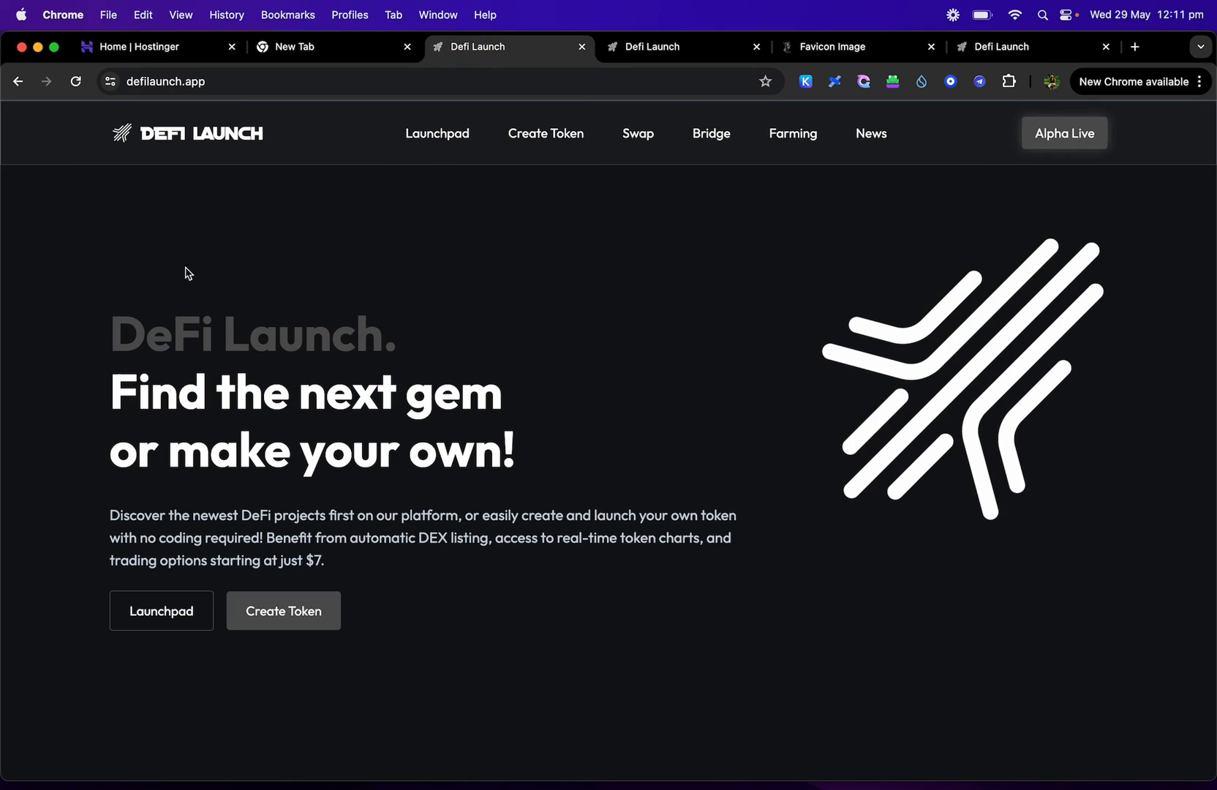
left_click(681, 47)
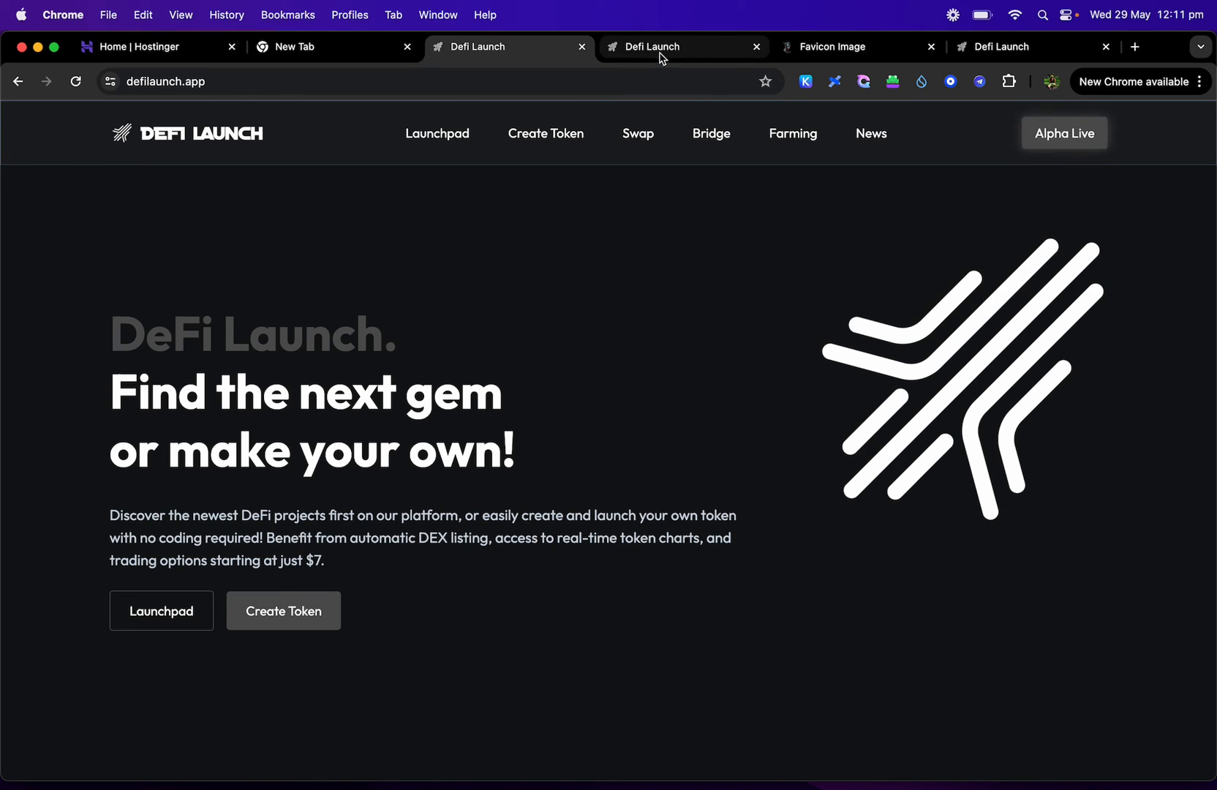
mouse_move(661, 47)
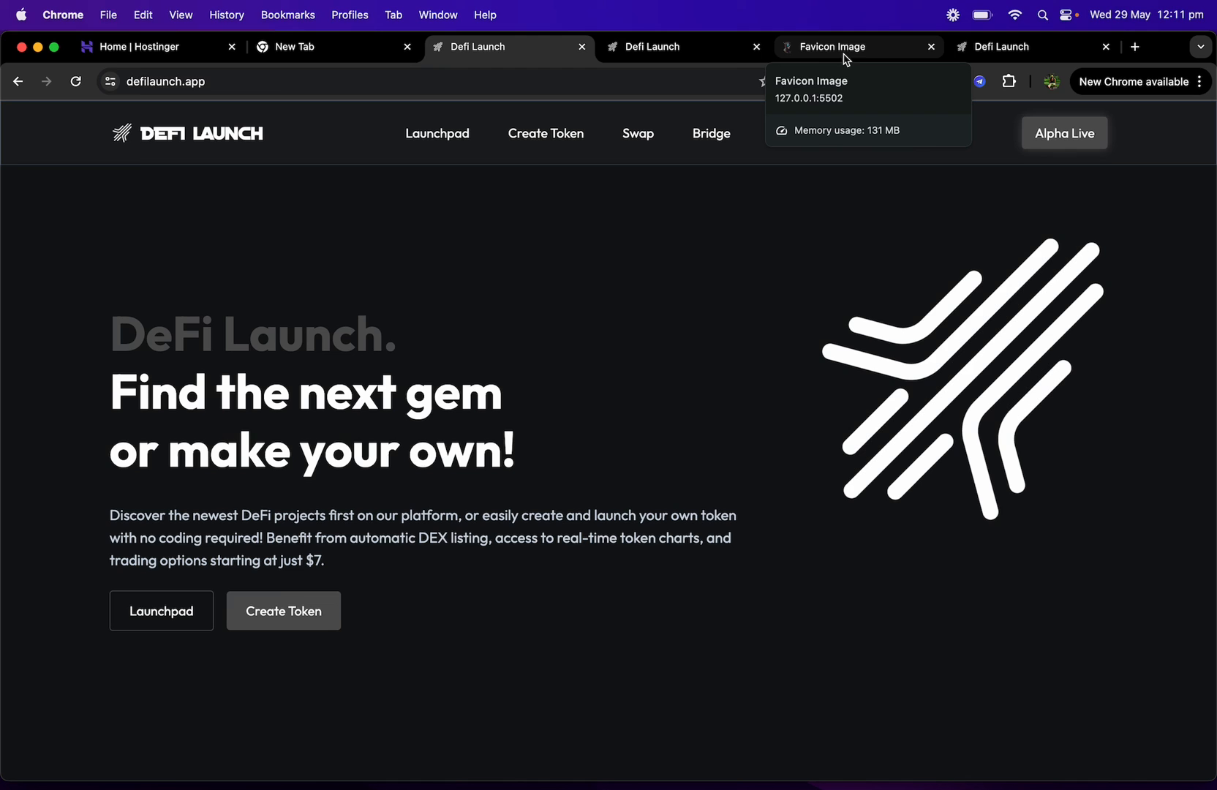
mouse_move(838, 63)
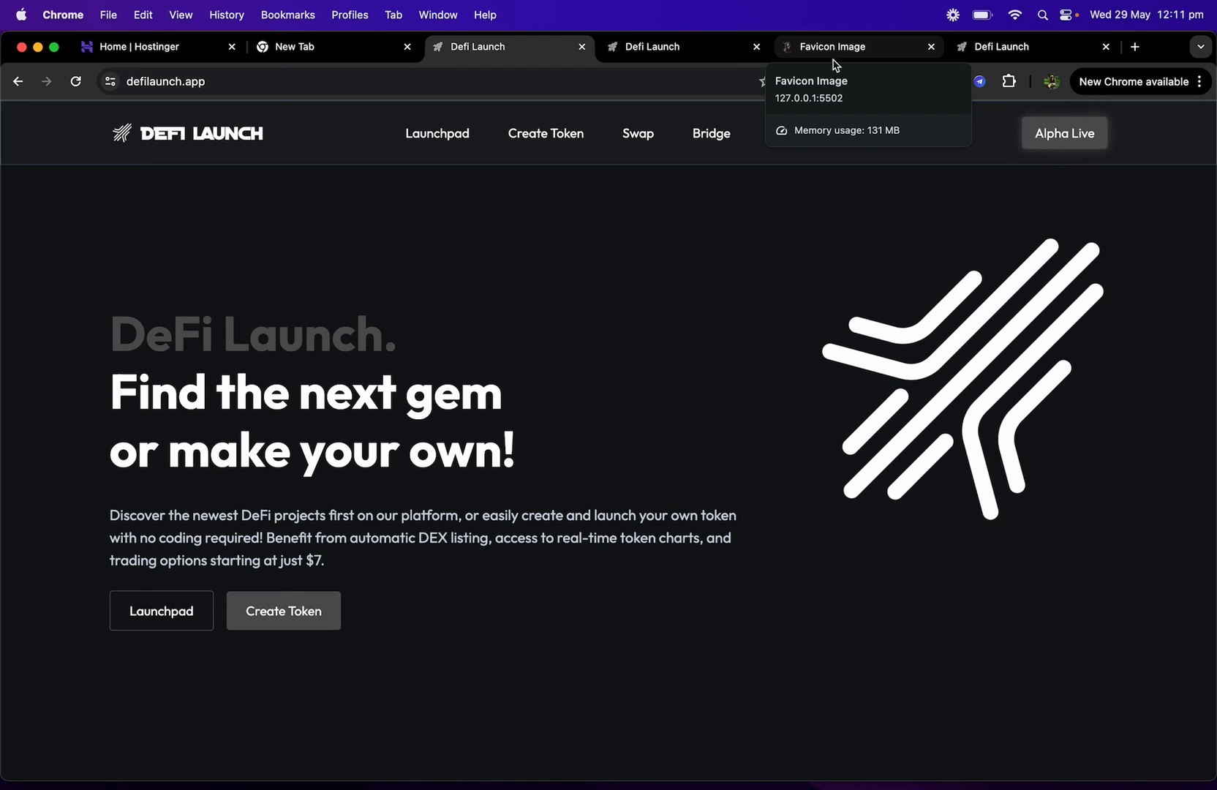
scroll("down", 3)
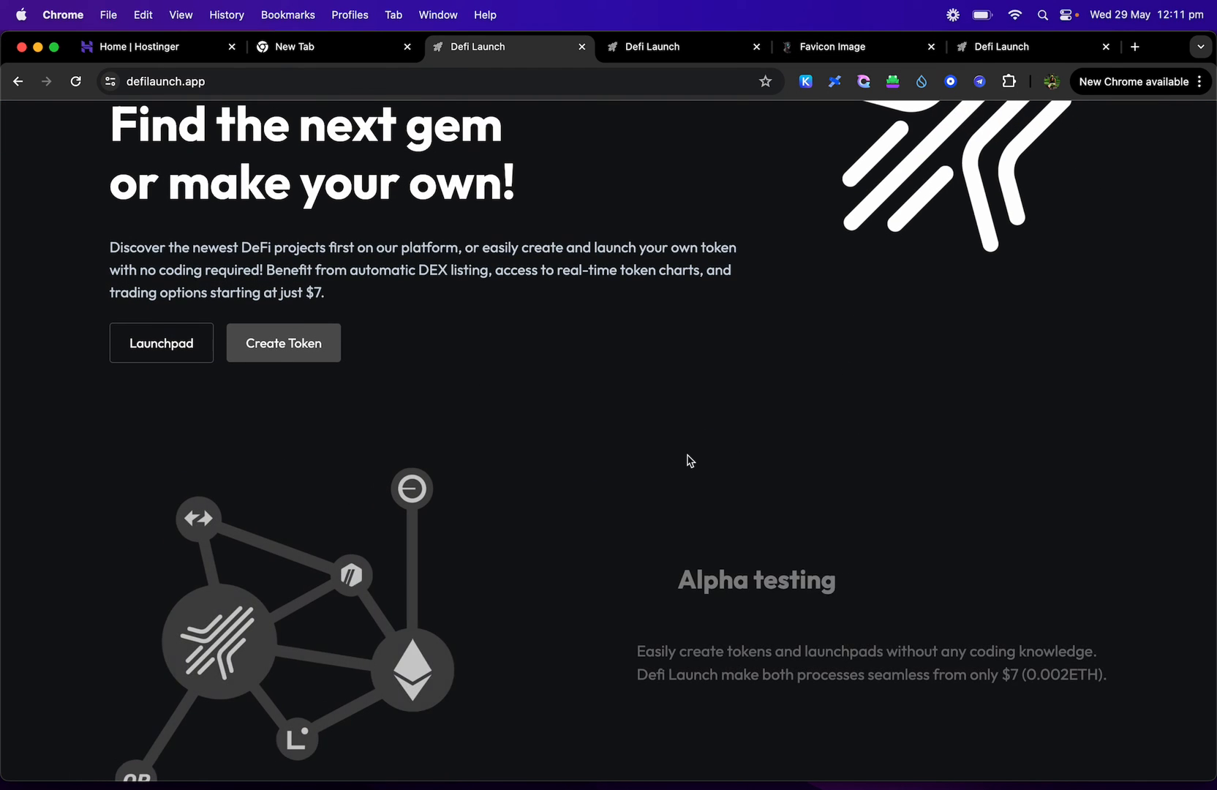
scroll("down", 3)
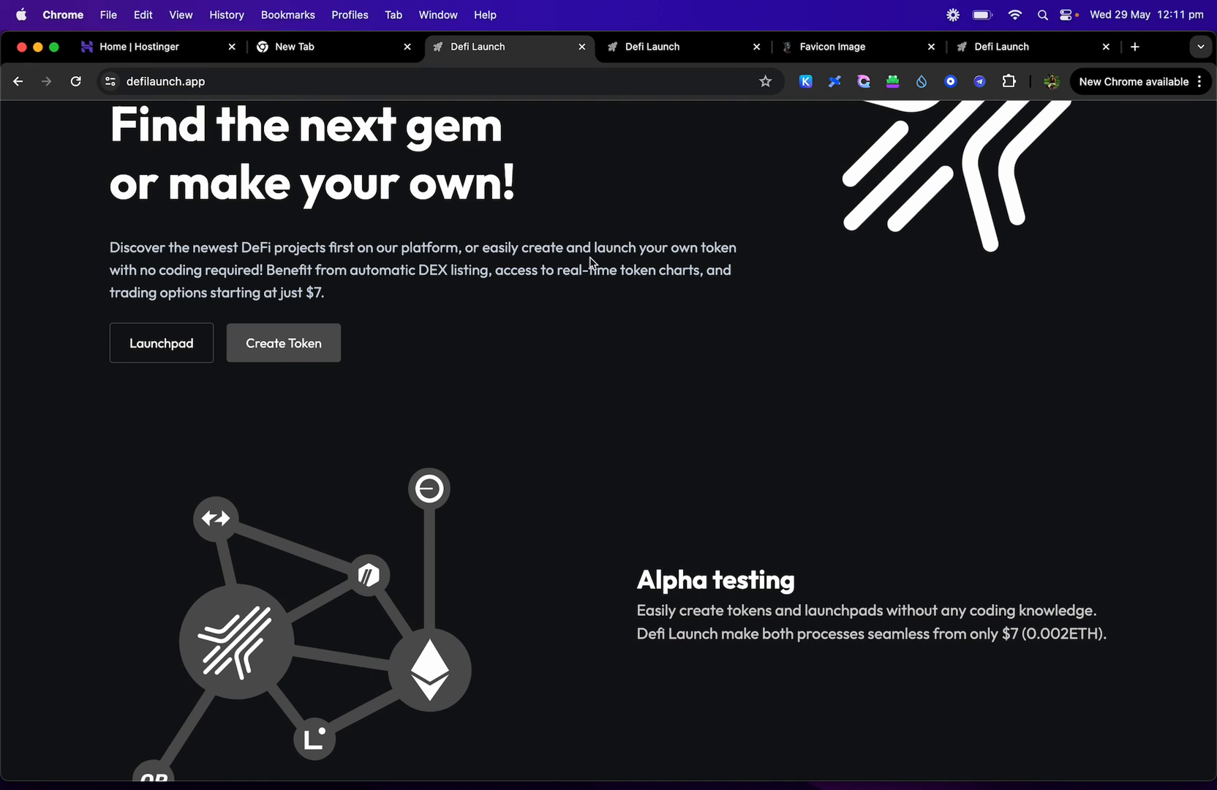
scroll("up", 3)
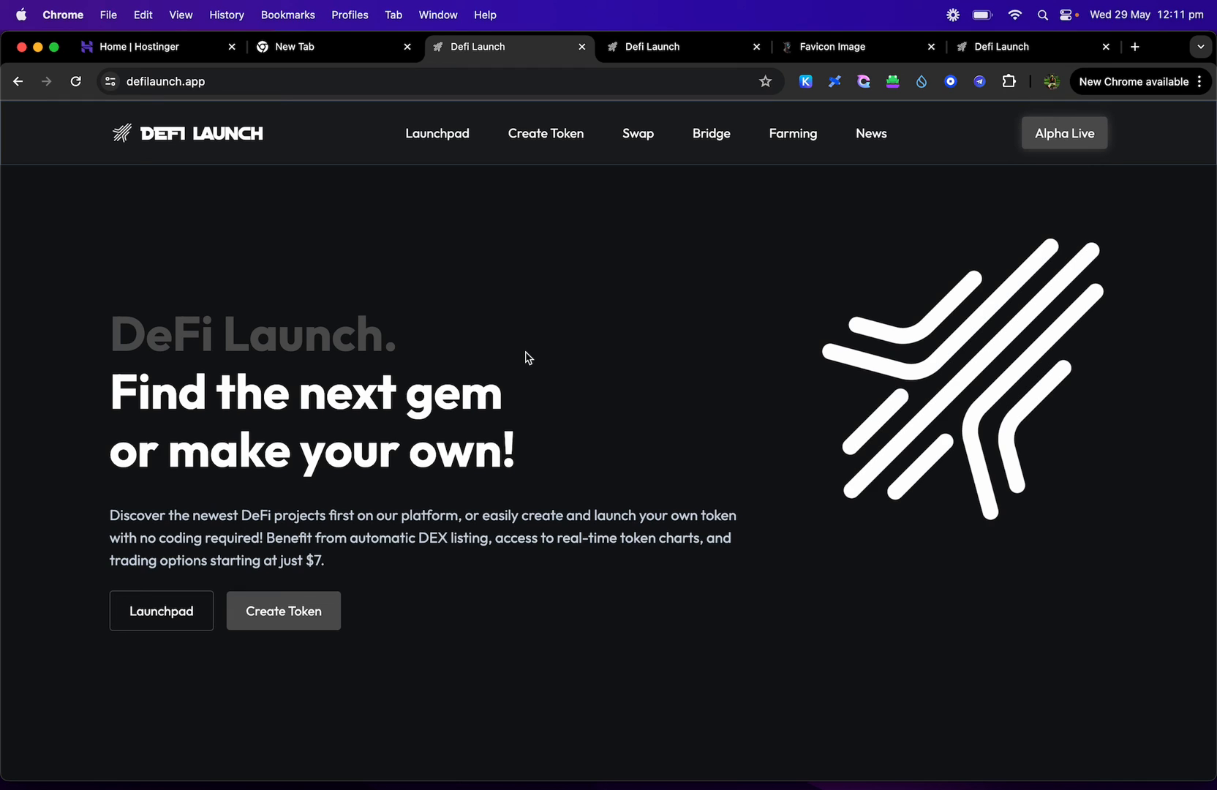
mouse_move(518, 208)
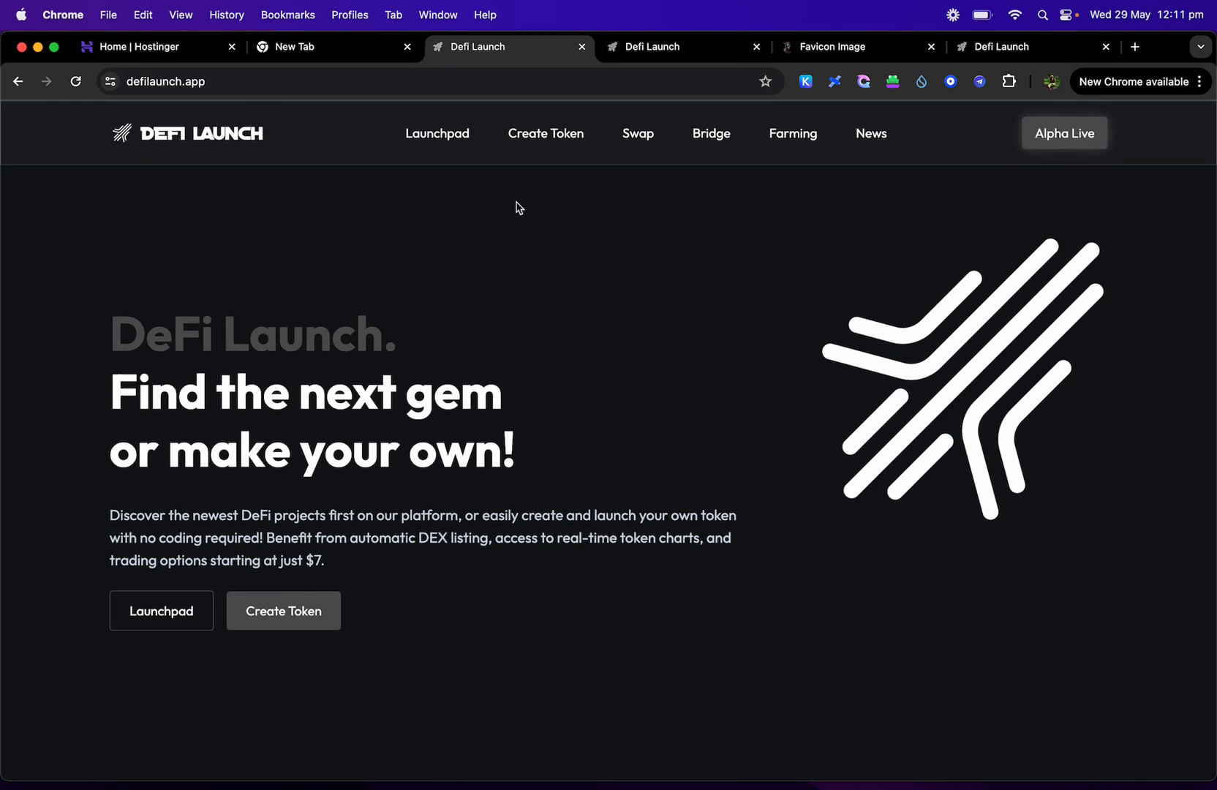
mouse_move(292, 47)
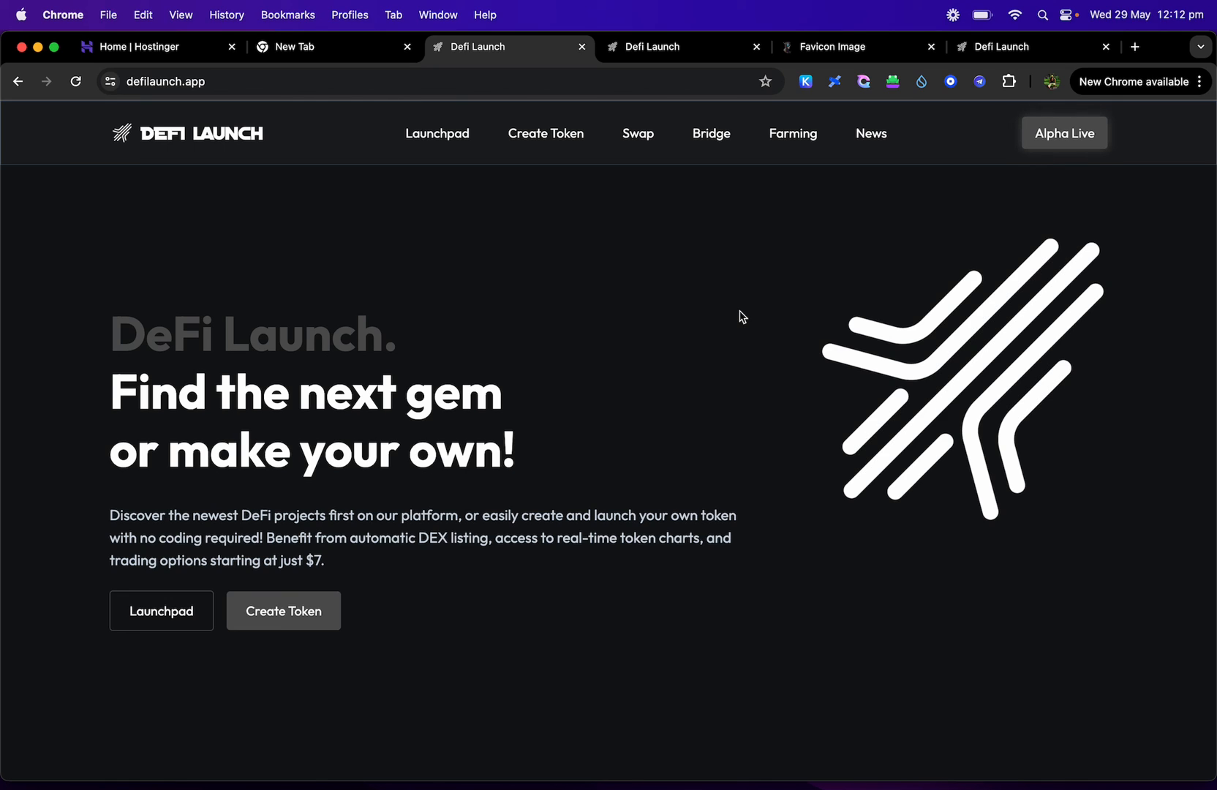
mouse_move(833, 47)
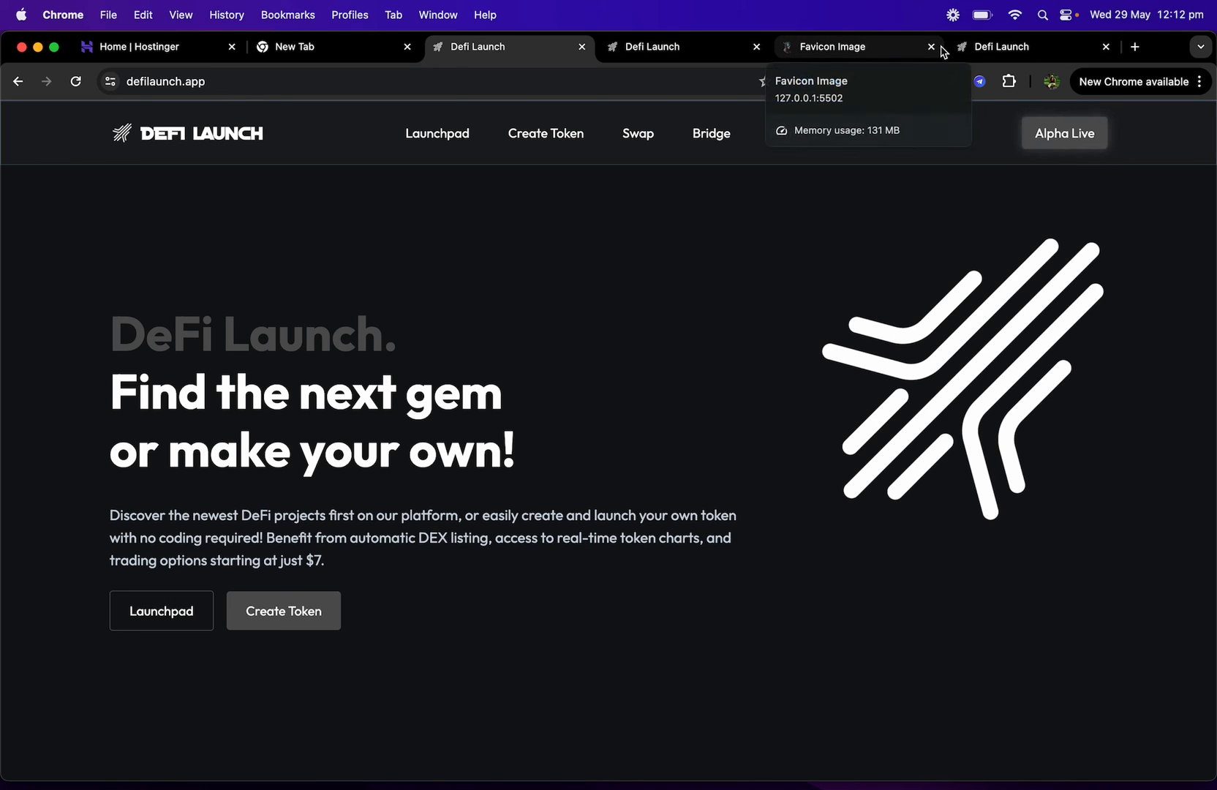